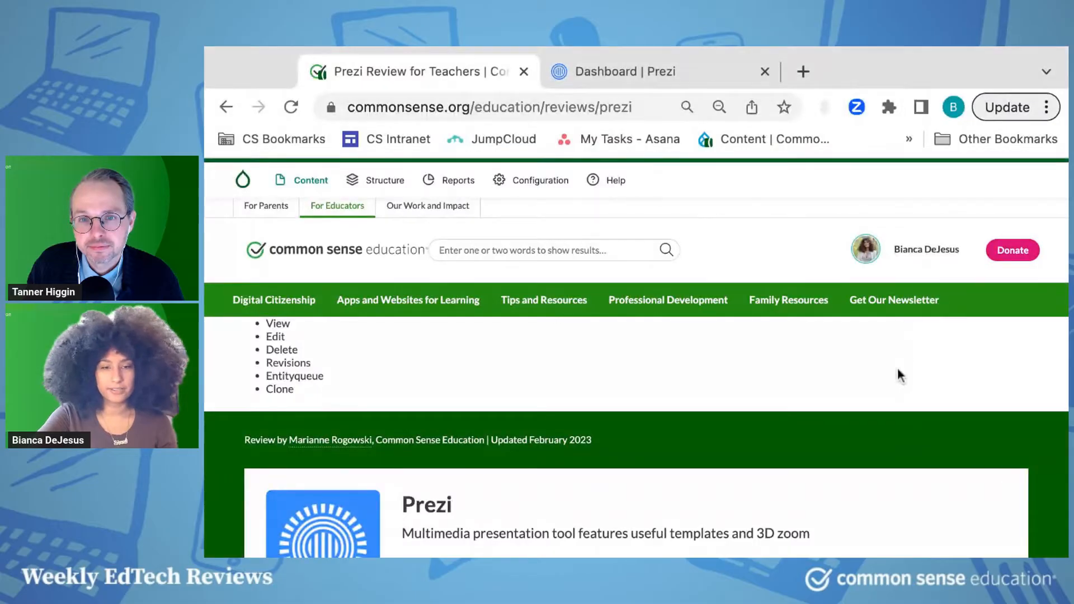
Switch to the Prezi dashboard tab showing All projects and the create-new options
scroll("down", 3)
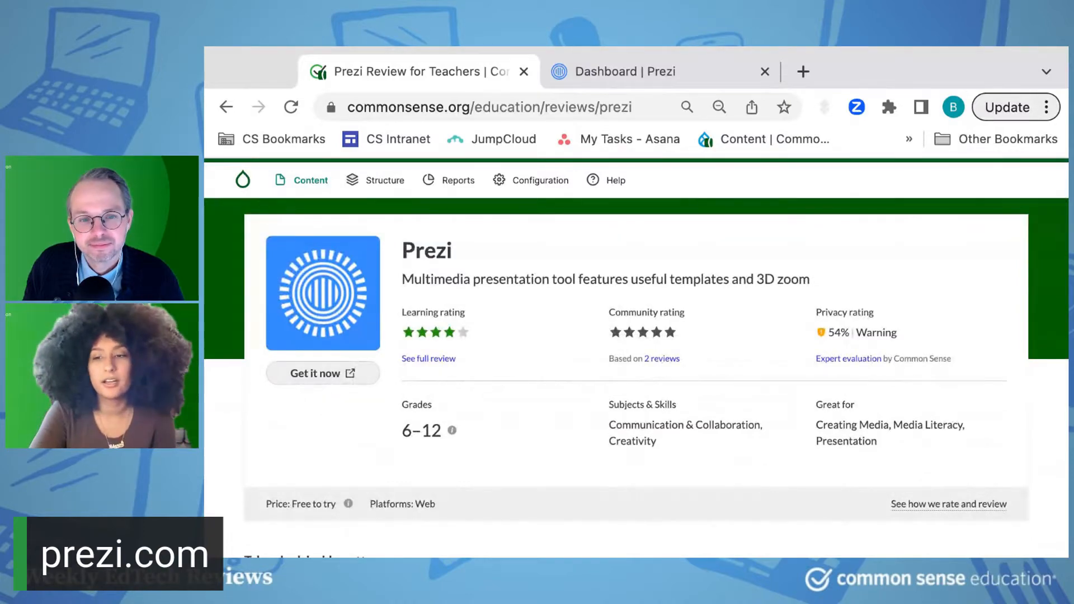
scroll("down", 3)
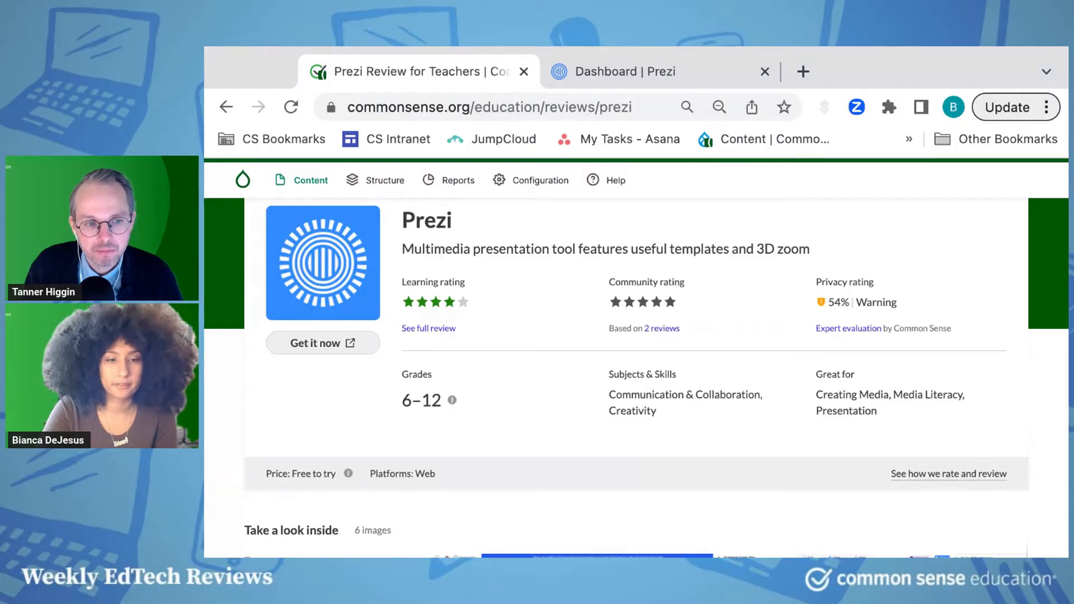
mouse_move(473, 441)
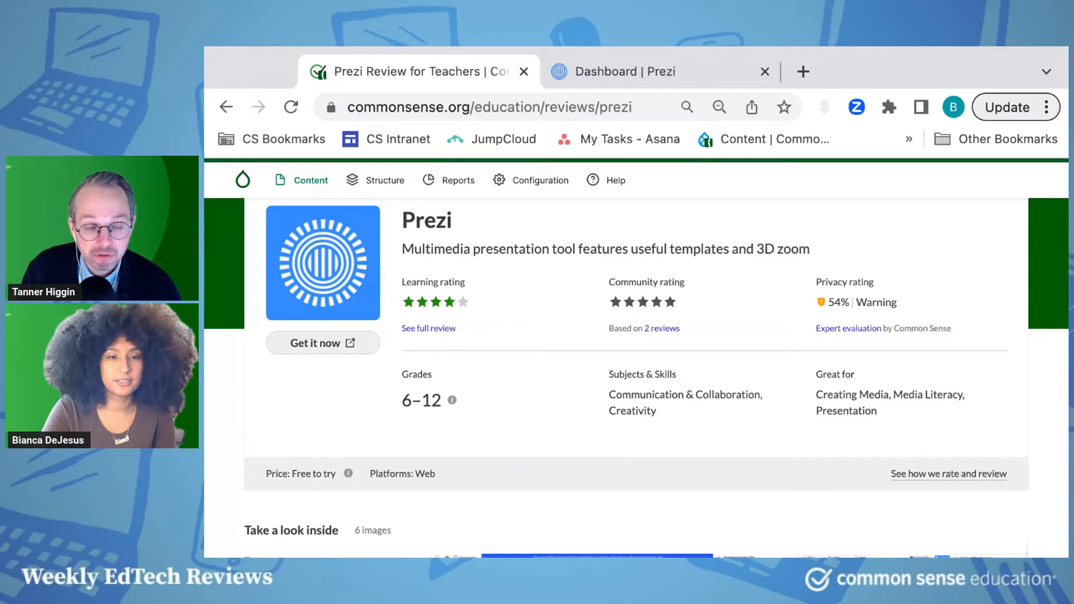
scroll("down", 3)
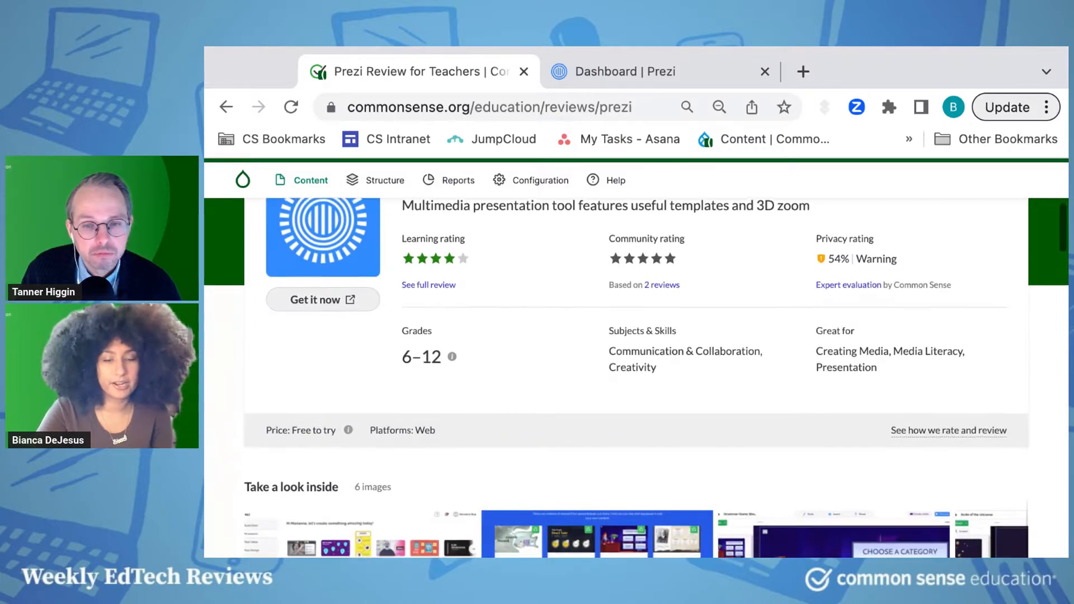
scroll("down", 3)
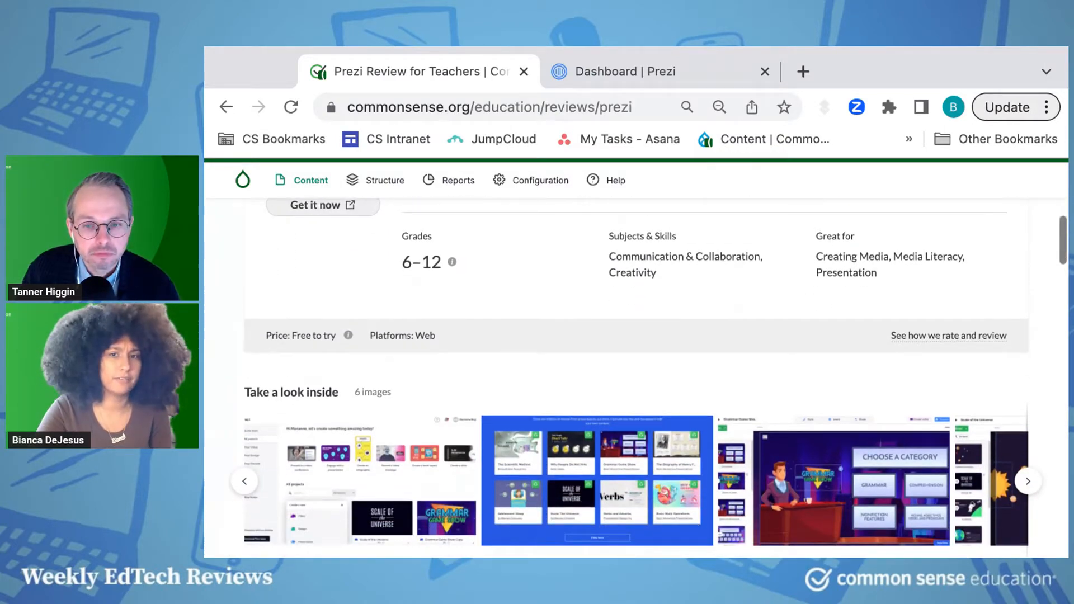
scroll("down", 3)
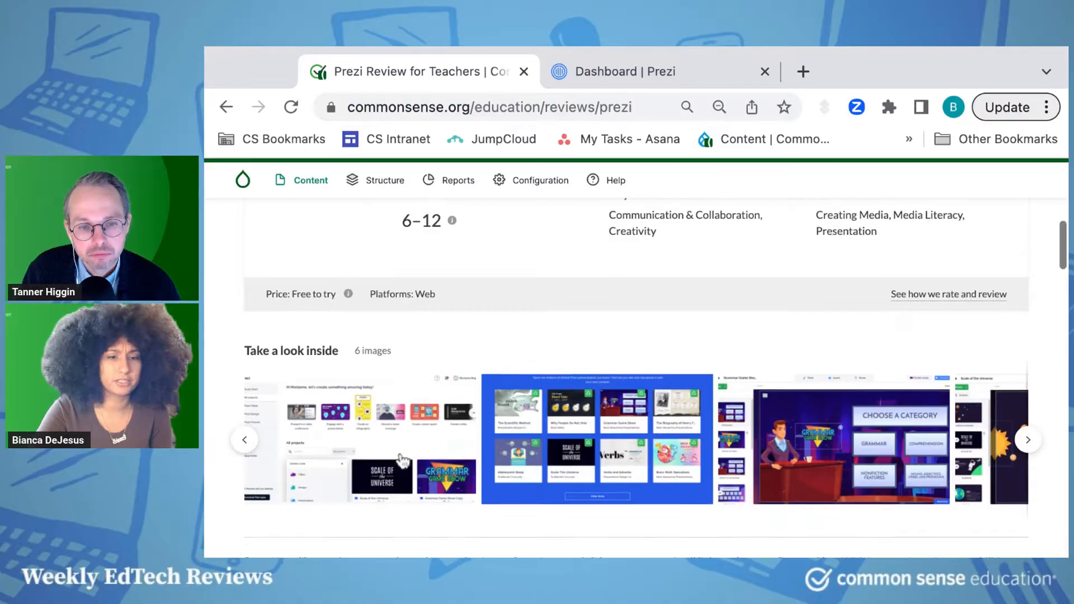
scroll("down", 3)
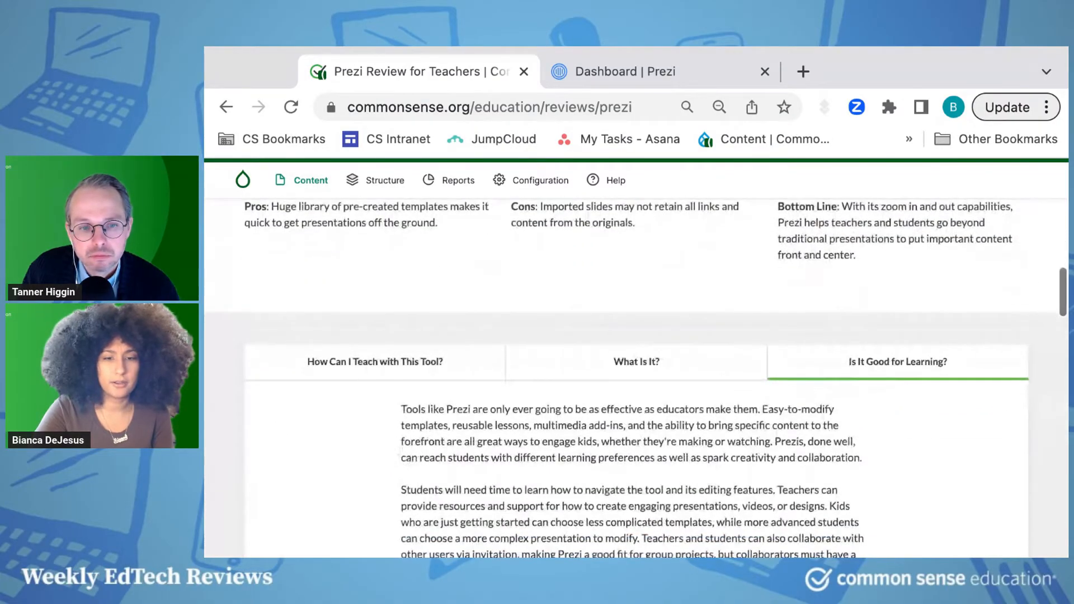
scroll("down", 3)
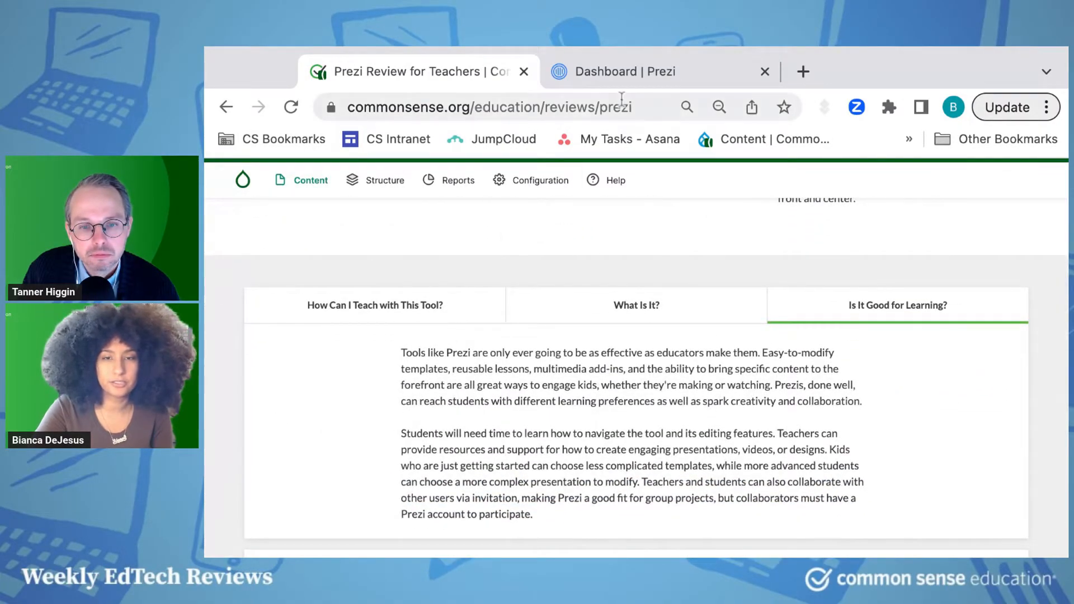
left_click(612, 71)
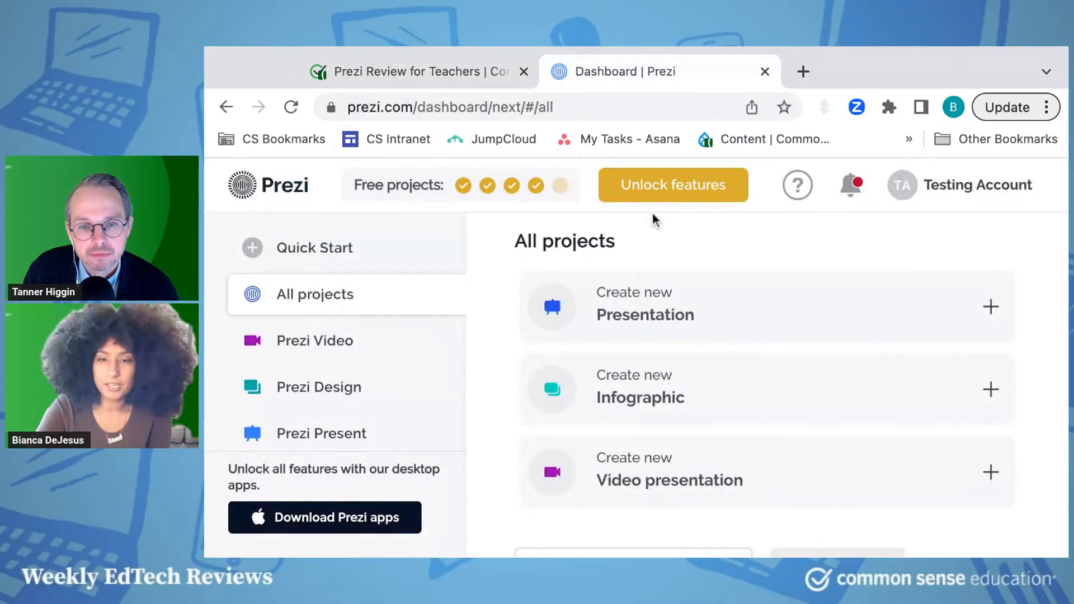
mouse_move(728, 309)
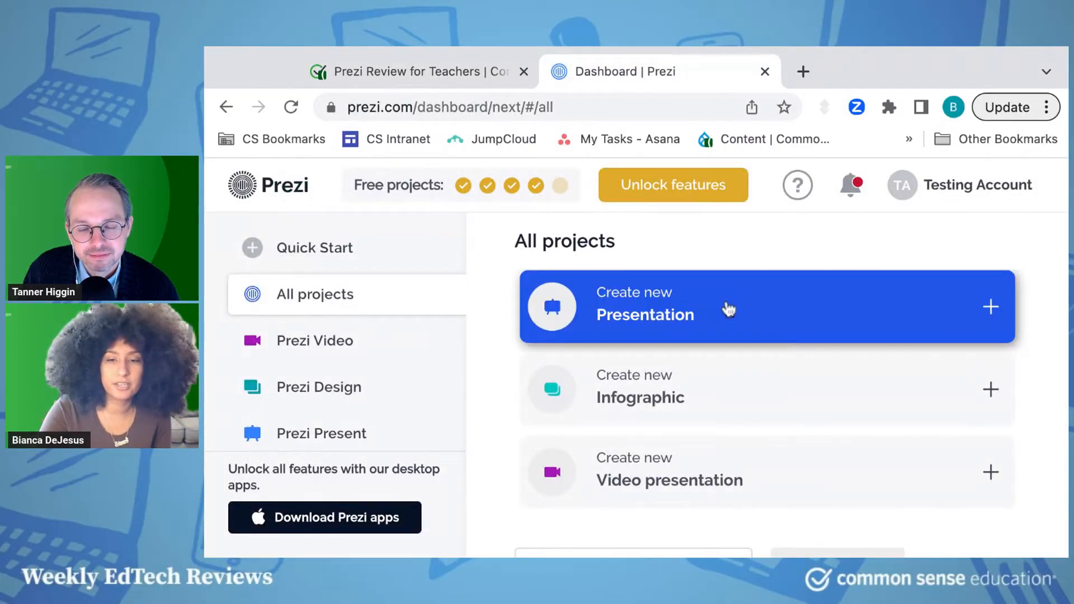
mouse_move(681, 458)
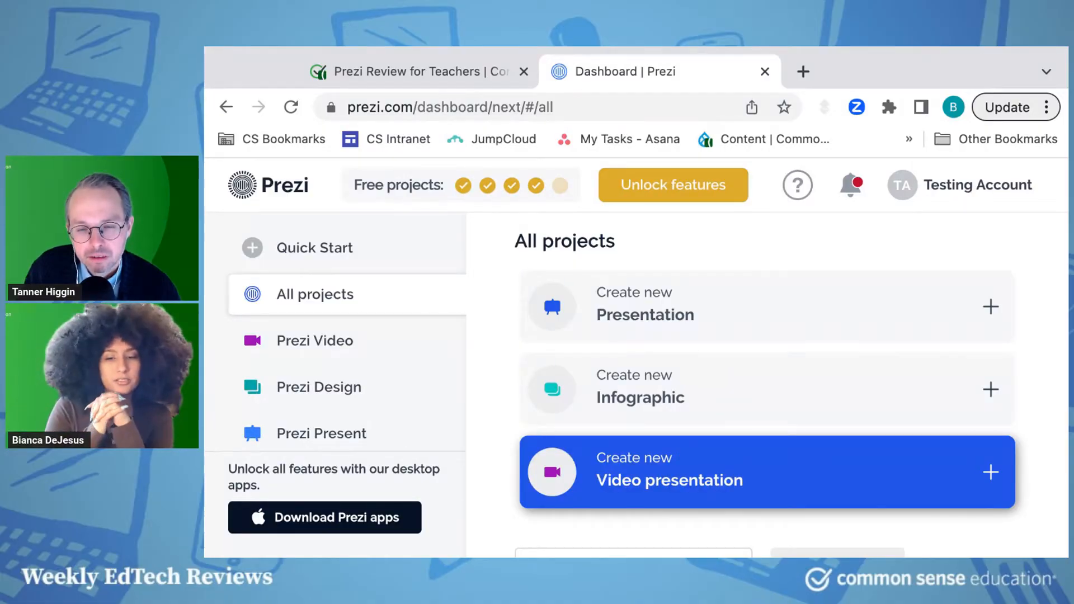
mouse_move(647, 495)
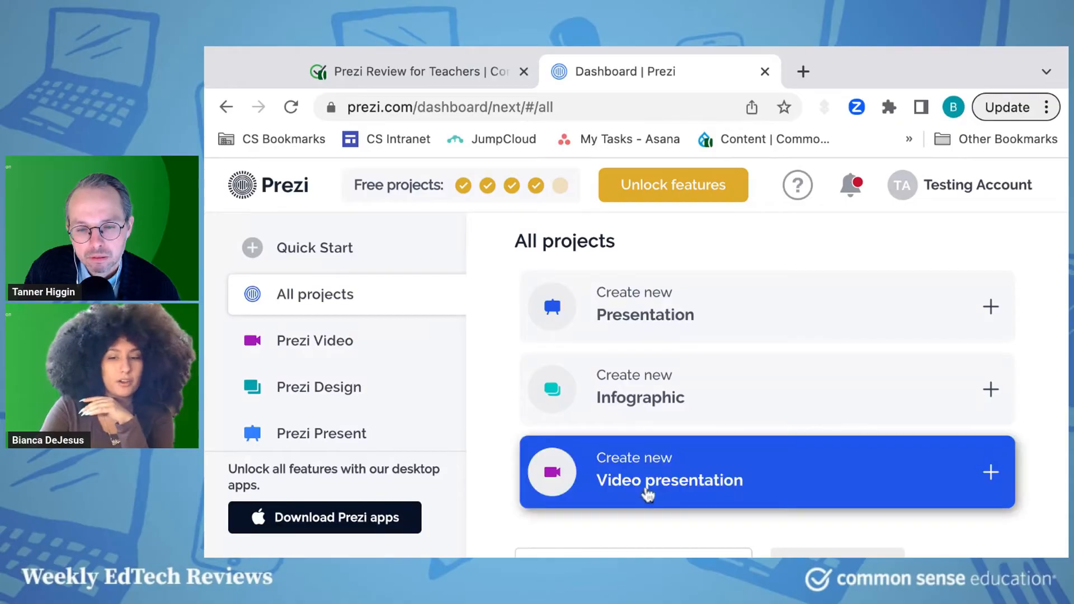
mouse_move(650, 334)
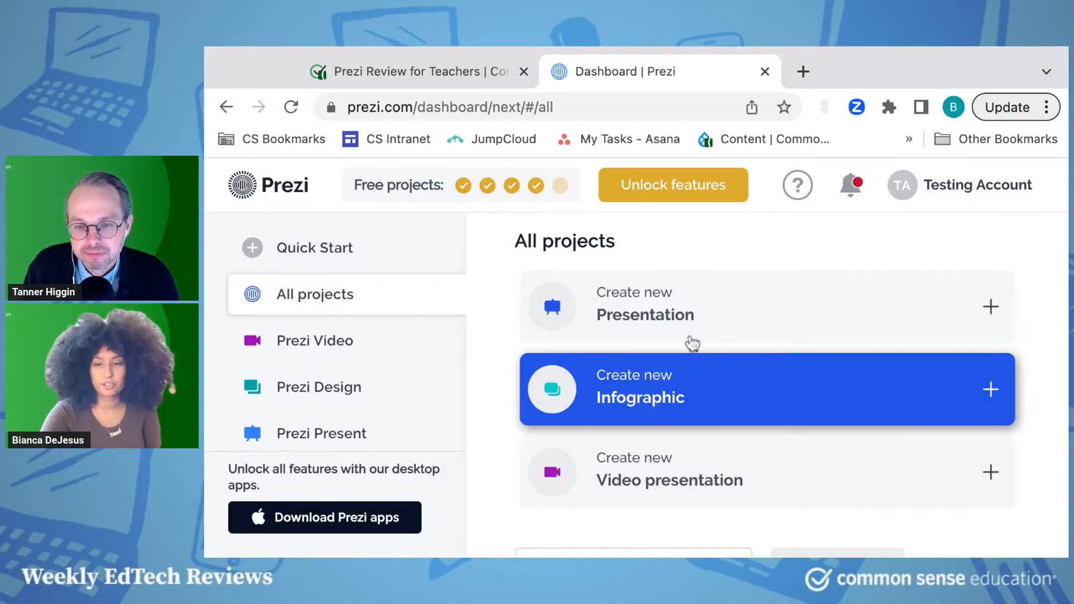
mouse_move(675, 305)
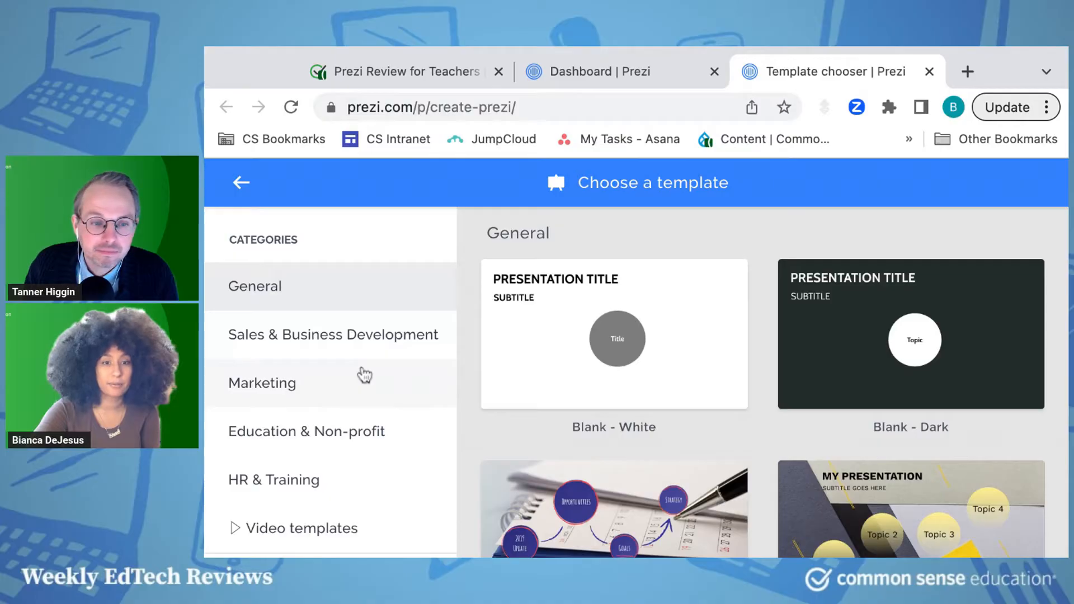
mouse_move(323, 545)
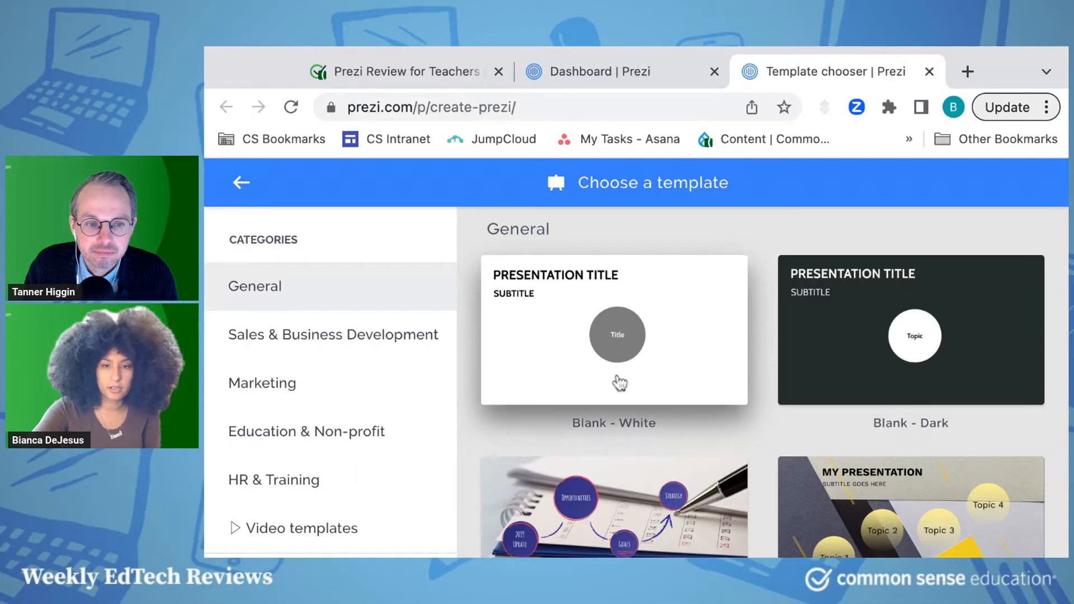
scroll("down", 3)
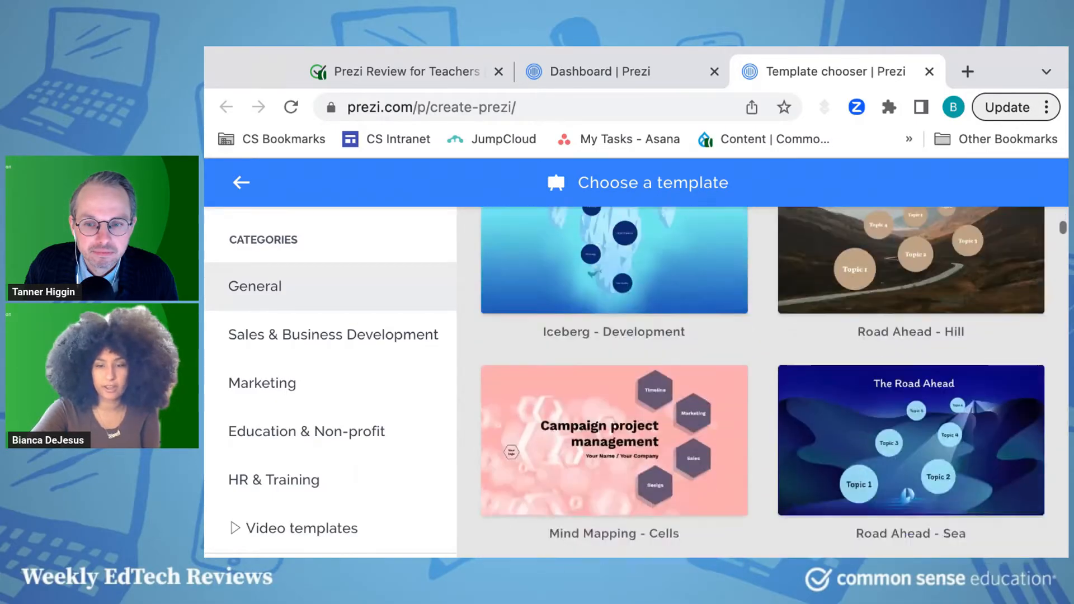
scroll("down", 3)
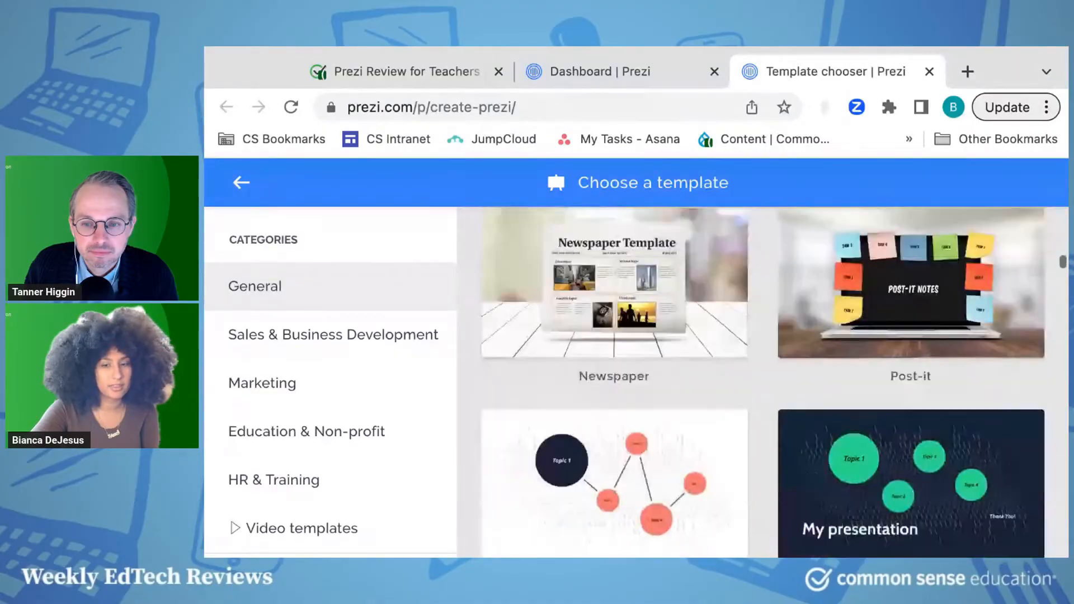
scroll("down", 3)
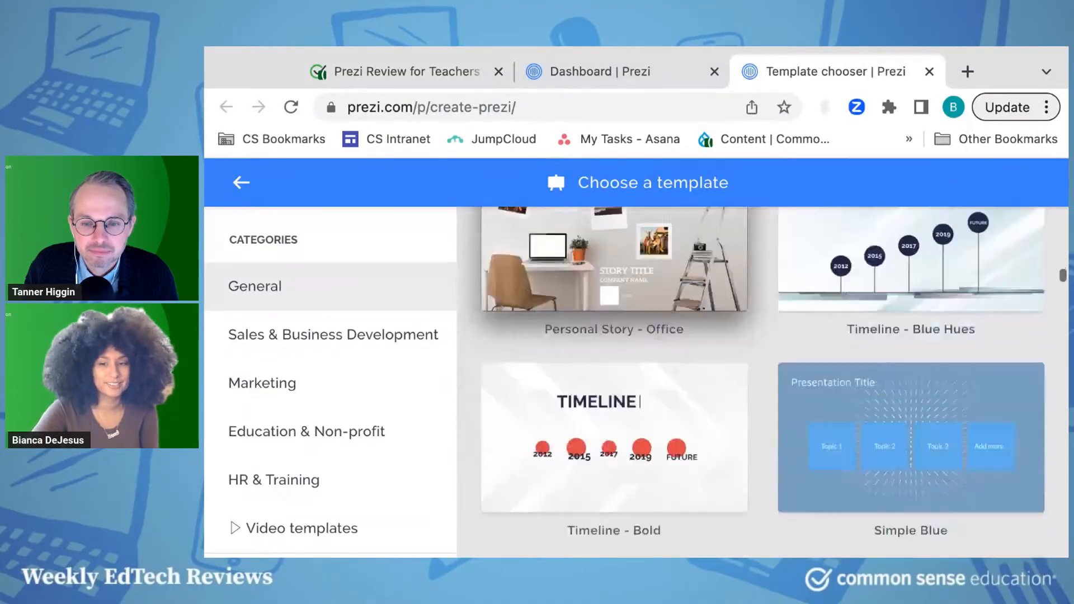
scroll("down", 3)
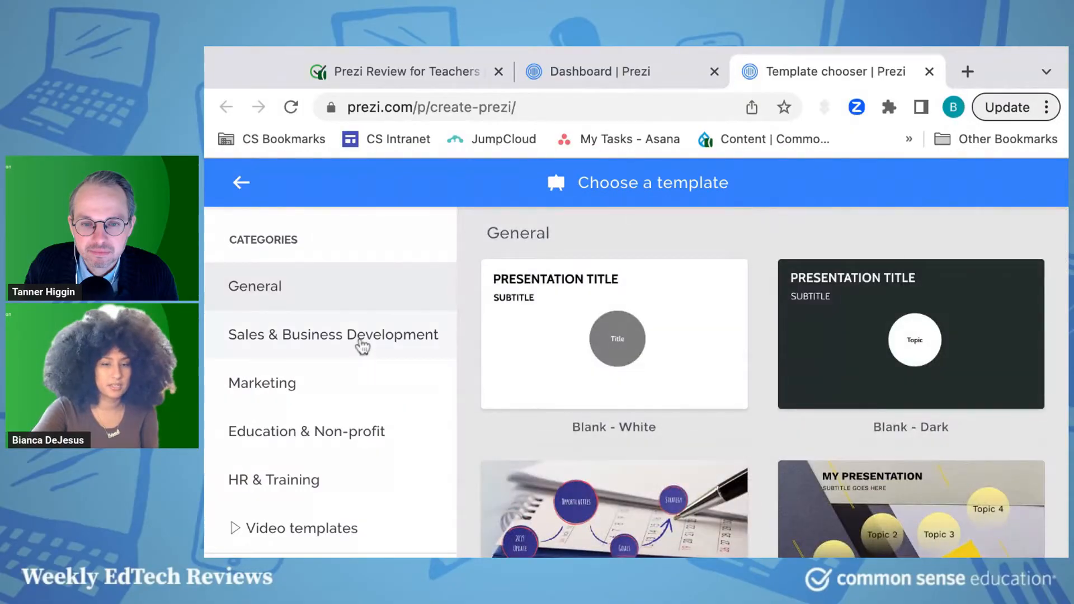
mouse_move(316, 378)
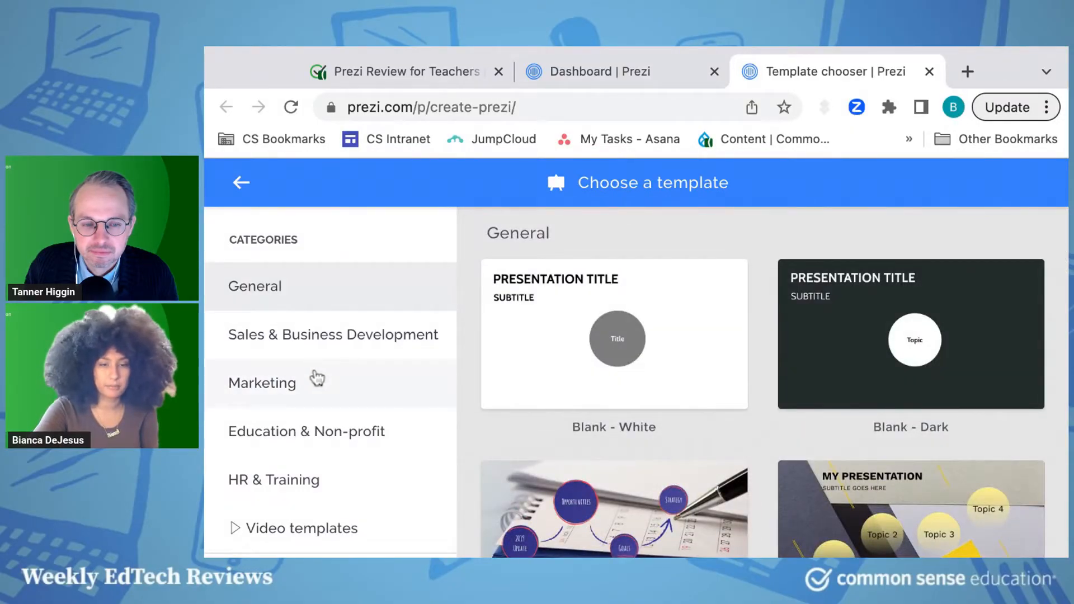
mouse_move(396, 378)
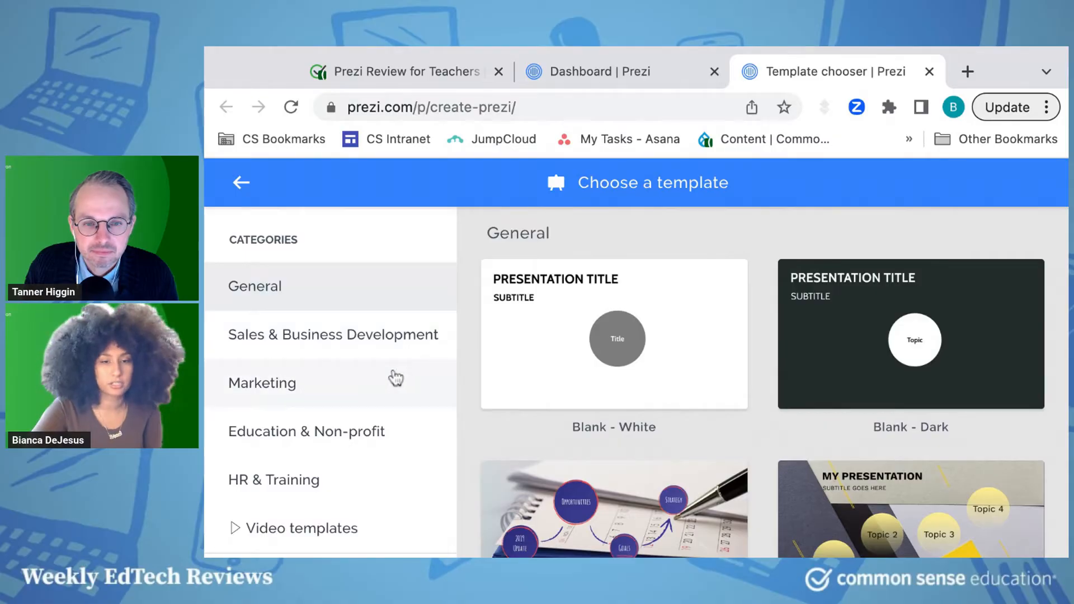
Scroll through the Education & Non-profit templates to Biography - Light and Meet Your Teacher
left_click(306, 431)
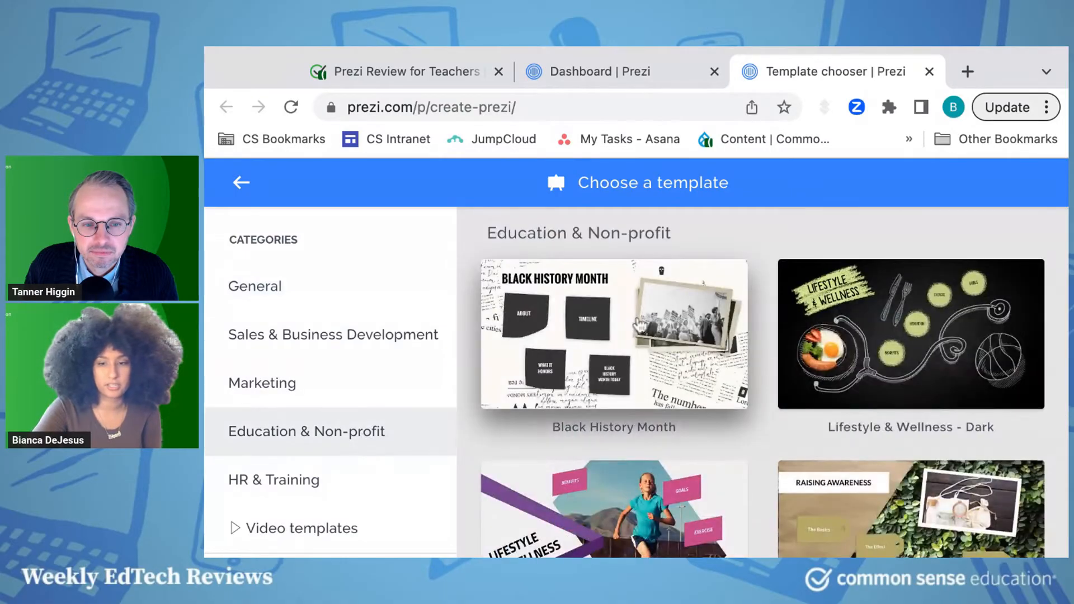
scroll("down", 3)
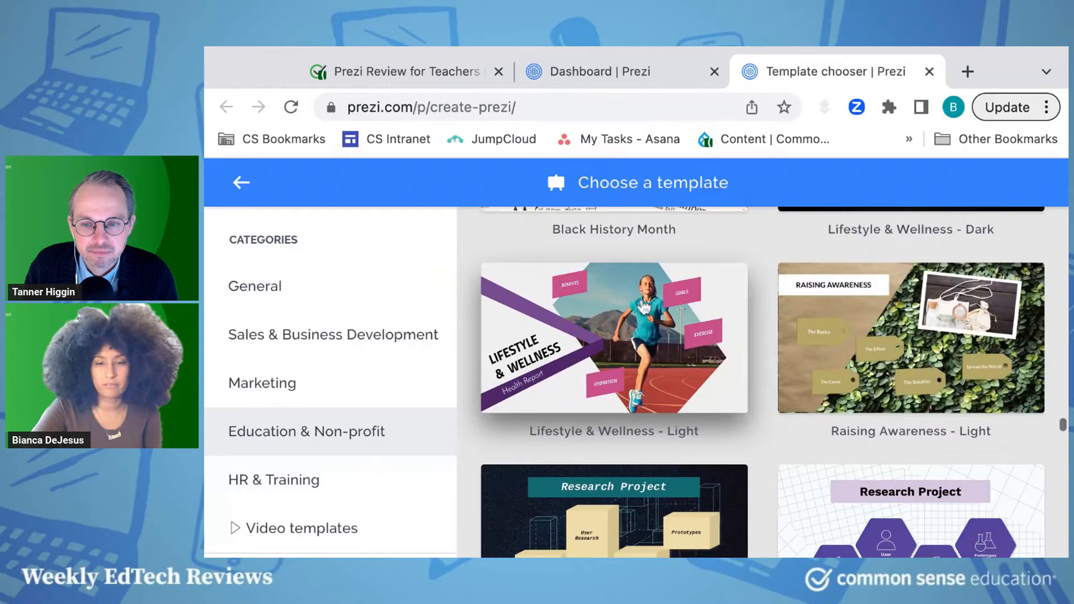
scroll("down", 3)
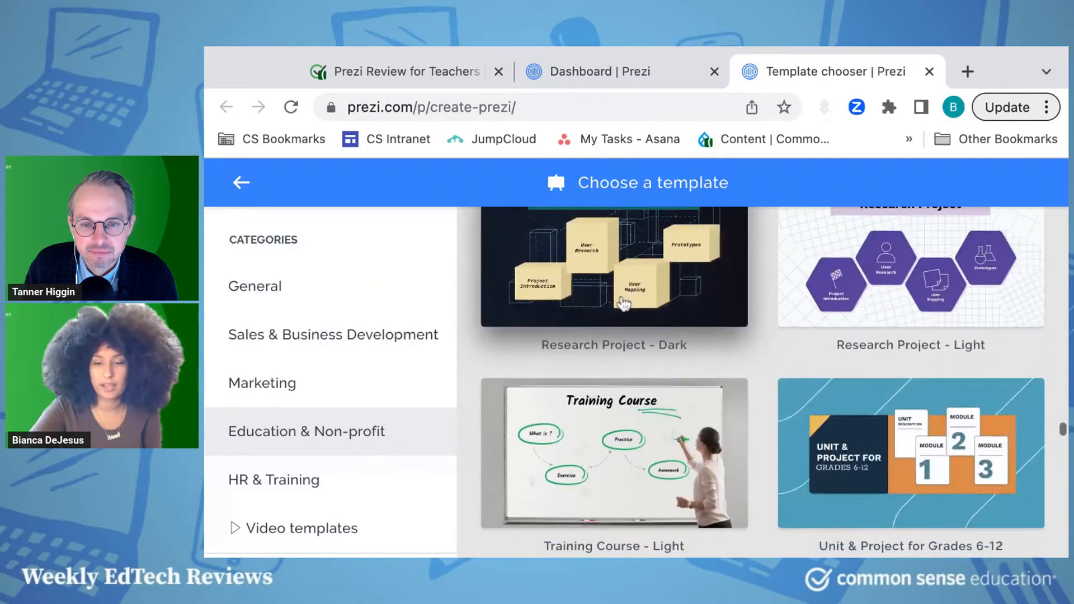
scroll("down", 3)
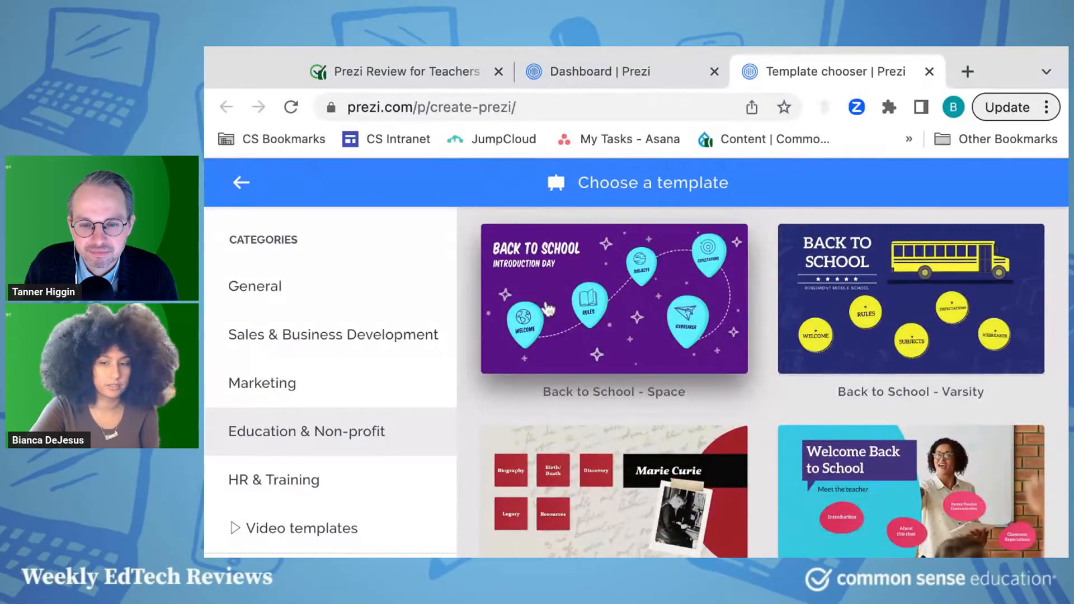
scroll("down", 3)
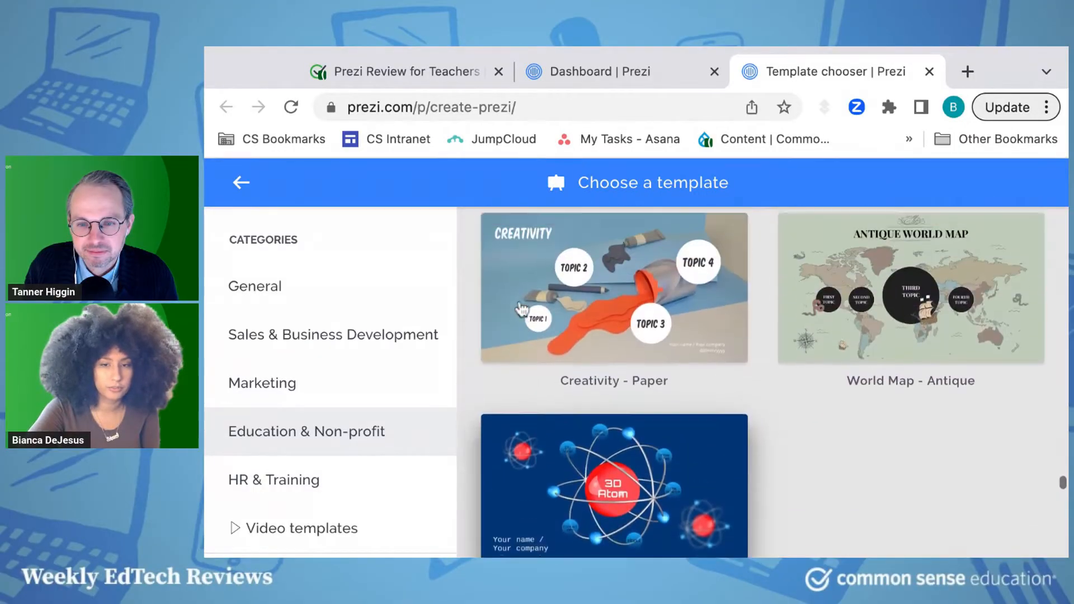
scroll("down", 3)
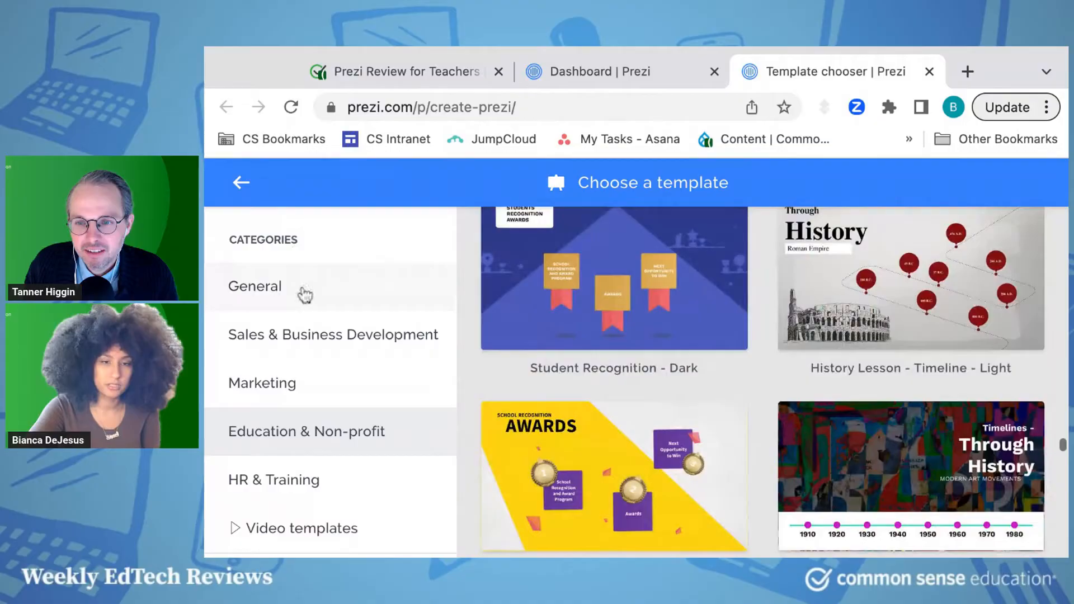
scroll("up", 3)
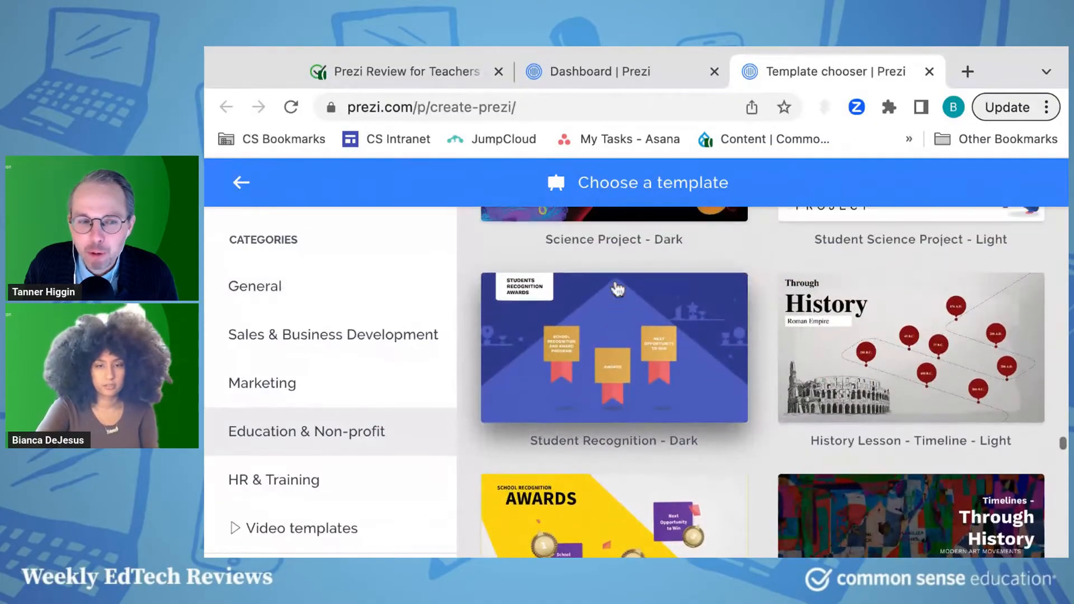
scroll("down", 3)
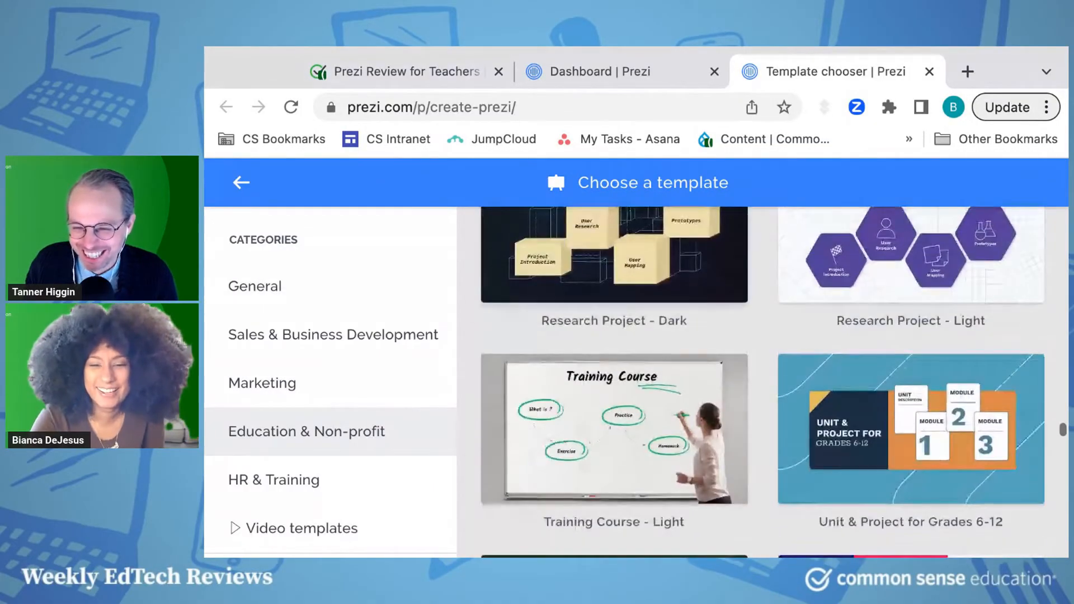
scroll("up", 3)
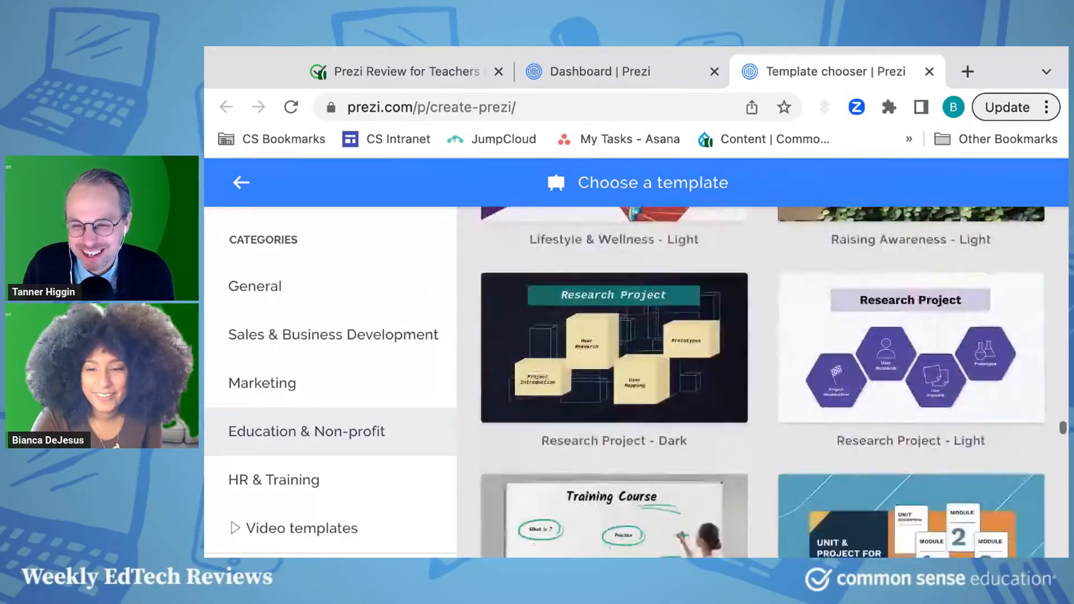
scroll("down", 3)
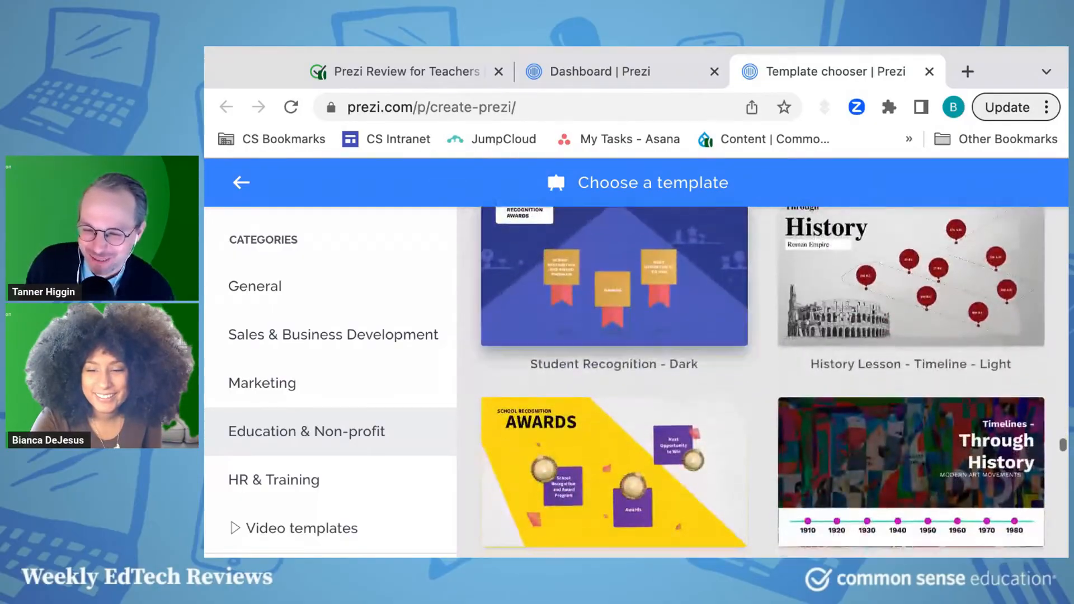
scroll("down", 3)
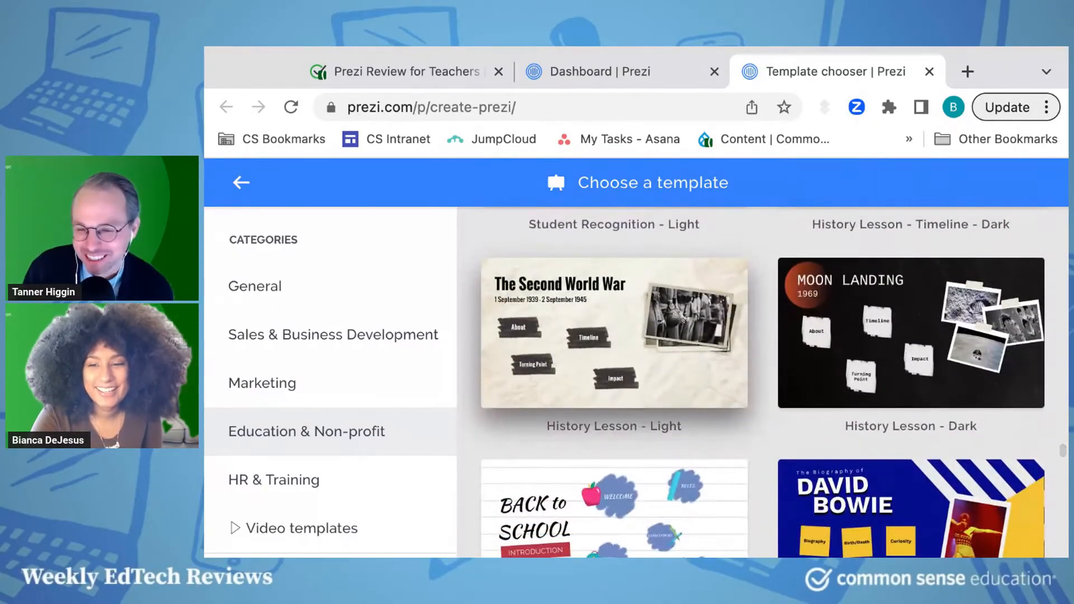
scroll("down", 3)
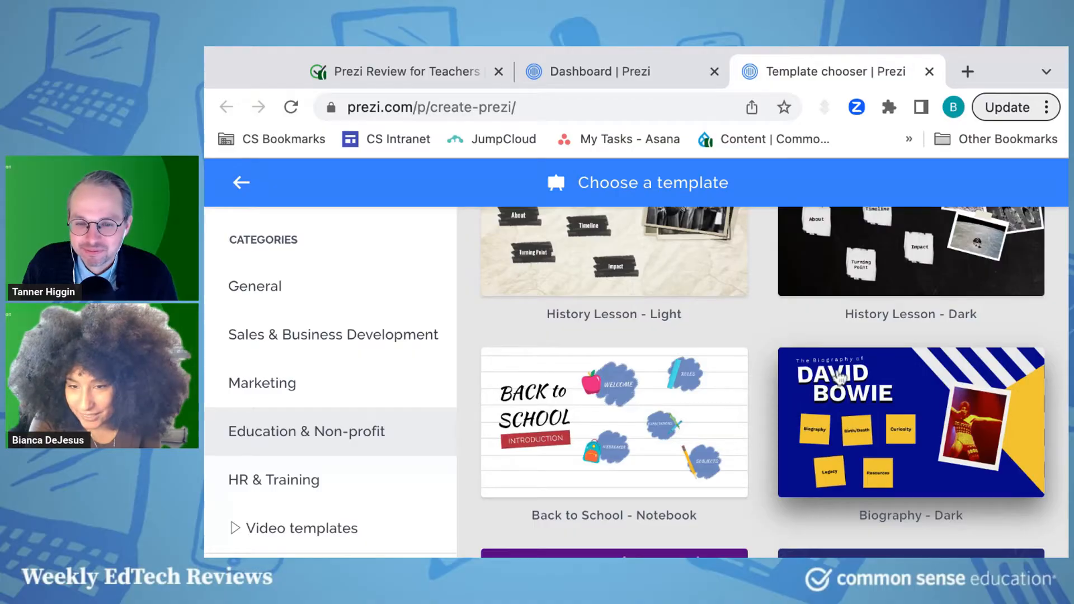
scroll("down", 3)
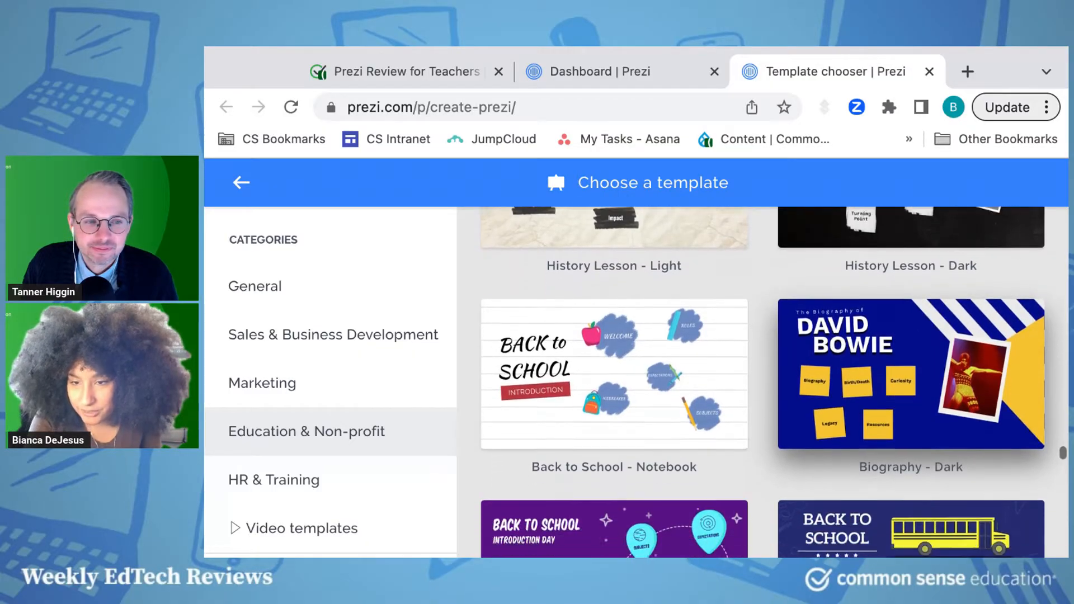
scroll("down", 3)
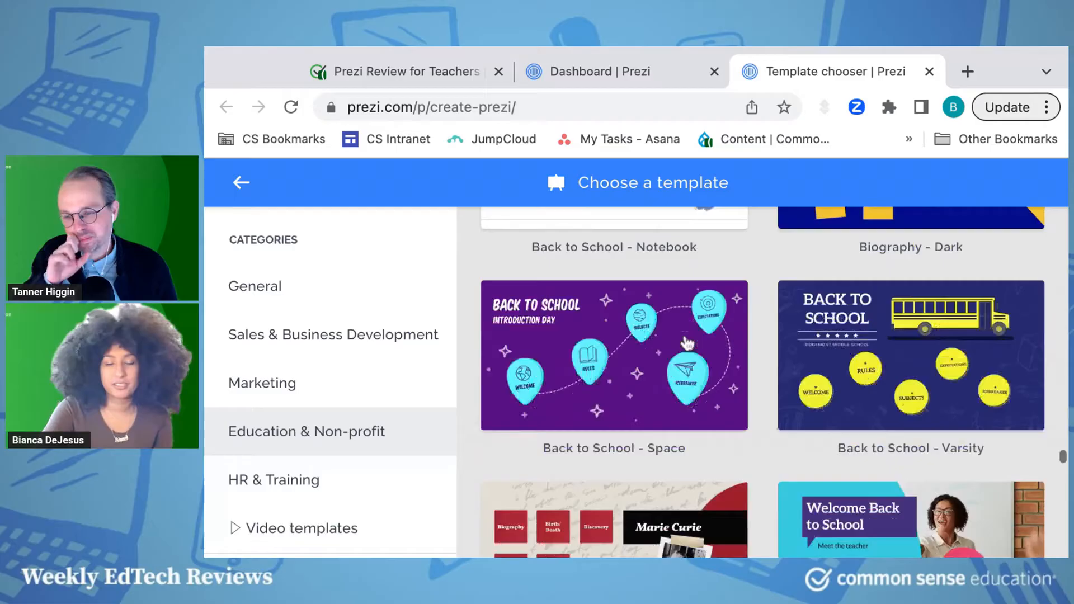
scroll("down", 3)
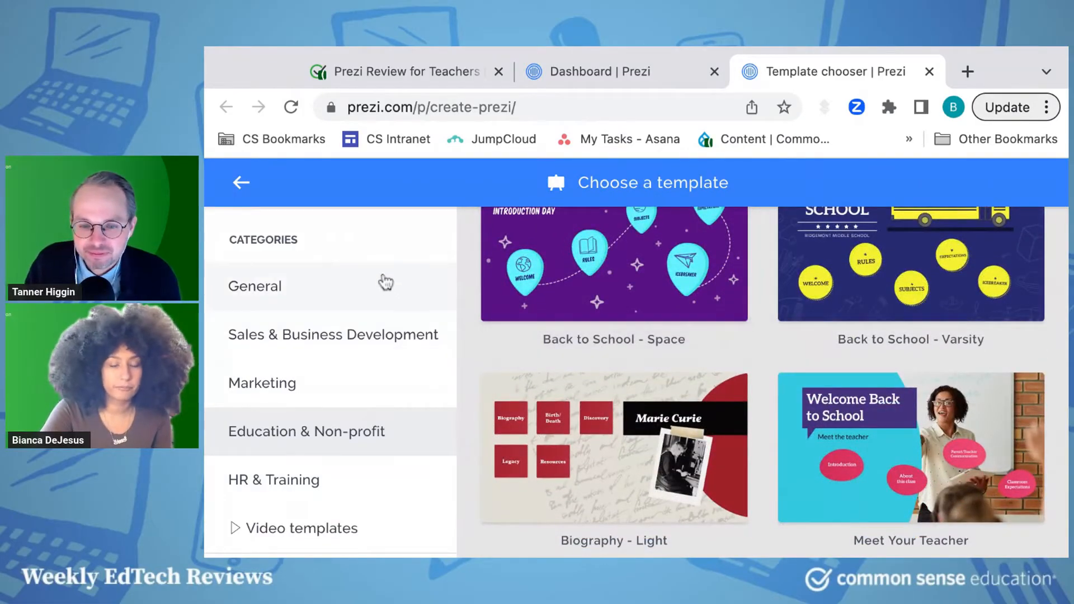
Preview the Blank - White template from the General category
left_click(254, 286)
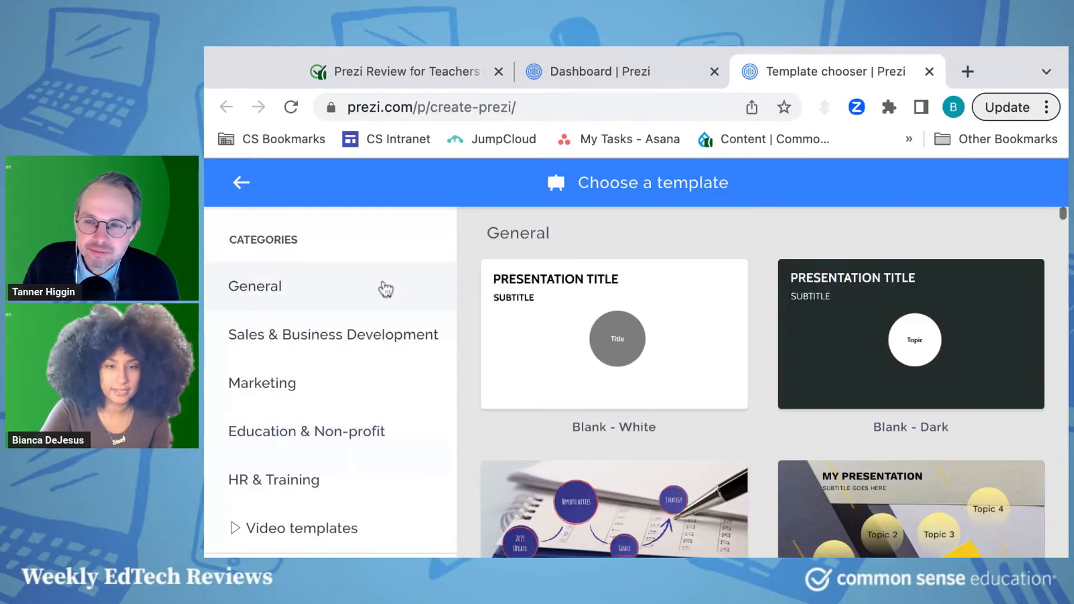
mouse_move(569, 322)
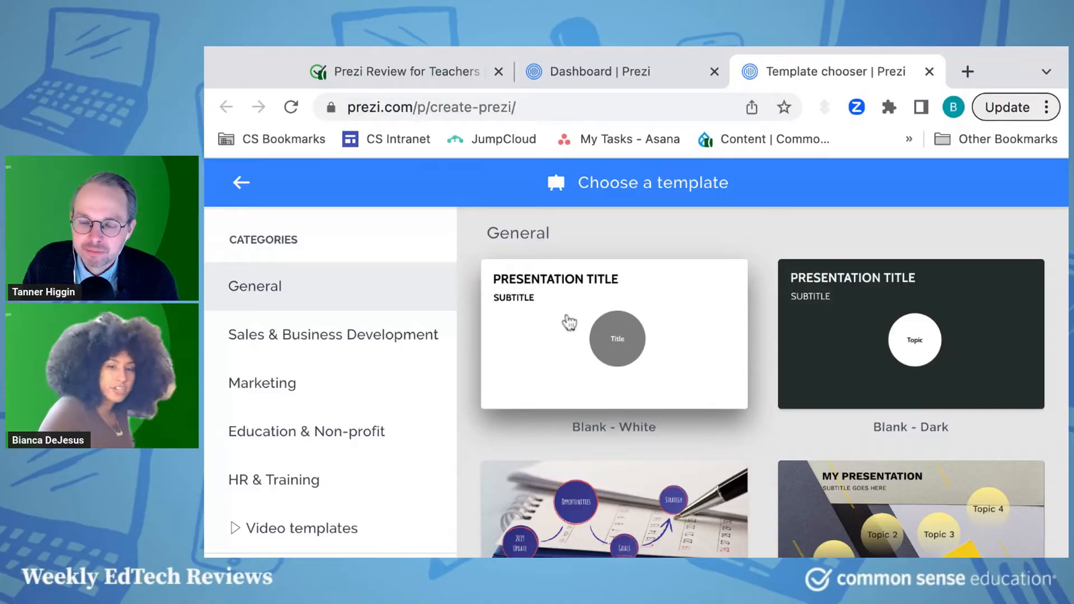
mouse_move(757, 305)
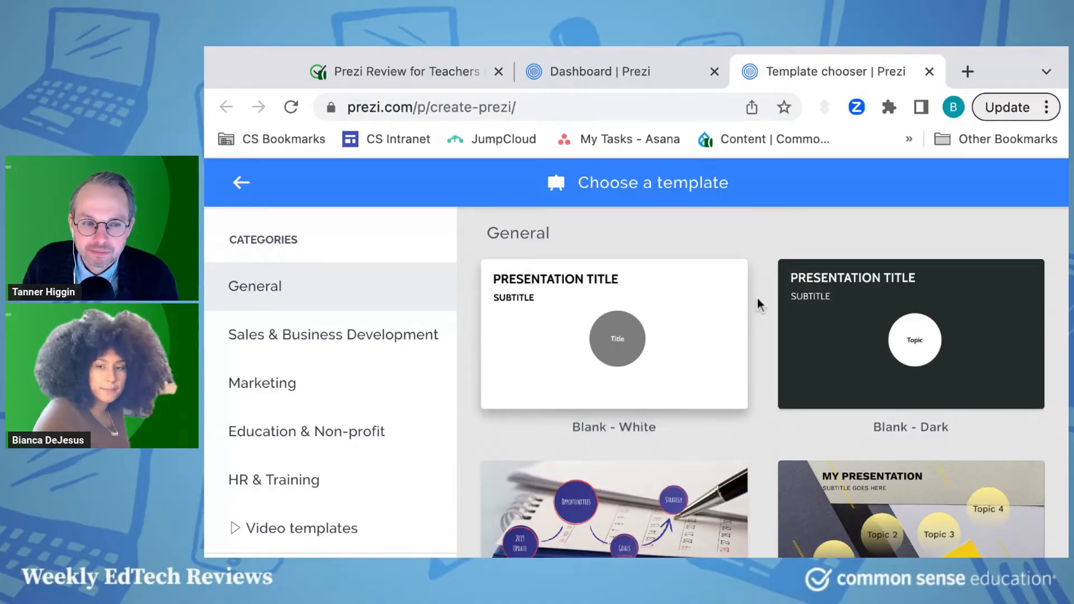
left_click(614, 335)
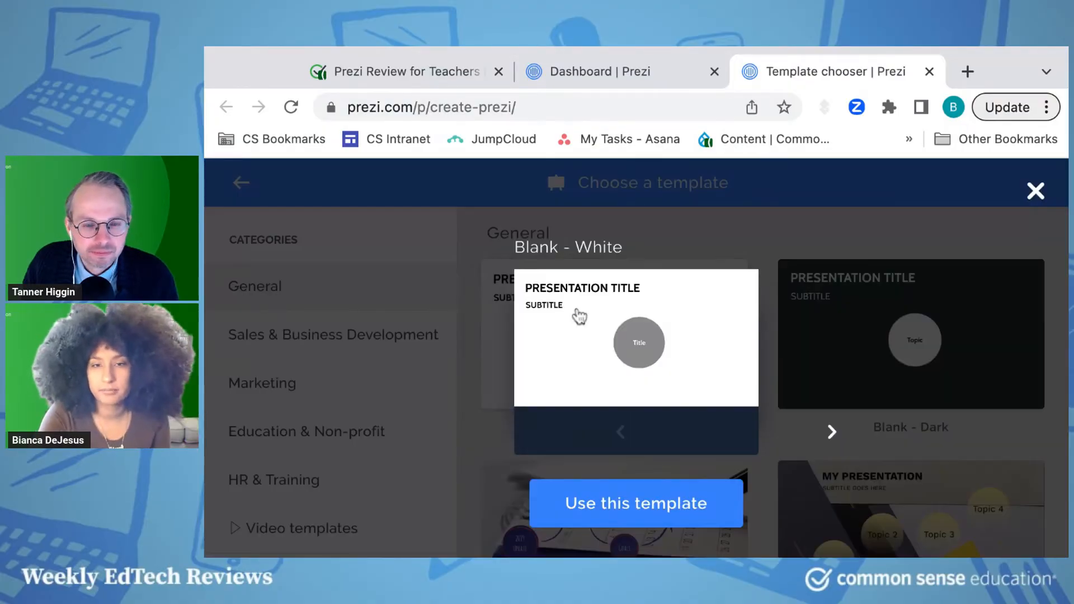
Create a Blank - White presentation titled 'Test', visible to anyone on the web
left_click(635, 504)
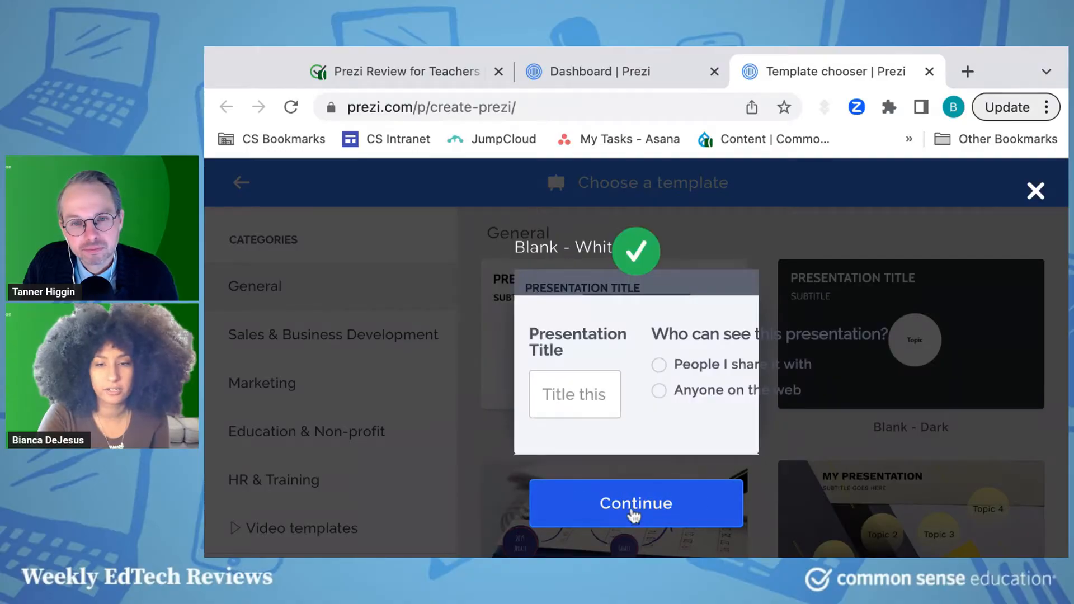
type("Test")
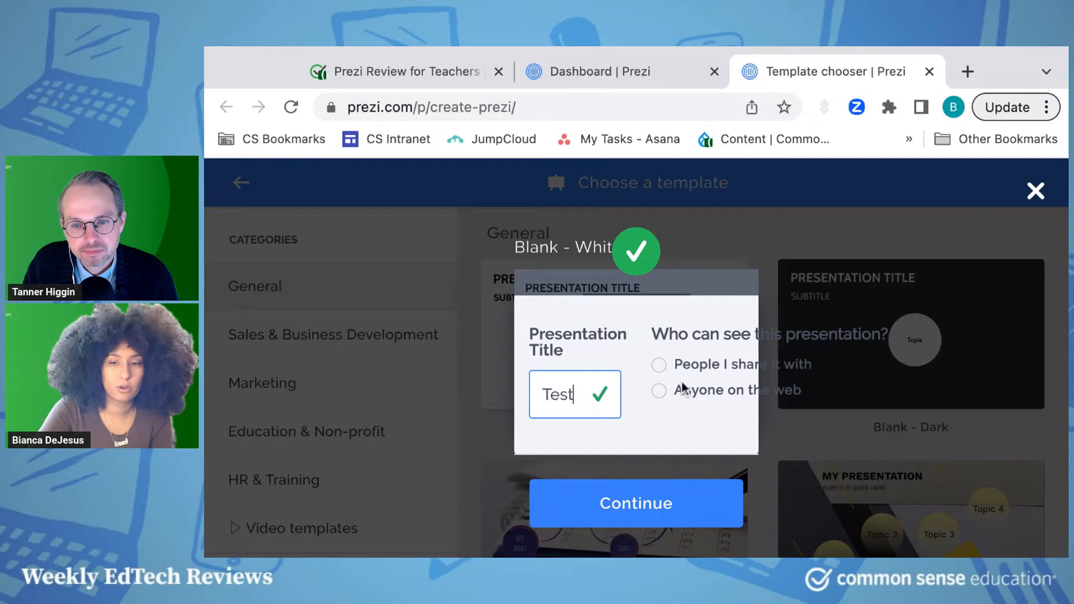
left_click(658, 391)
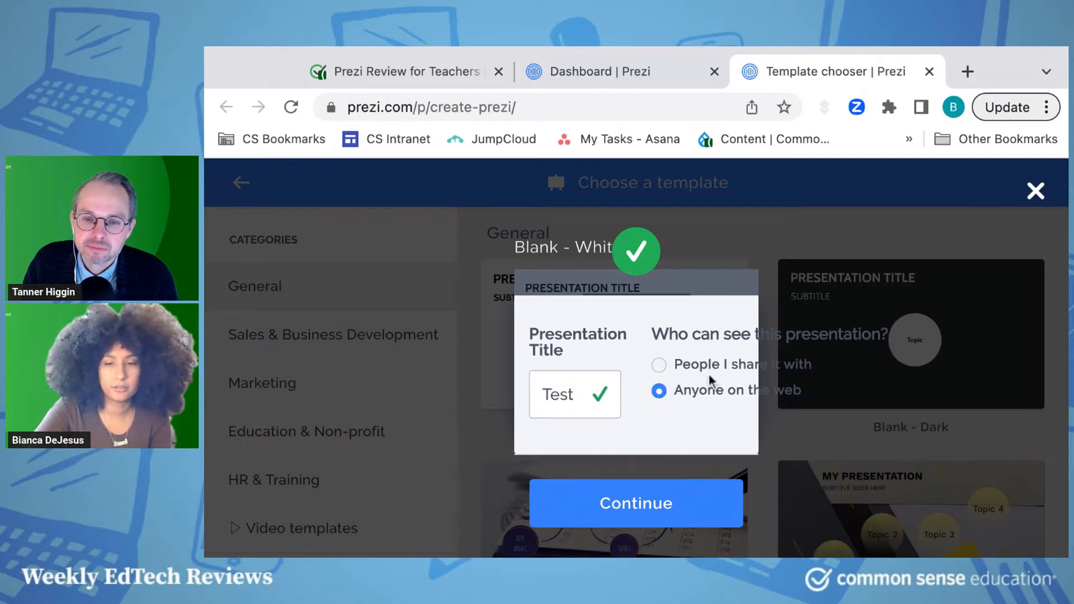
mouse_move(750, 400)
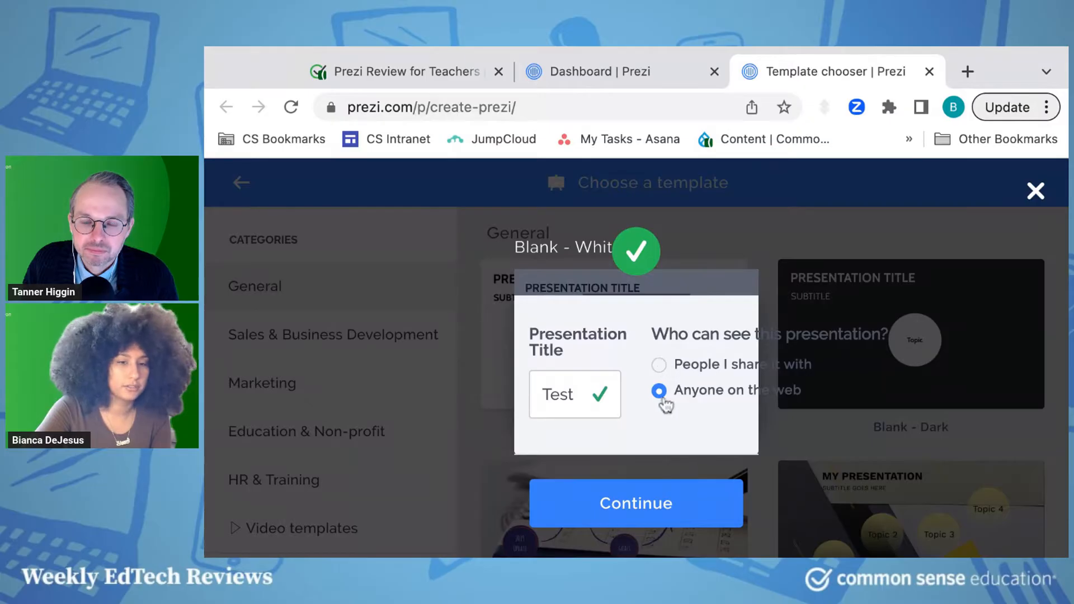
left_click(636, 503)
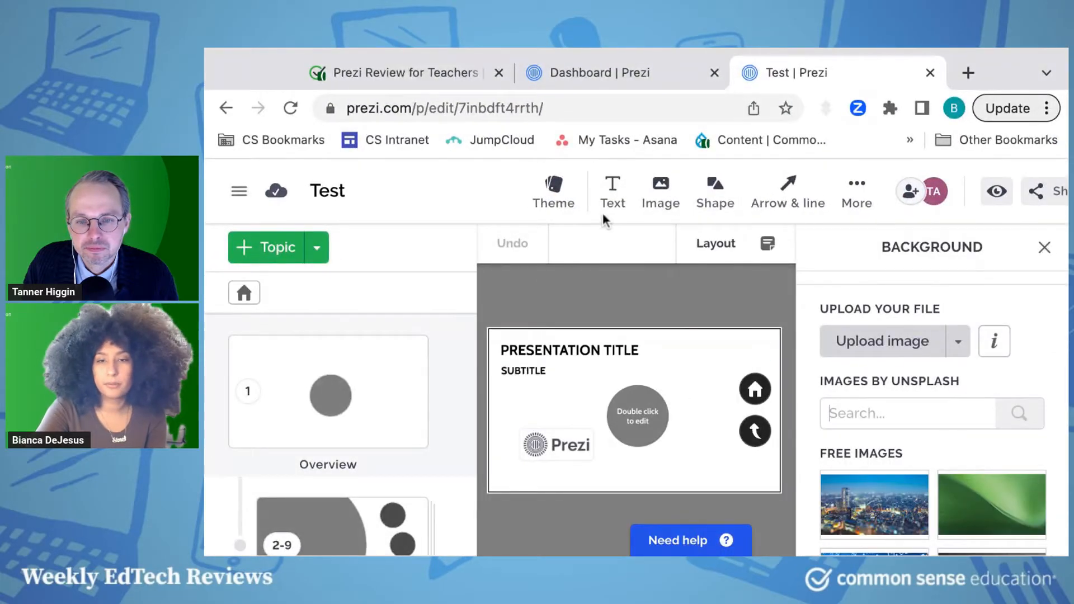
mouse_move(368, 432)
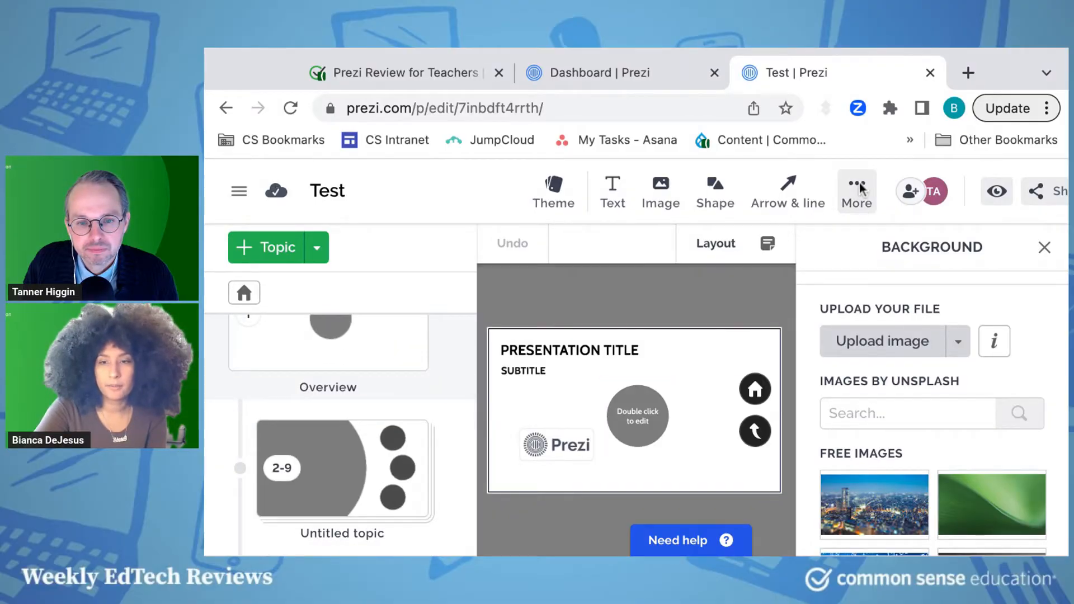
View the More insert options, then enter the first topic to show its subtopic slide
left_click(855, 191)
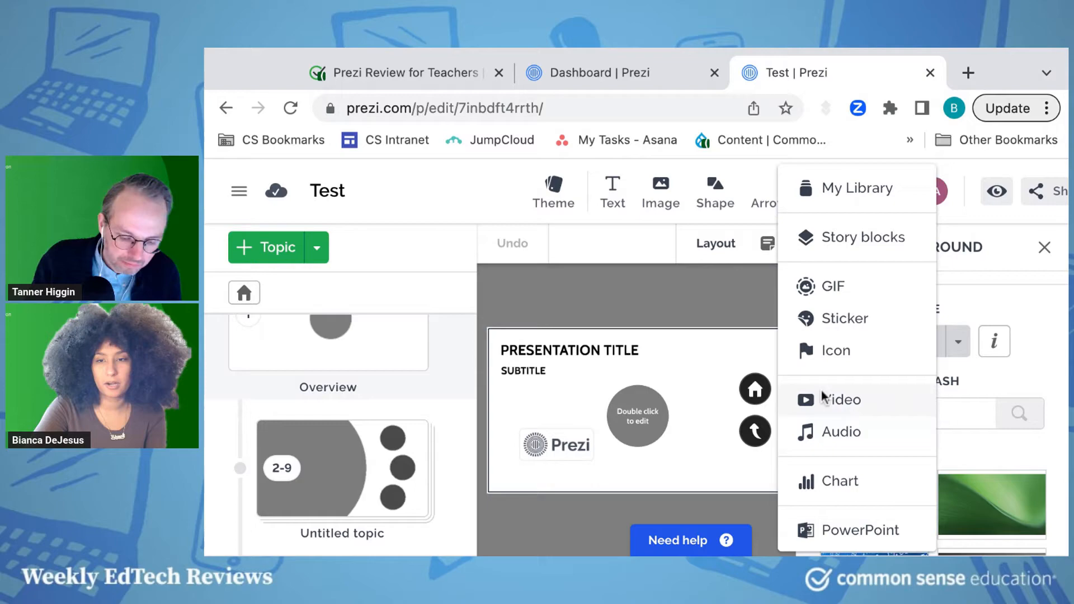
left_click(637, 415)
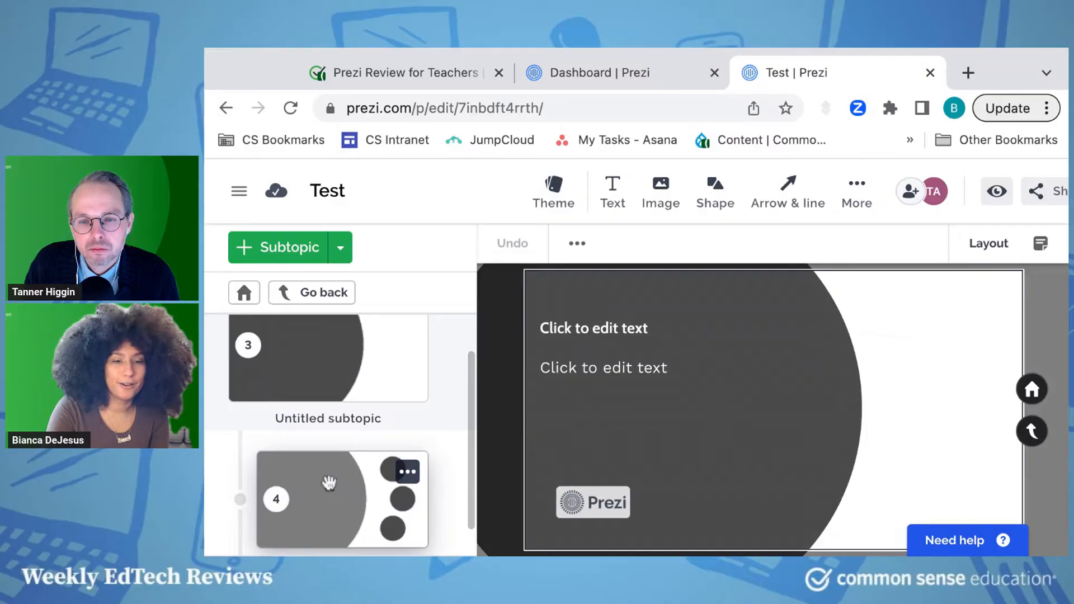
Select Untitled topic 2 in the sidebar to show its blue image and three circles
scroll("down", 3)
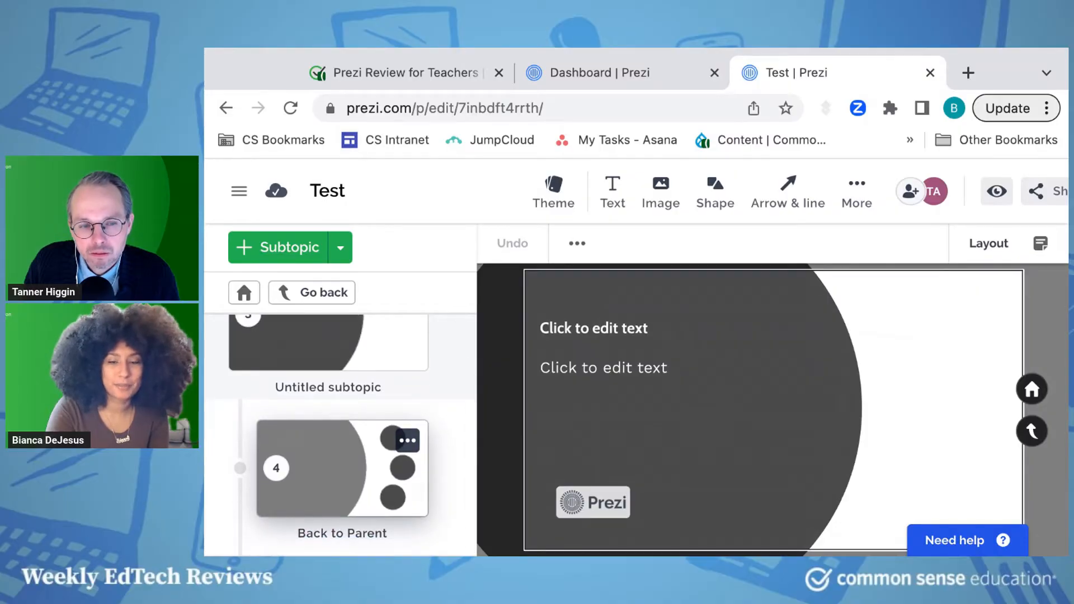
scroll("up", 3)
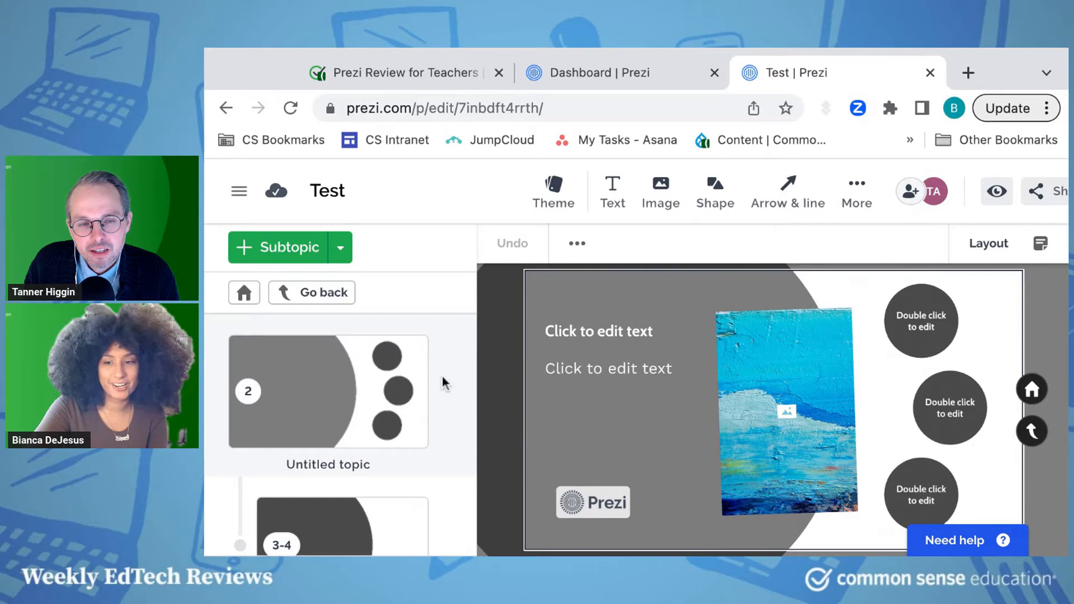
mouse_move(368, 325)
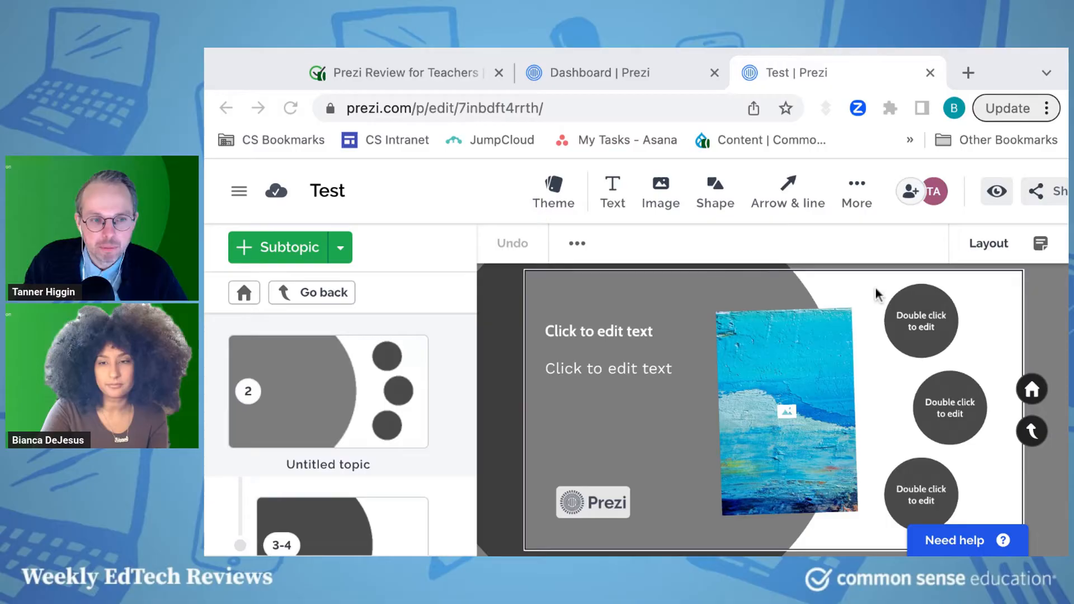
left_click(598, 331)
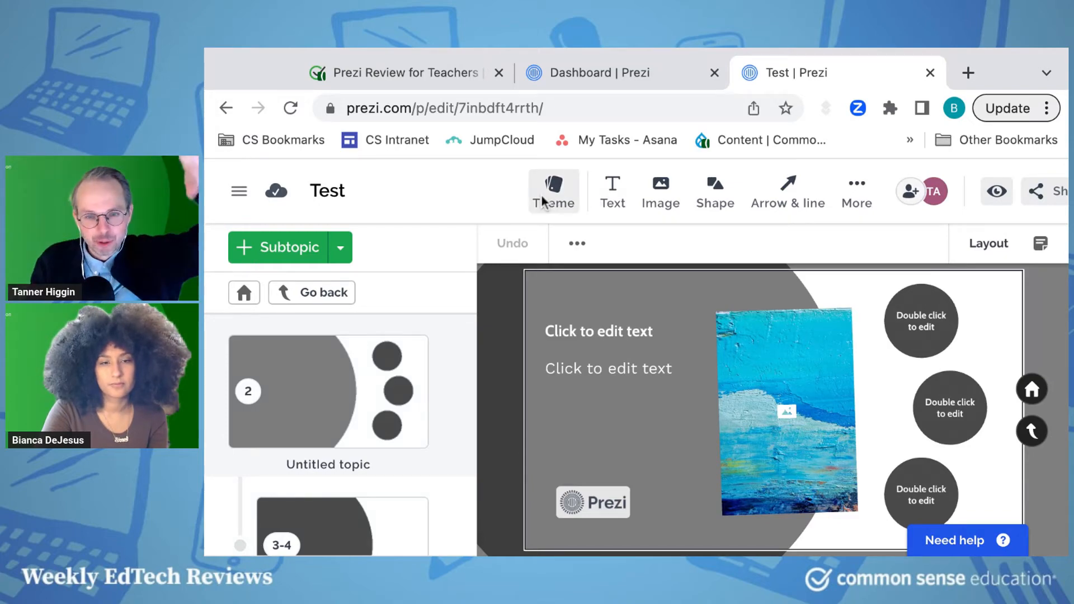
Browse the Theme and Subtopic menus, then attempt a new prezi and hit the 5-project limit
left_click(553, 190)
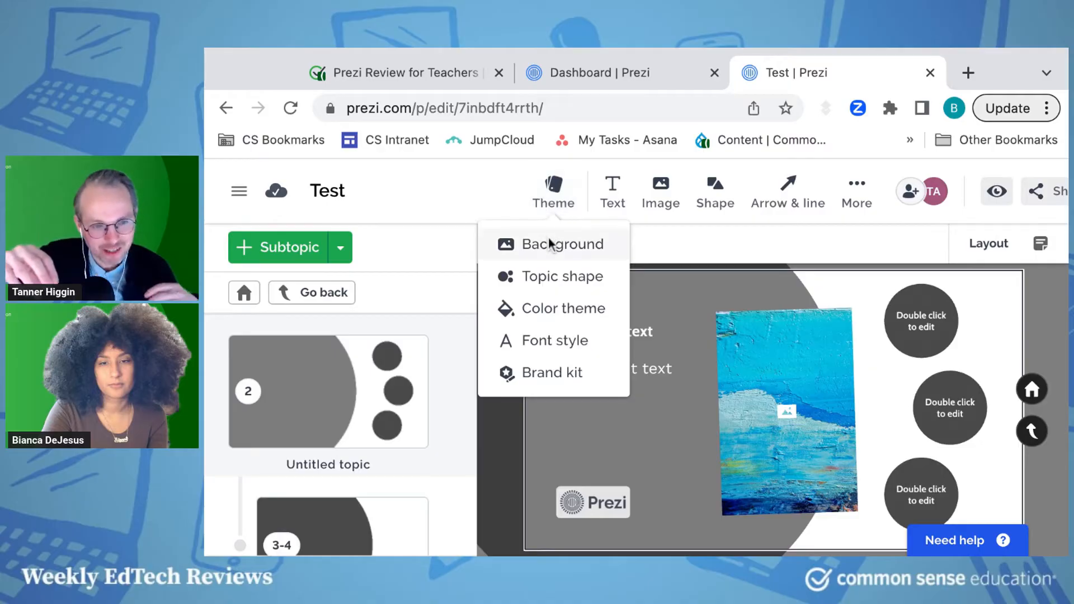
mouse_move(445, 253)
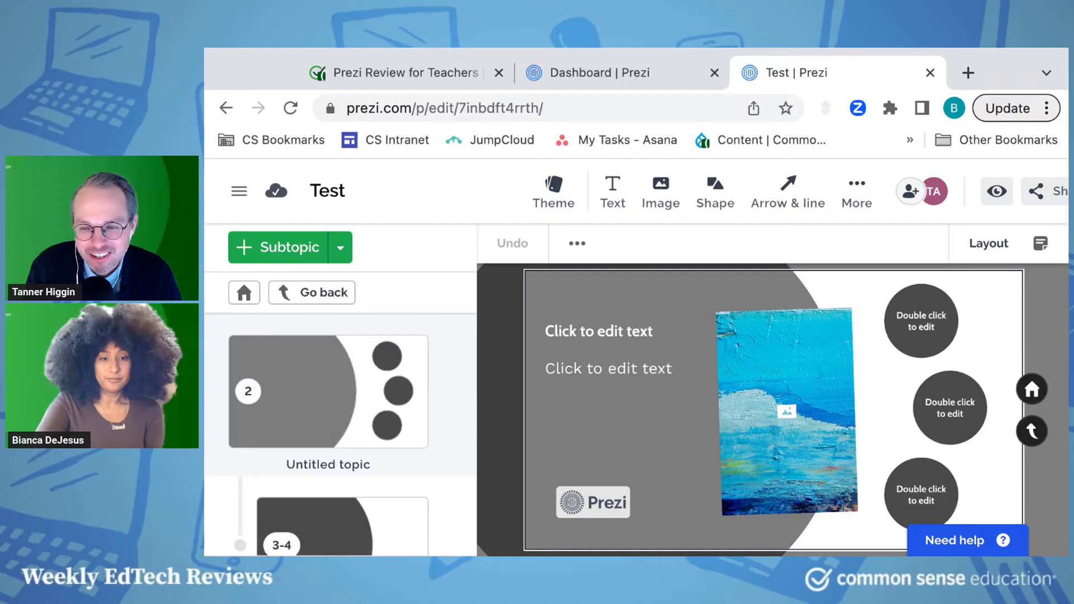
left_click(340, 248)
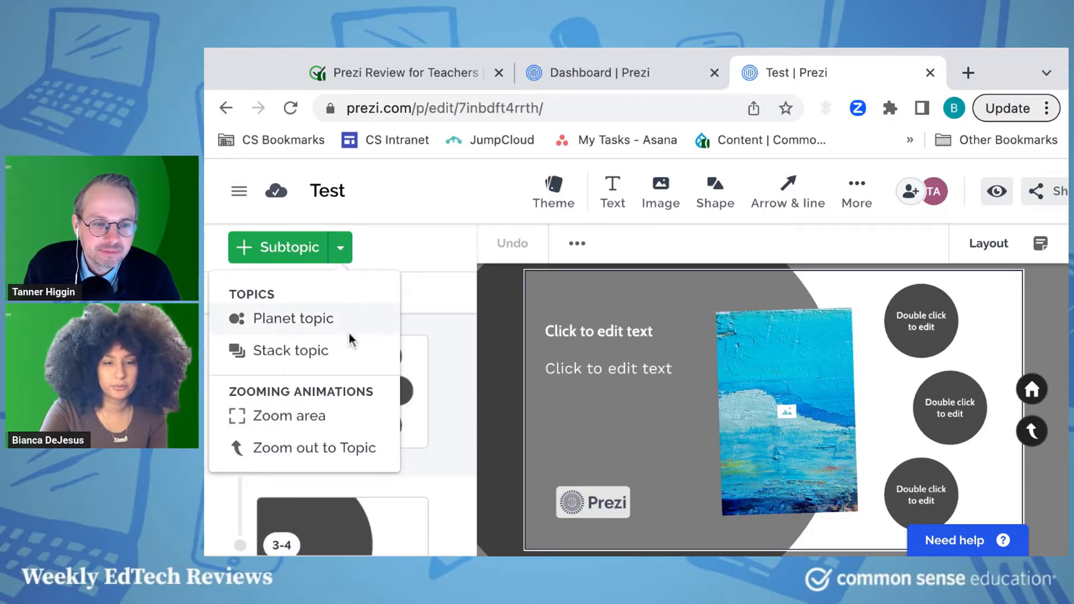
mouse_move(476, 259)
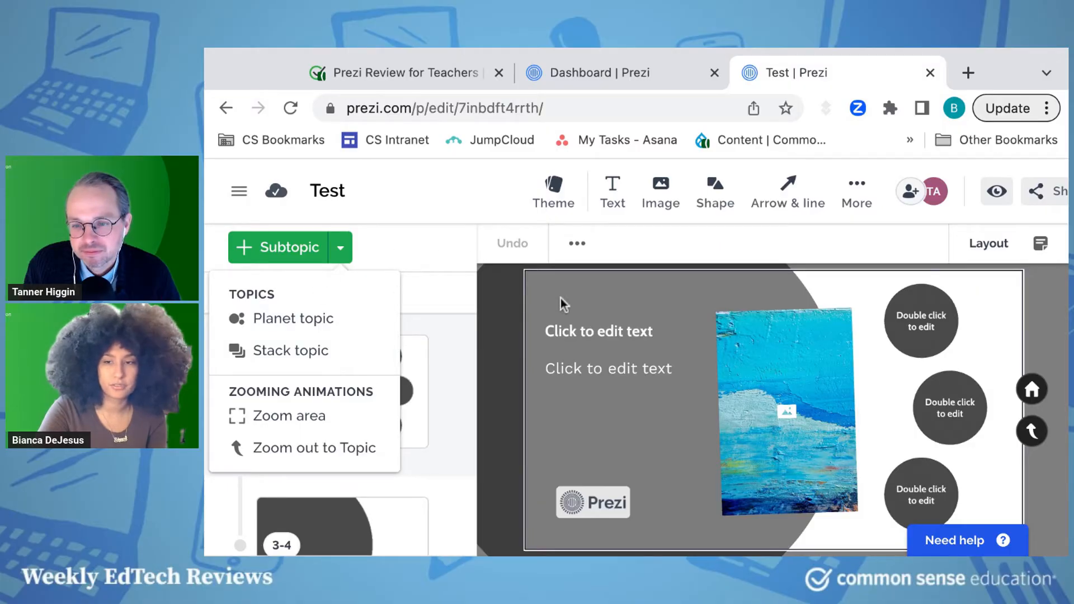
left_click(327, 190)
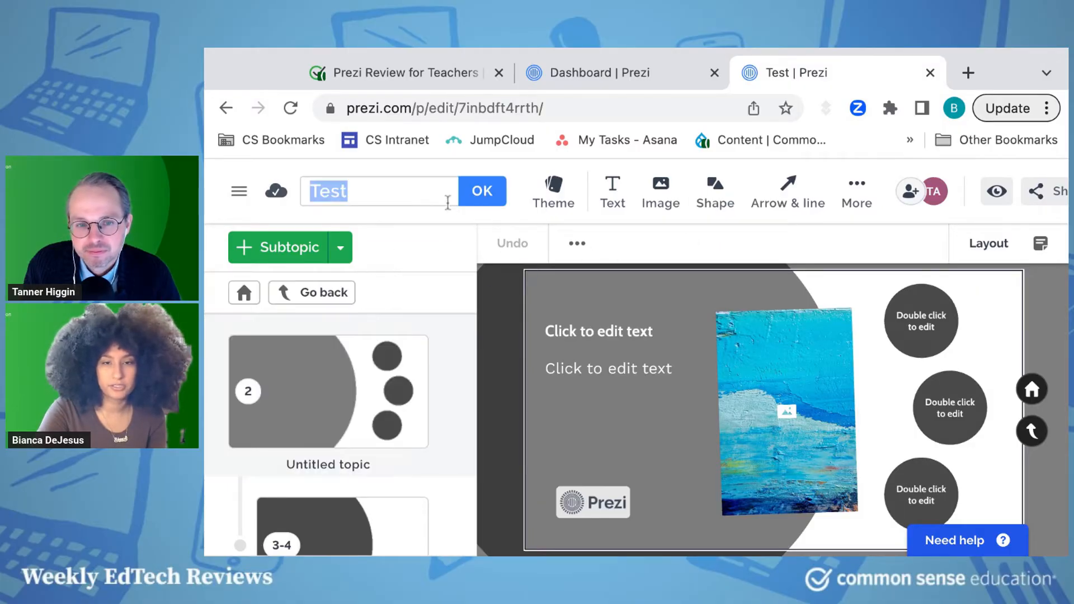
left_click(595, 72)
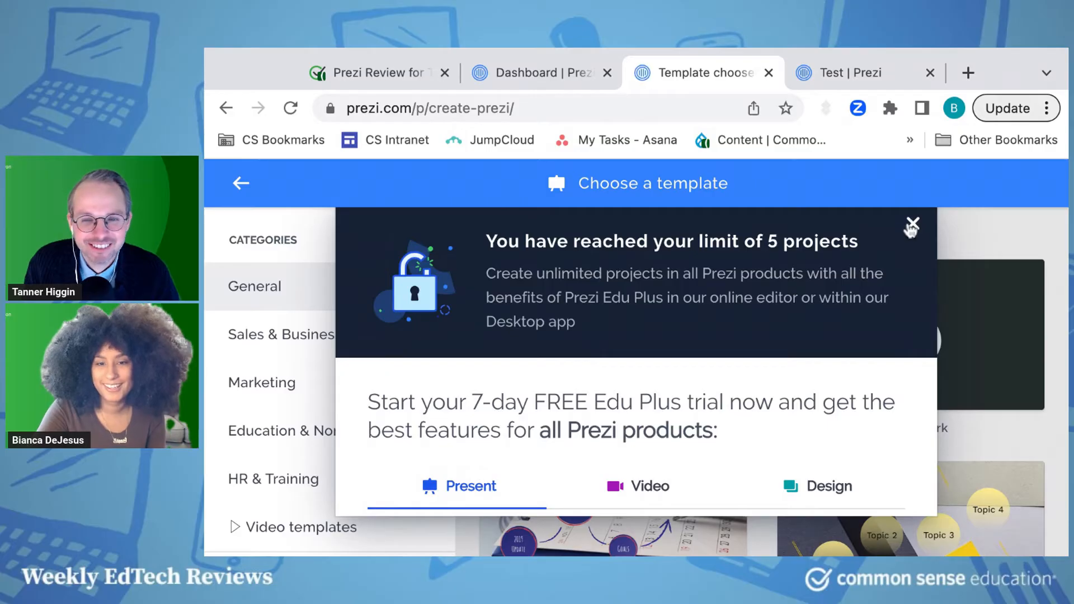
left_click(913, 223)
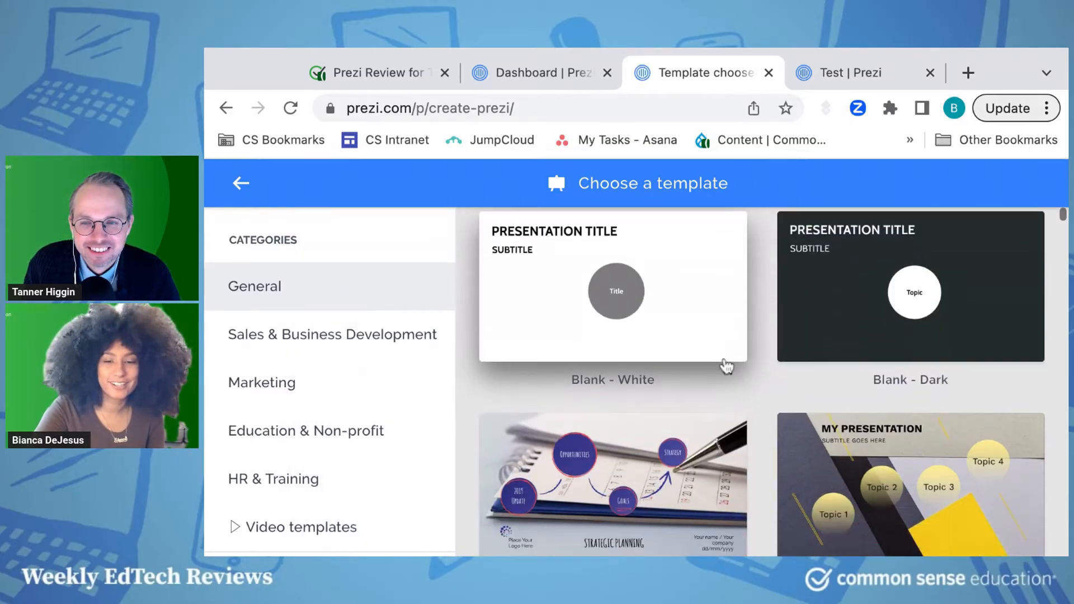
scroll("down", 3)
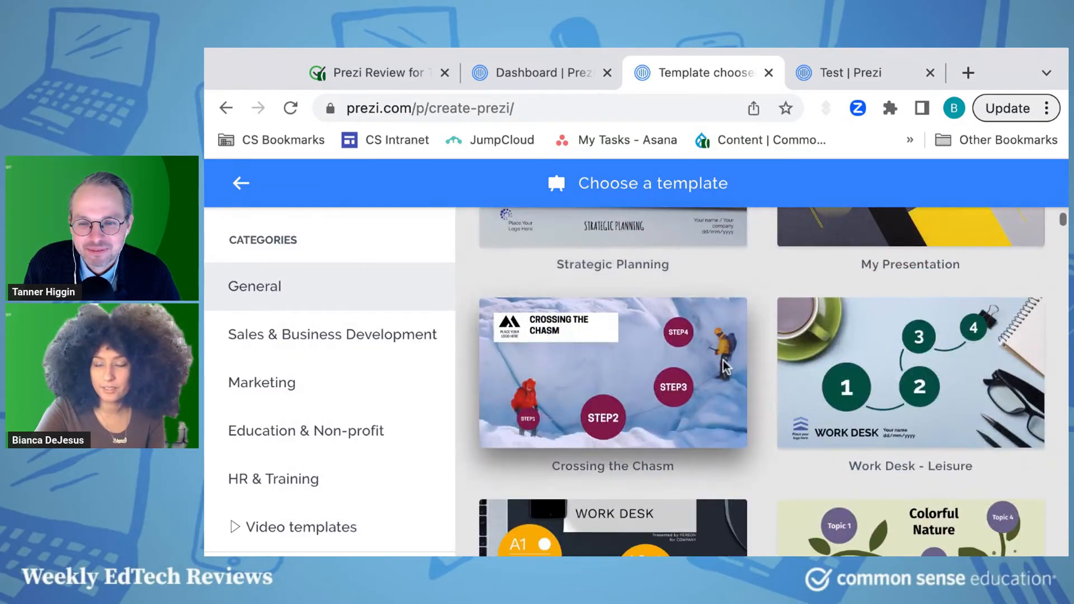
left_click(612, 373)
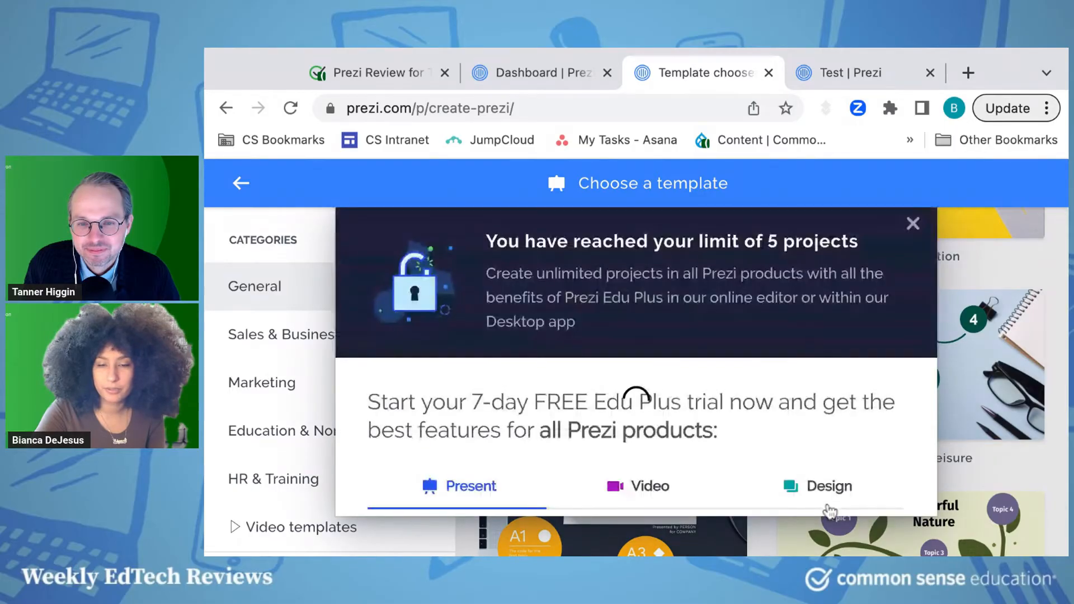
left_click(912, 224)
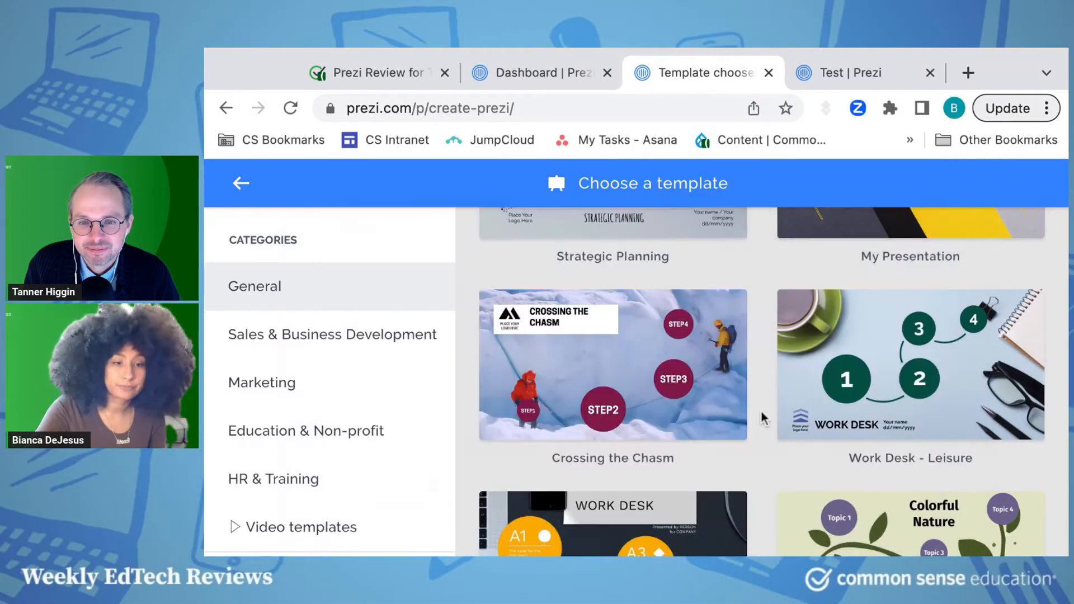
scroll("down", 3)
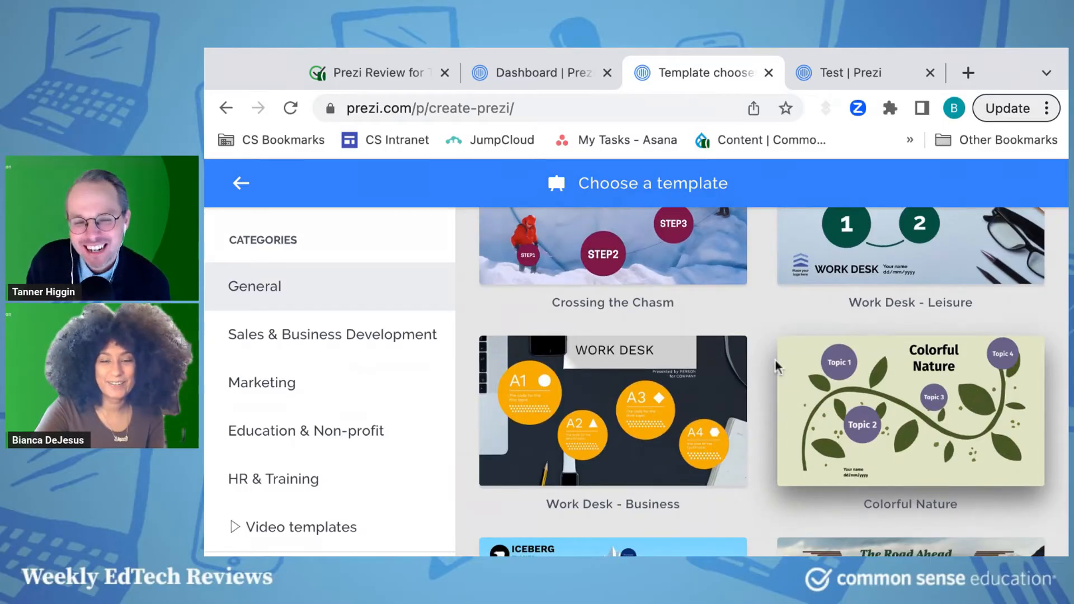
mouse_move(733, 397)
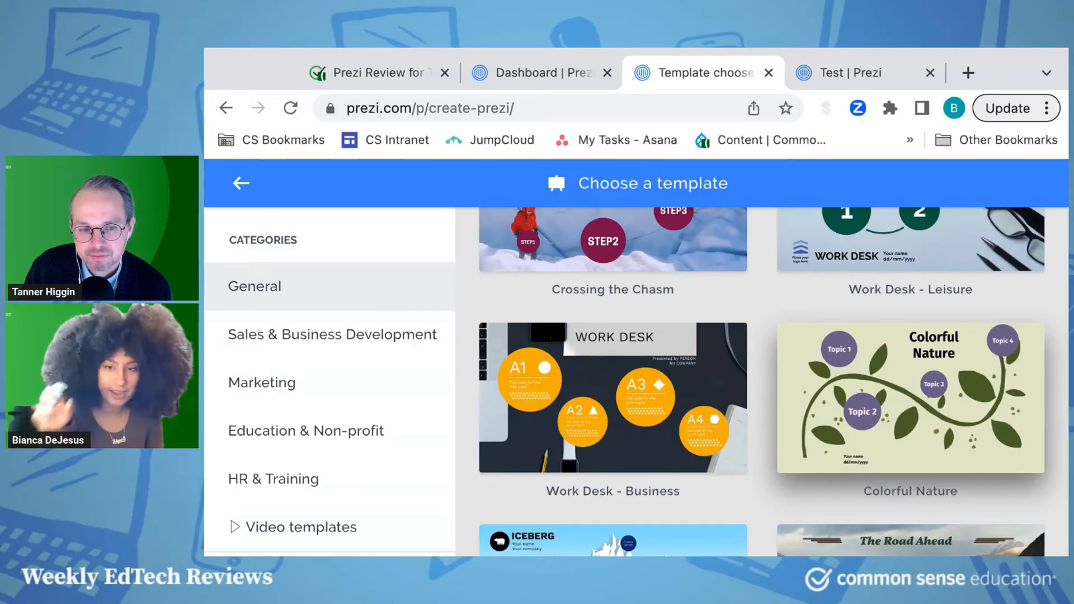
mouse_move(277, 195)
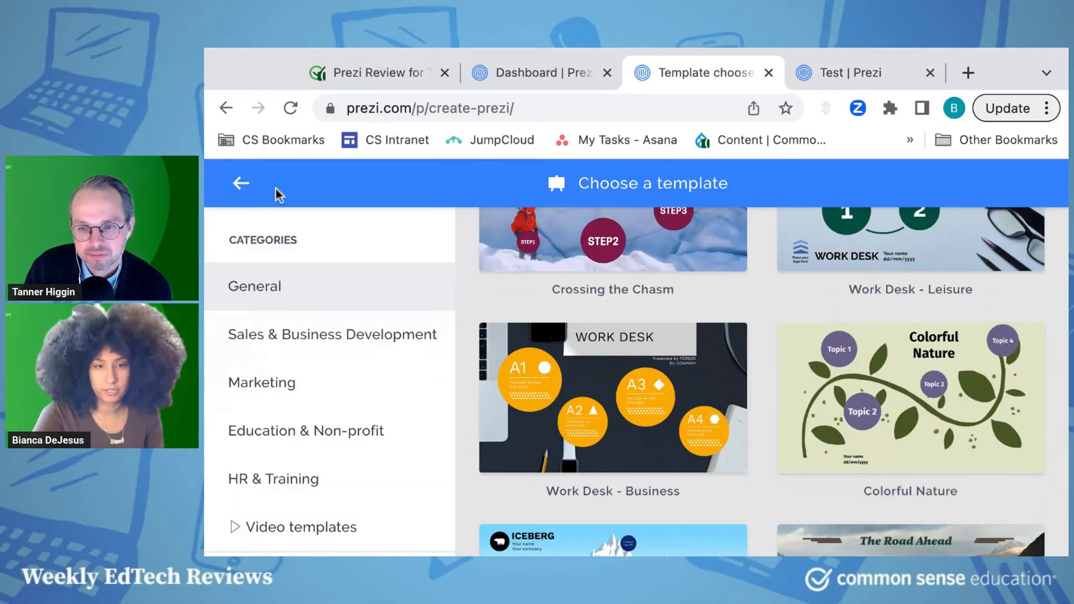
Try Prezi Video's Quick record, dismiss the project-limit notice, and return to All projects
left_click(241, 183)
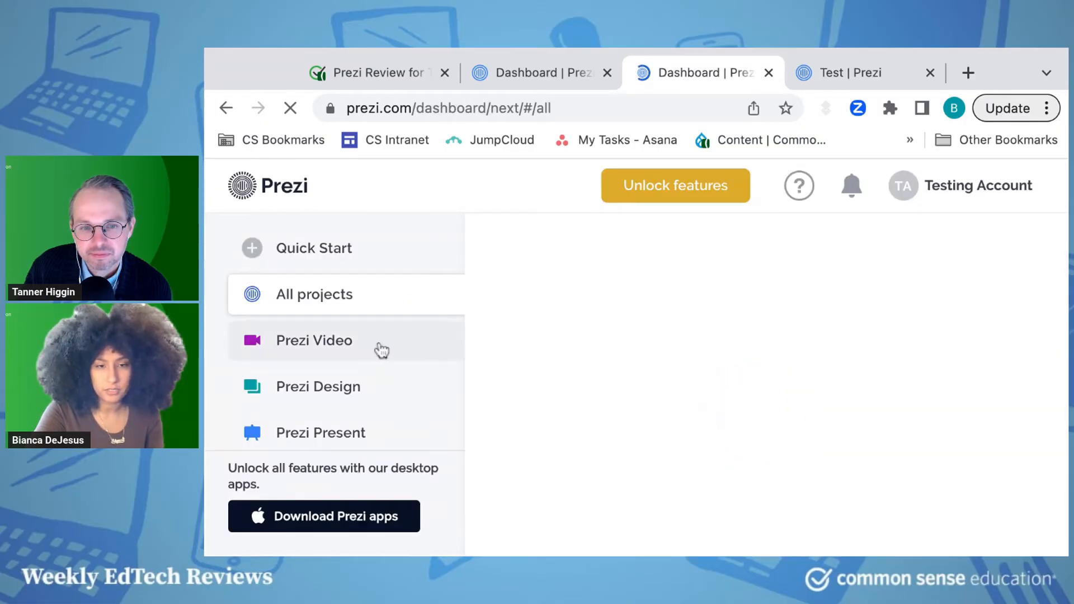
left_click(313, 341)
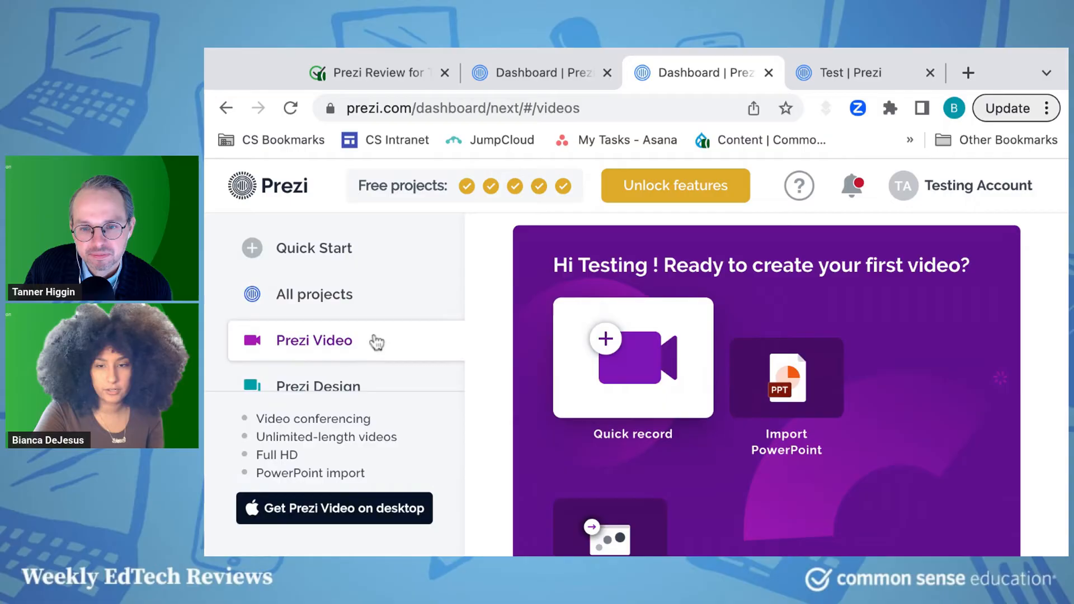
left_click(632, 358)
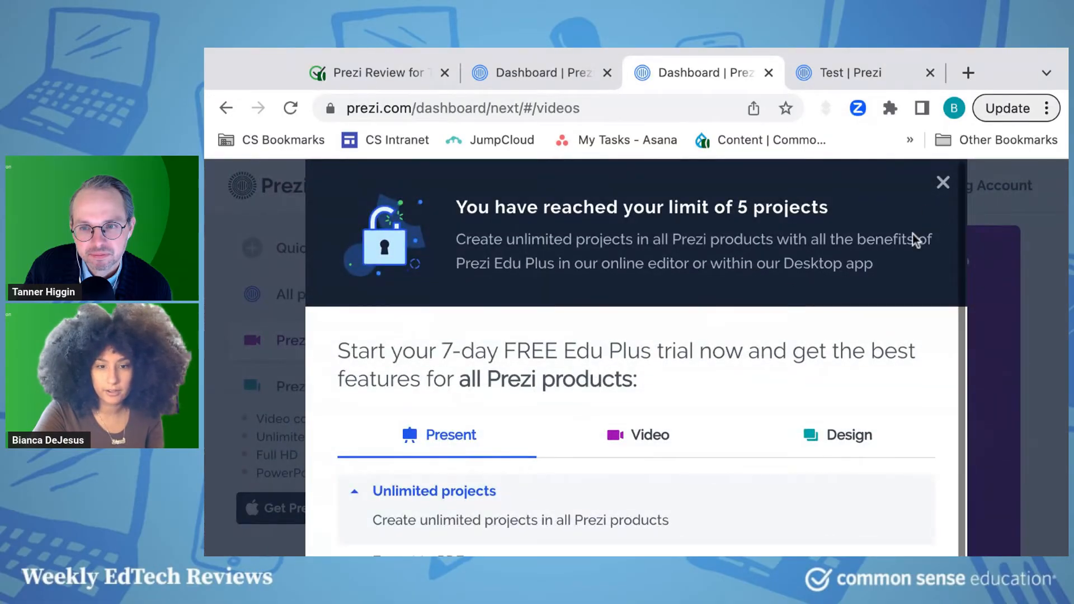
left_click(943, 183)
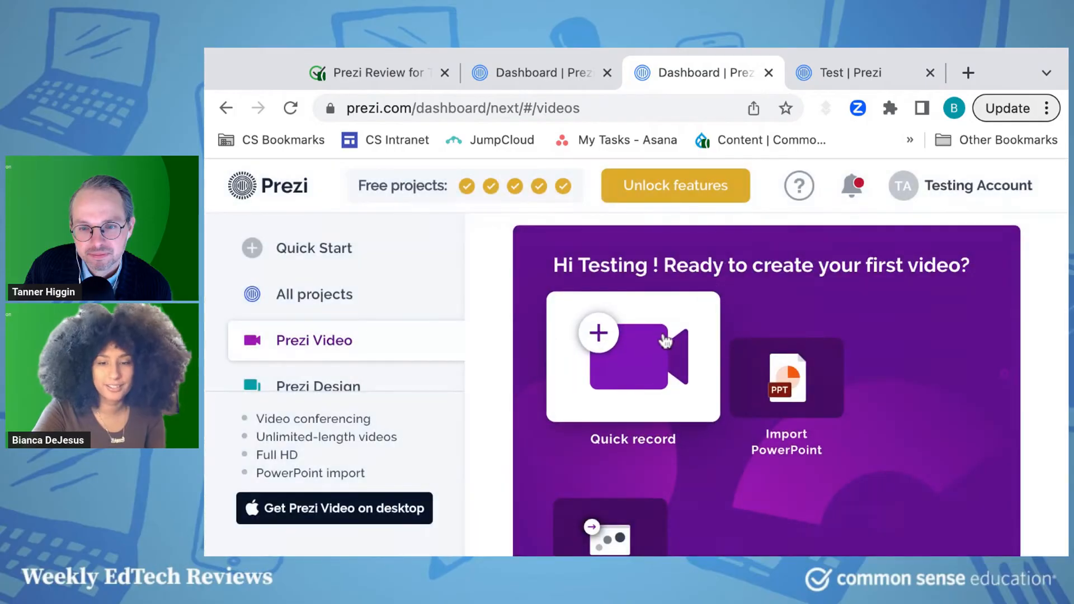
mouse_move(925, 307)
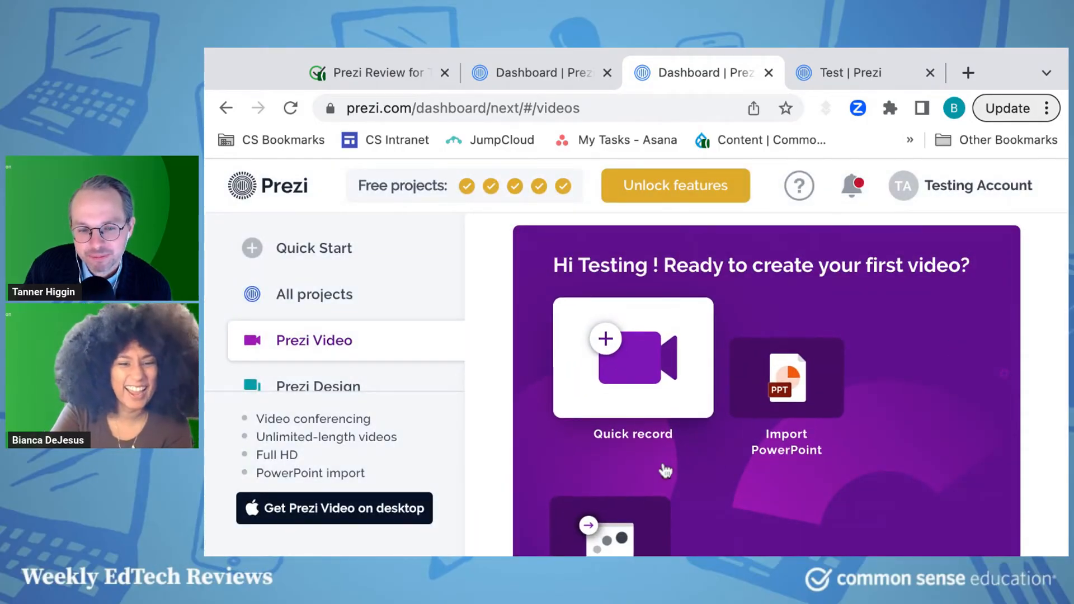
scroll("down", 3)
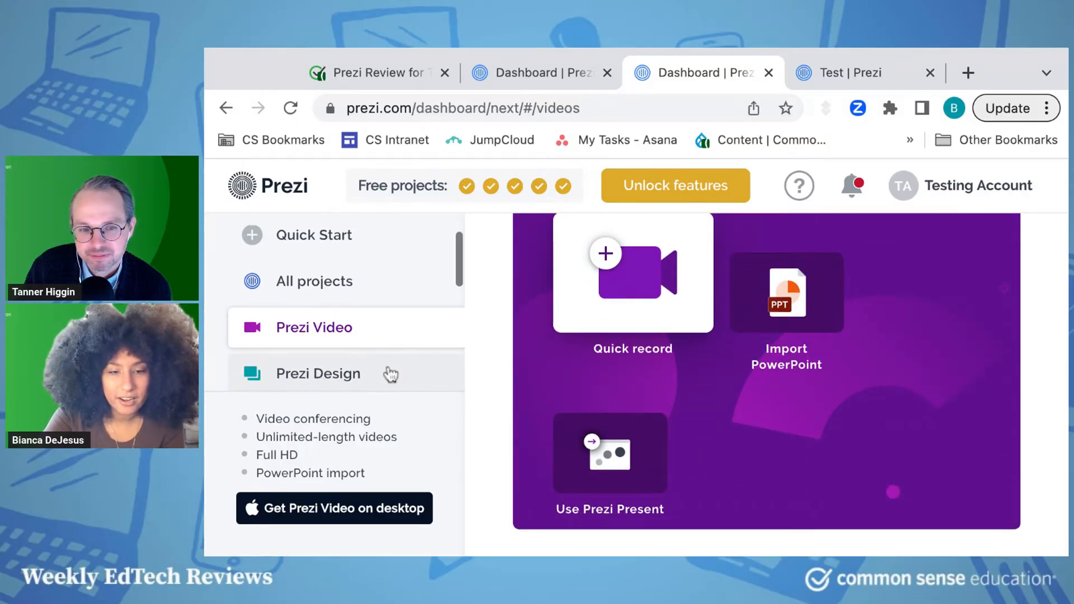
left_click(313, 281)
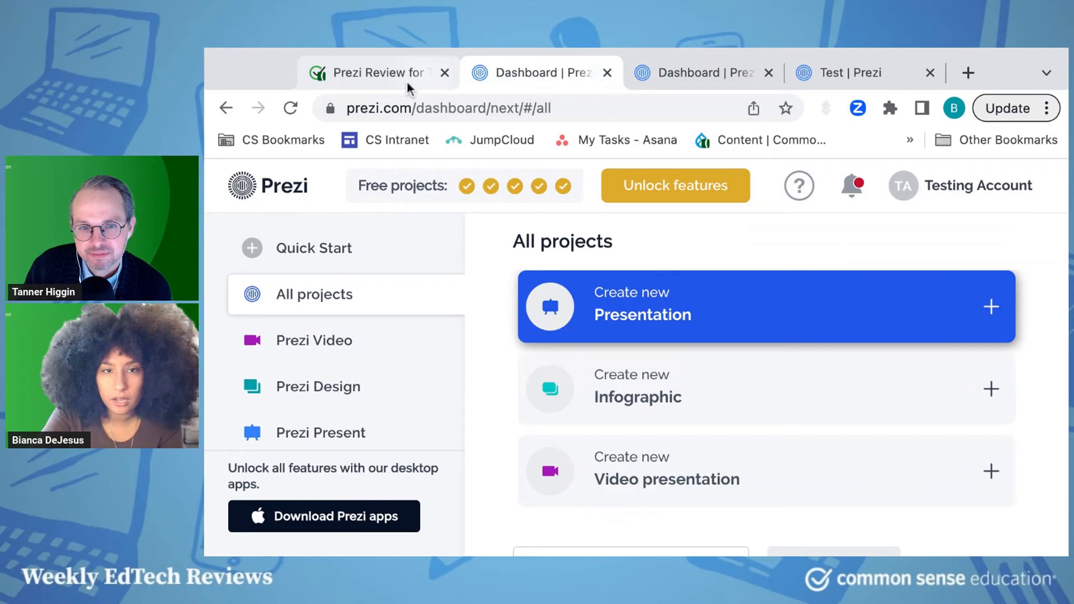
left_click(370, 72)
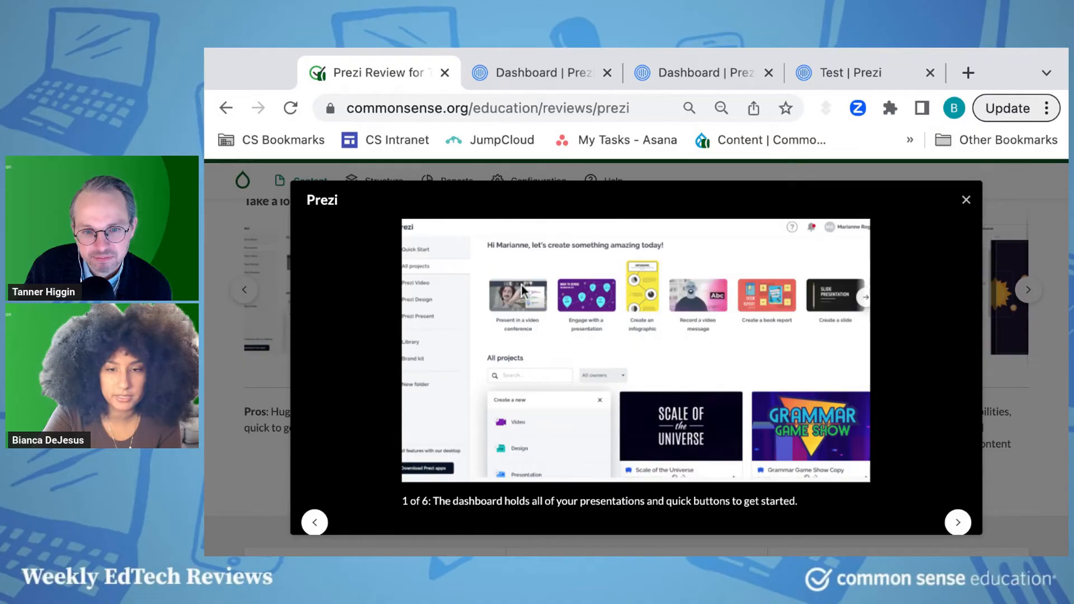
mouse_move(565, 89)
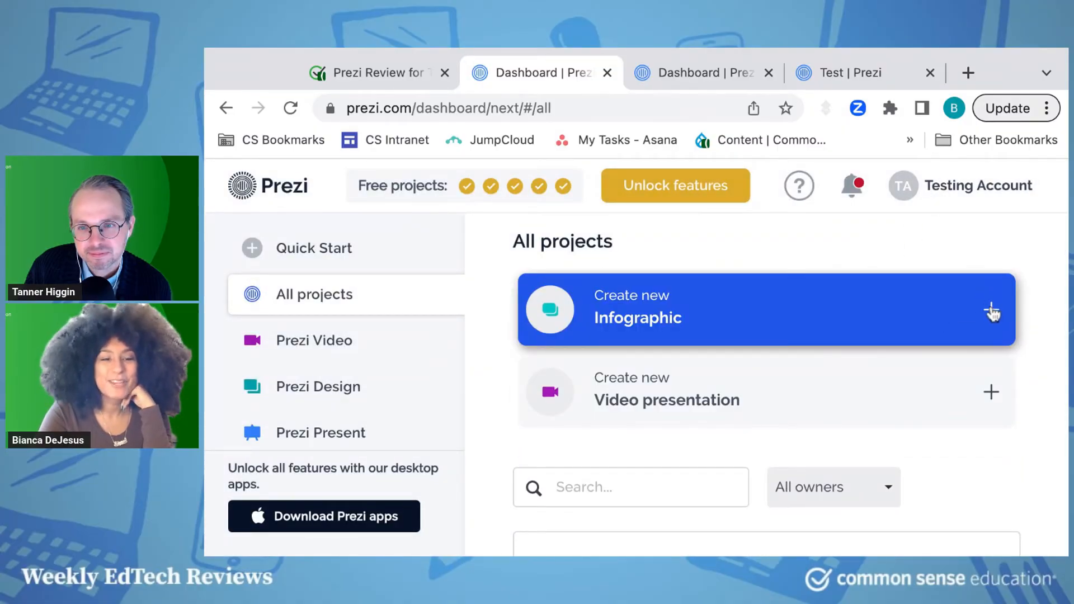
mouse_move(451, 324)
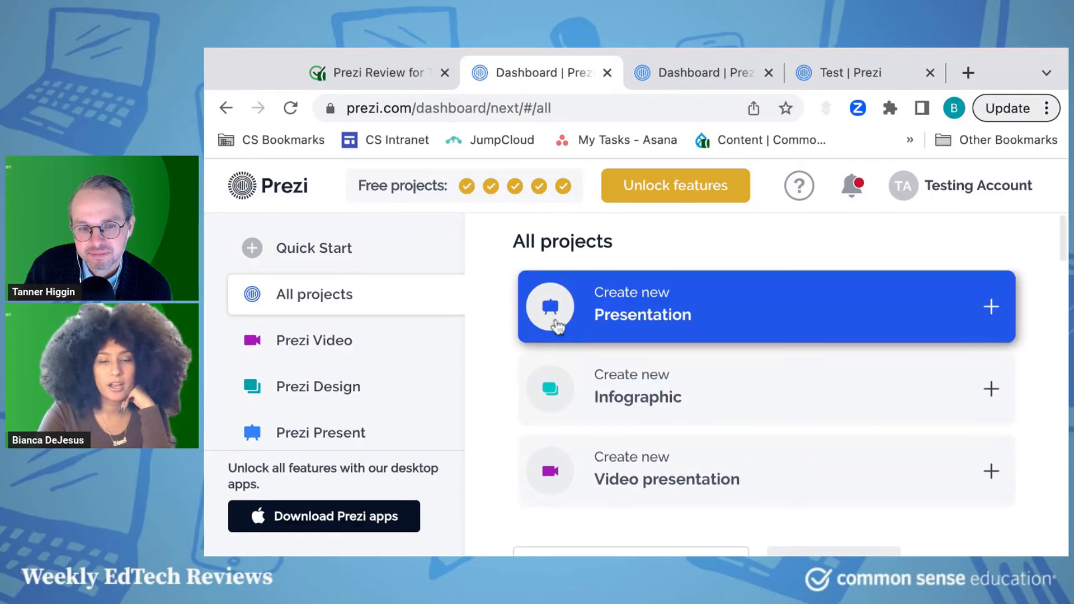
mouse_move(435, 123)
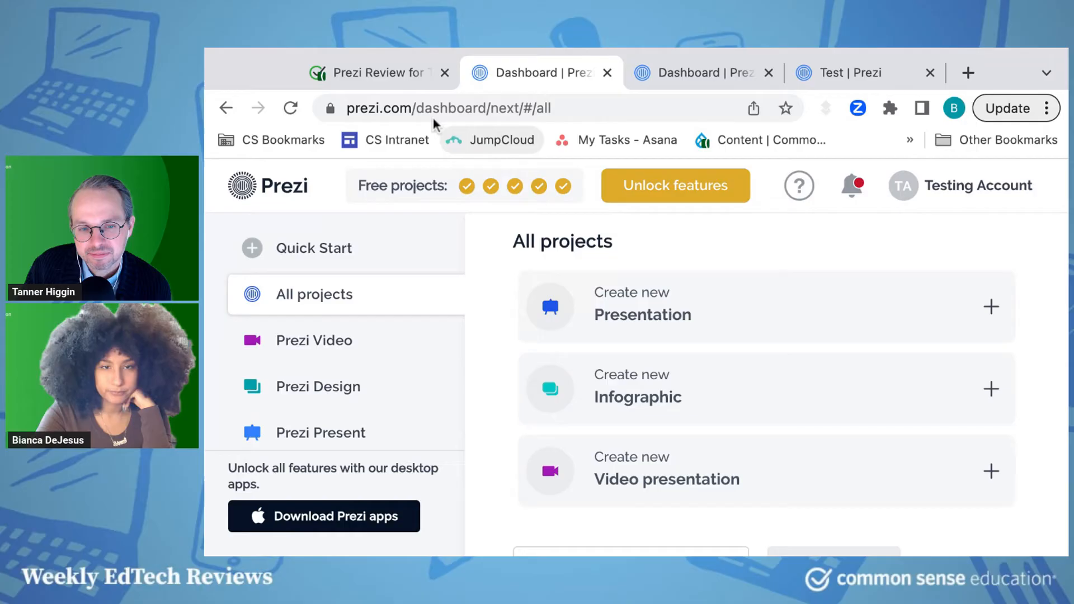
On the Prezi Review tab, advance to the third screenshot and close the lightbox
left_click(373, 73)
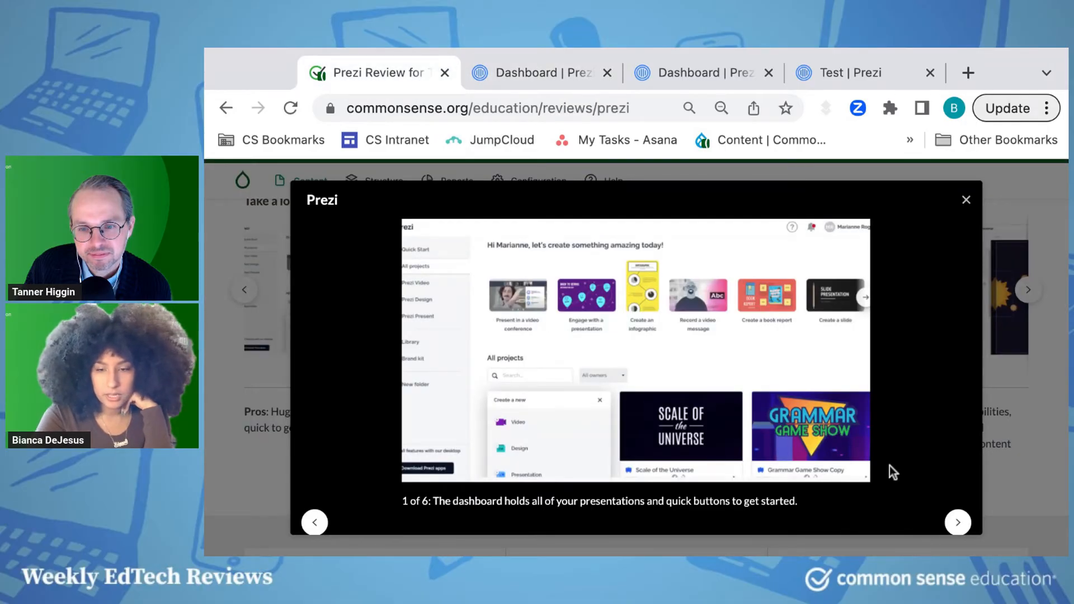
mouse_move(812, 396)
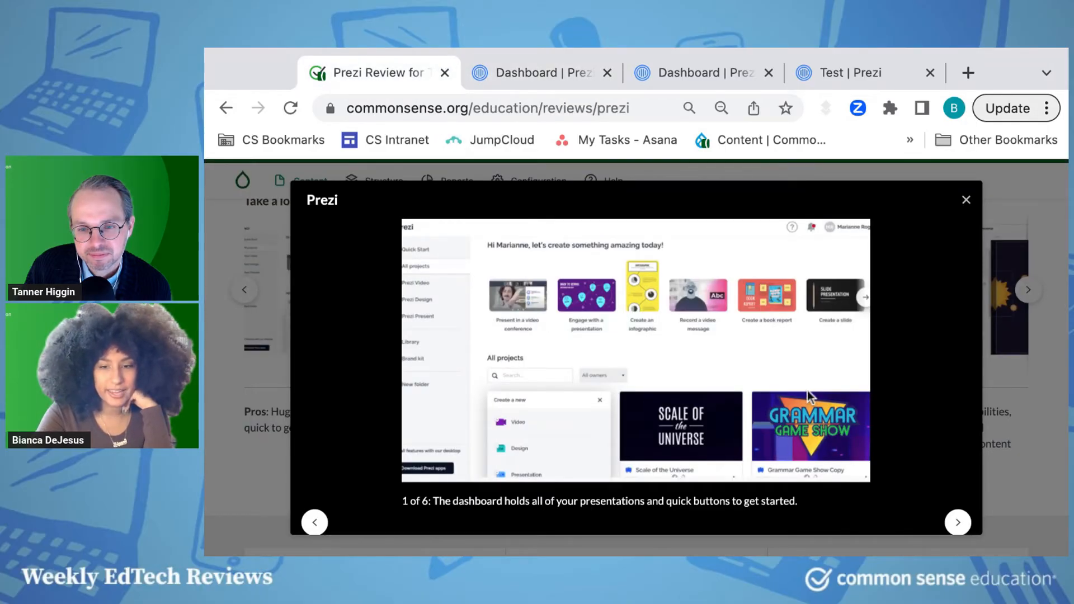
mouse_move(942, 527)
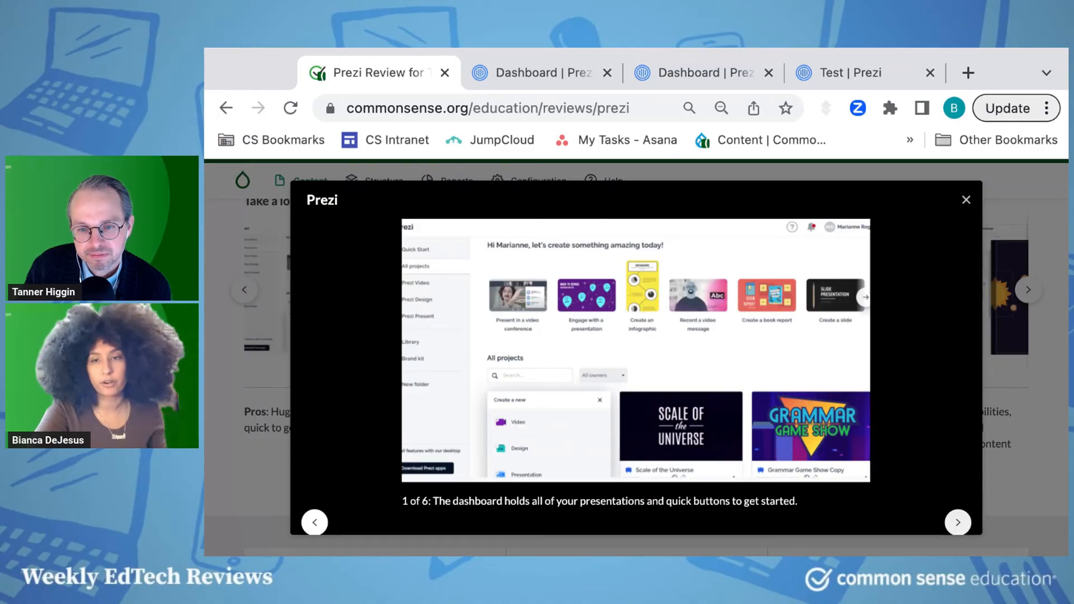
left_click(957, 522)
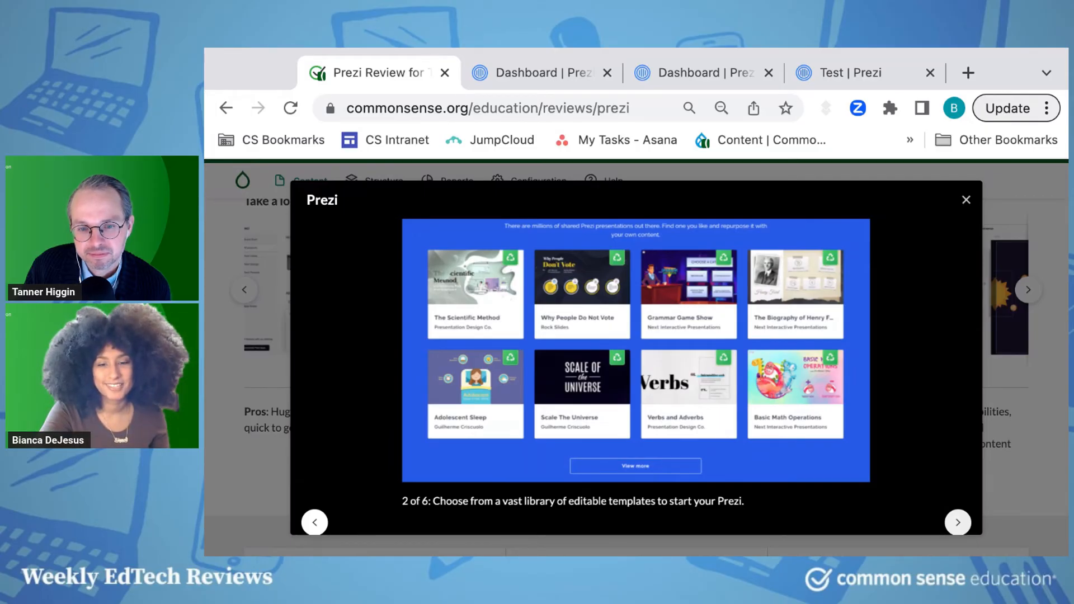
left_click(957, 522)
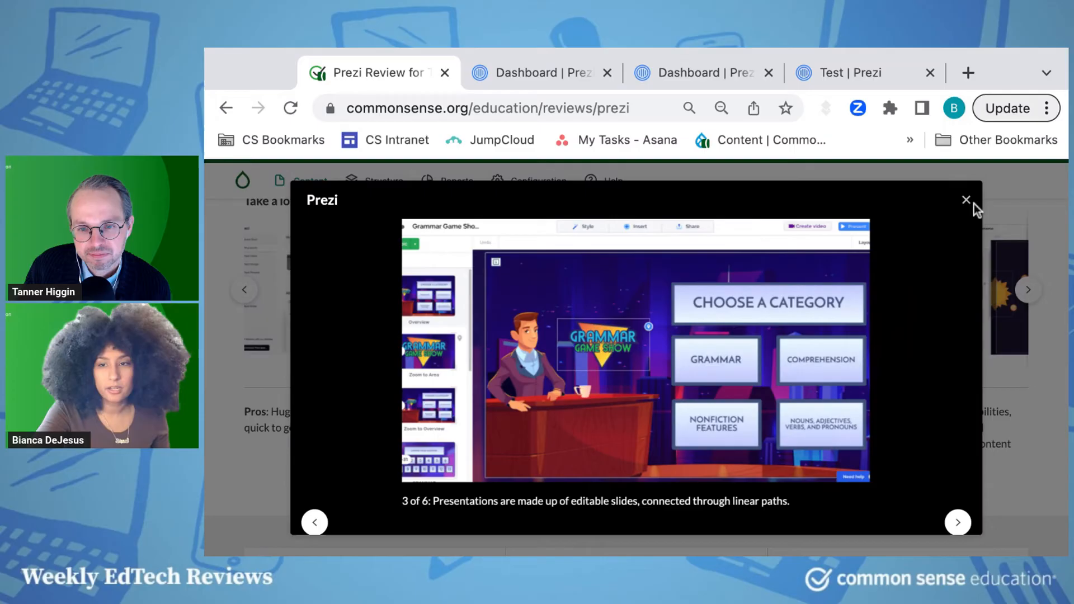
left_click(966, 200)
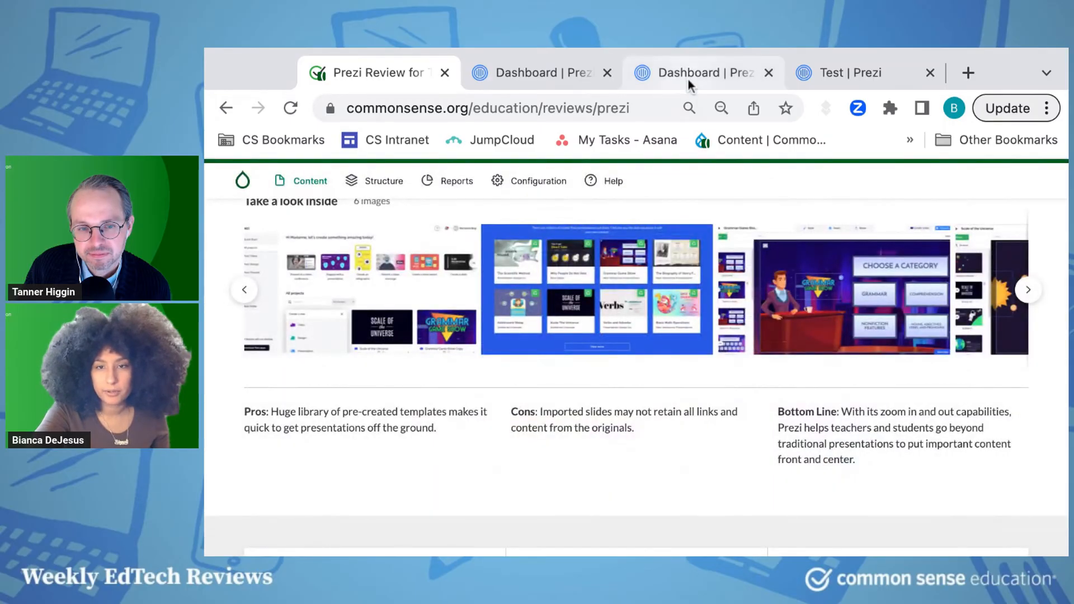
On the Prezi Video tab, open Prezi Design and close the project-limit notice
left_click(694, 73)
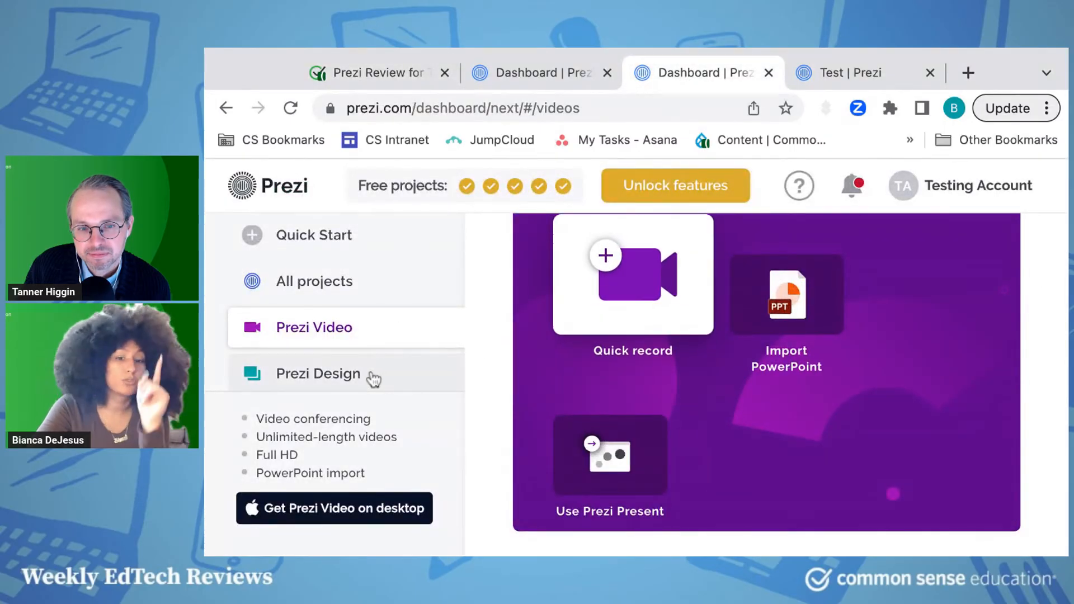
left_click(318, 373)
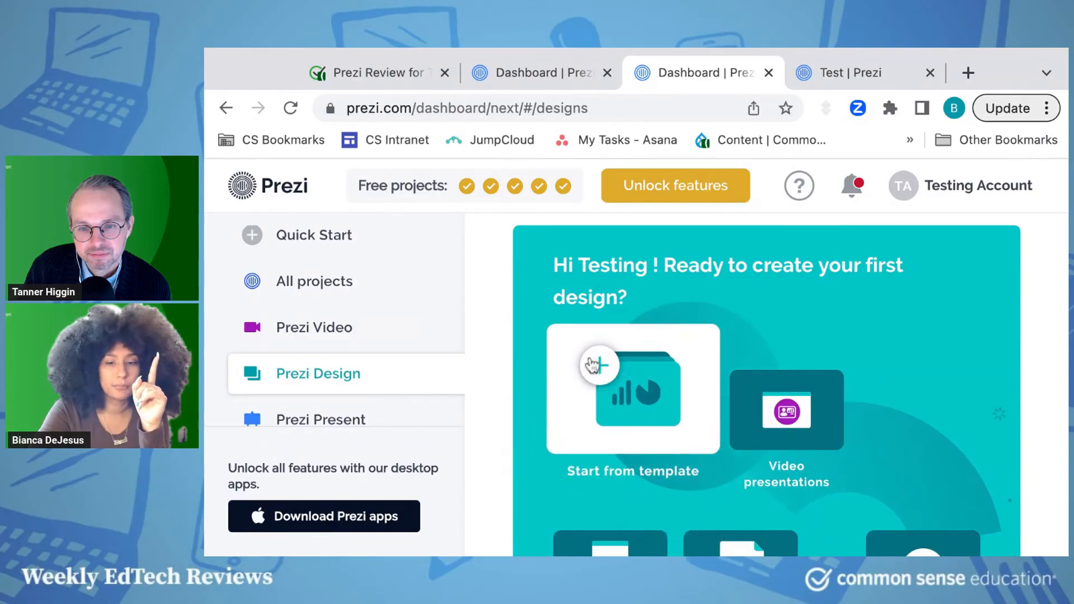
mouse_move(582, 404)
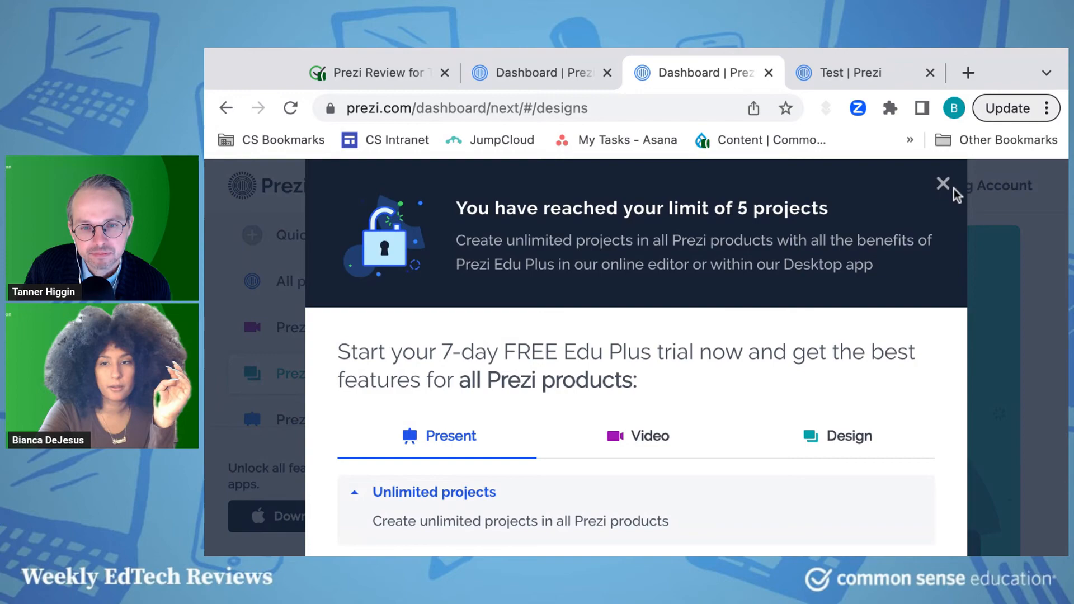
left_click(943, 184)
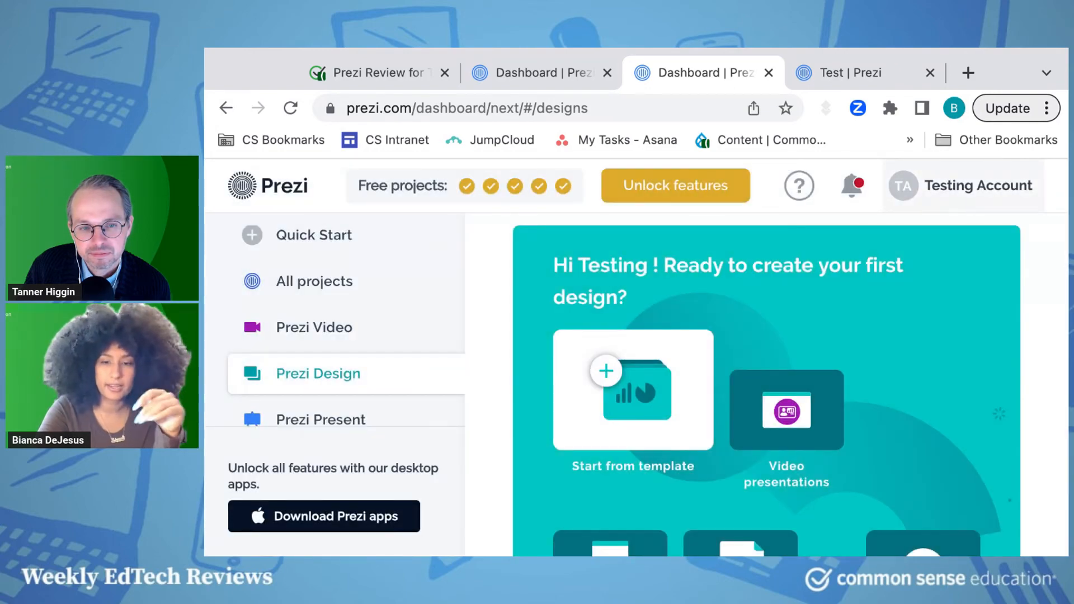
mouse_move(663, 413)
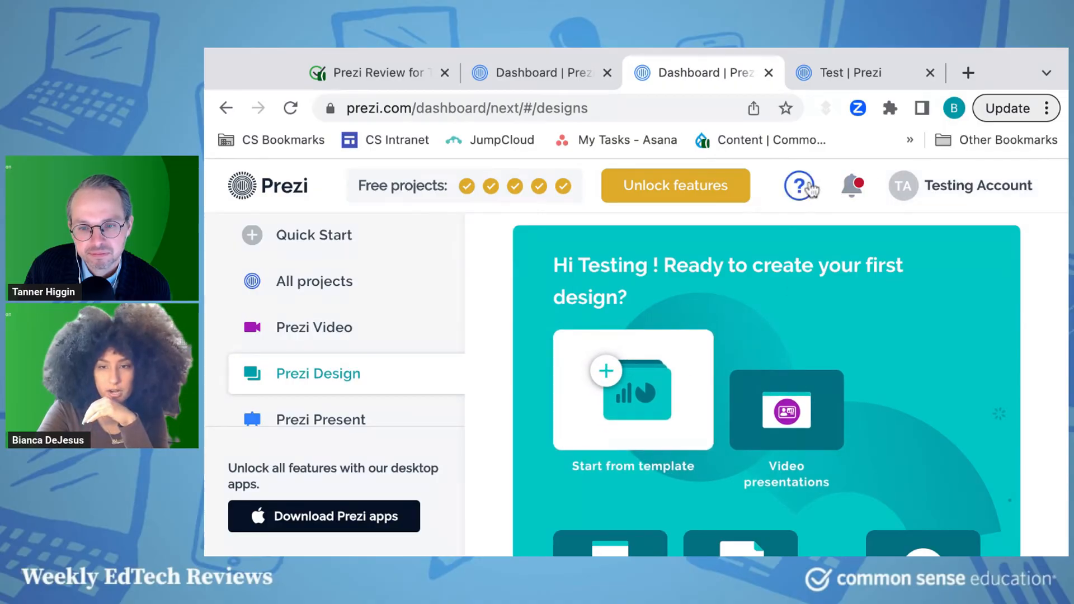
Open Prezi's Help center knowledge base from the question-mark Need help? menu
left_click(799, 185)
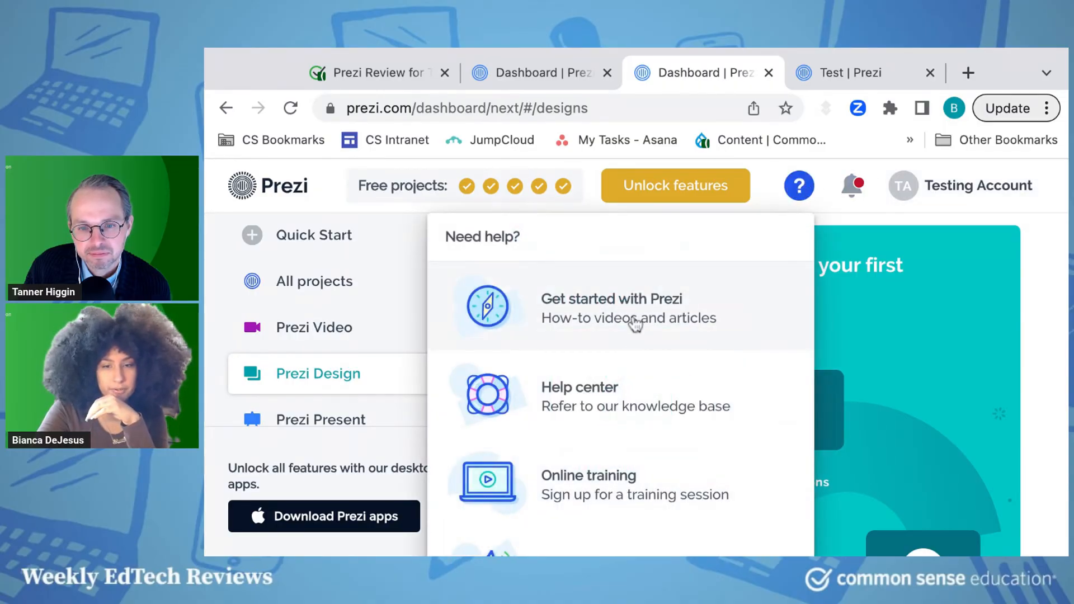
mouse_move(687, 363)
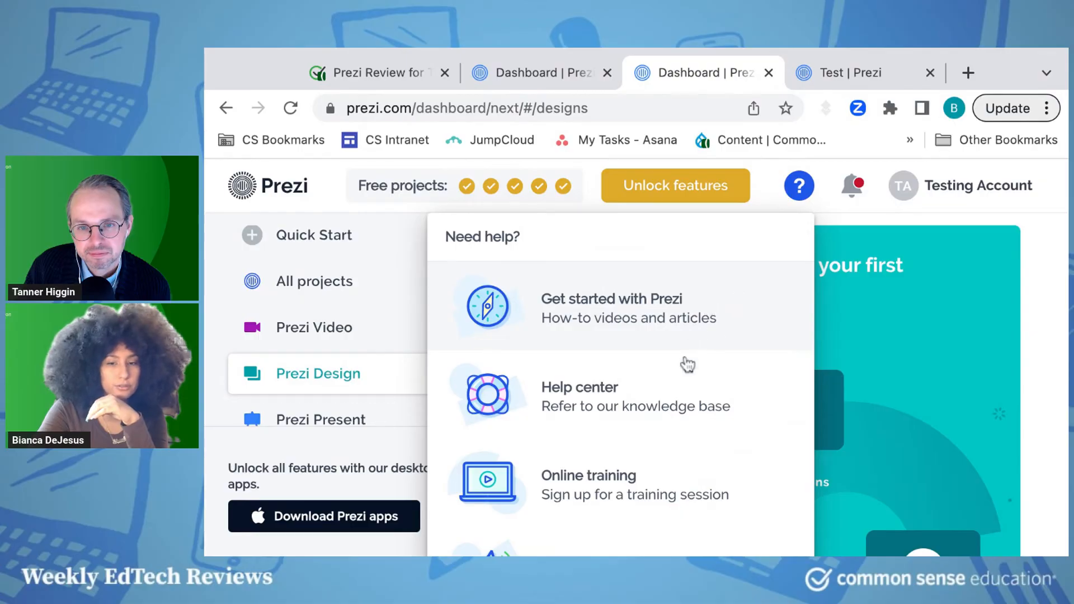
mouse_move(615, 507)
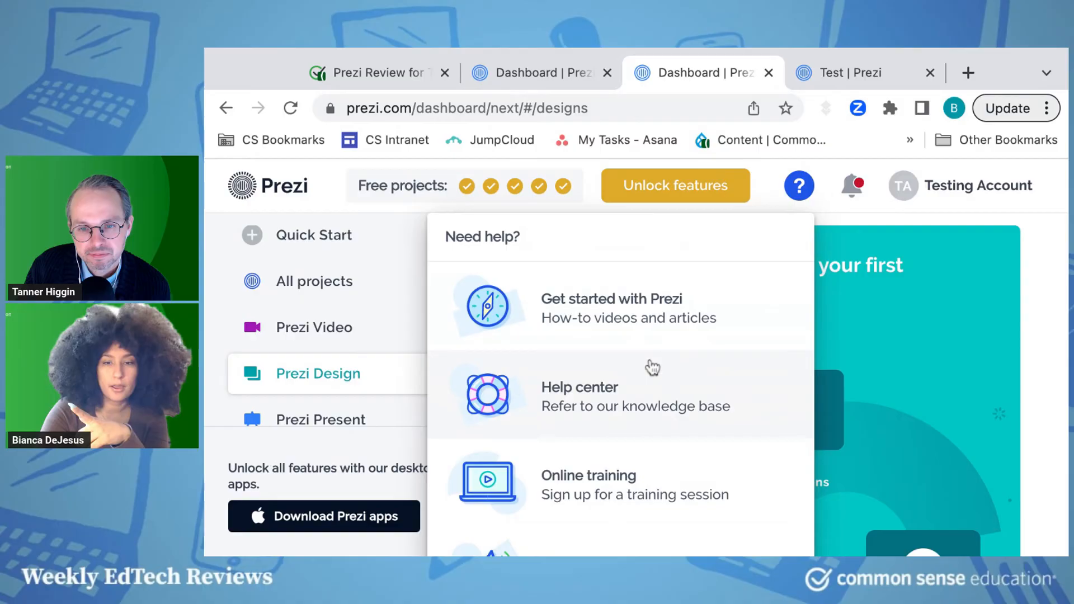
left_click(580, 393)
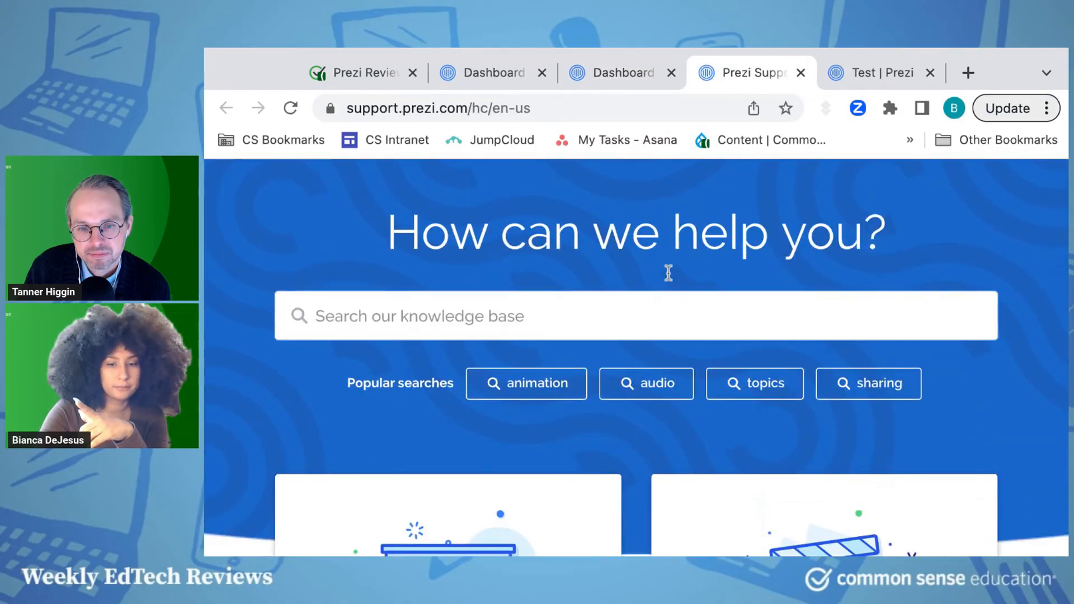
Scroll through the Present, Video, Design and Teams help categories, then back to the top
scroll("down", 3)
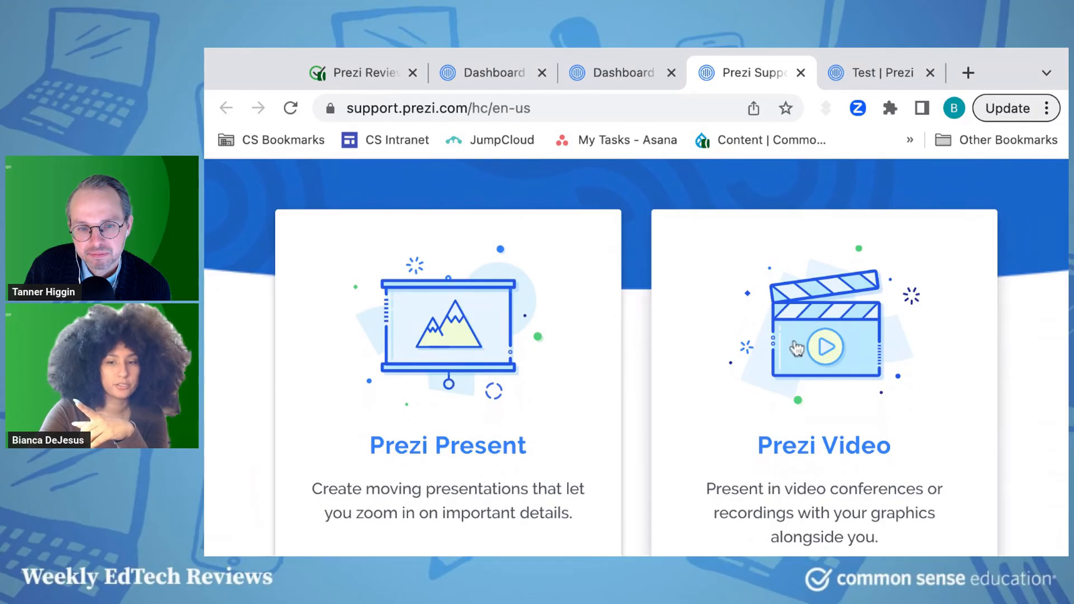
scroll("down", 3)
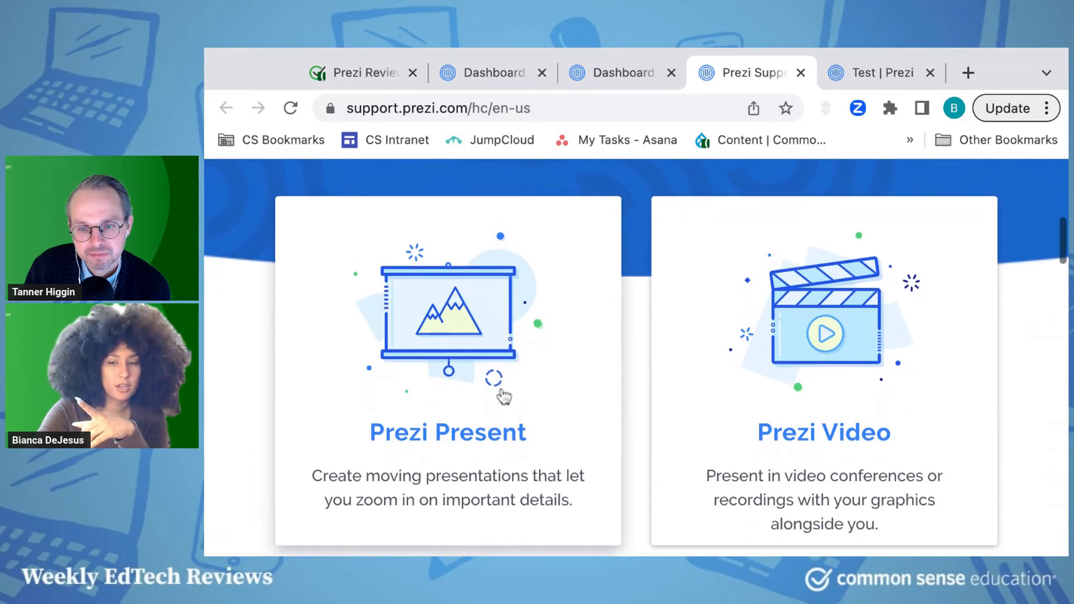
scroll("down", 3)
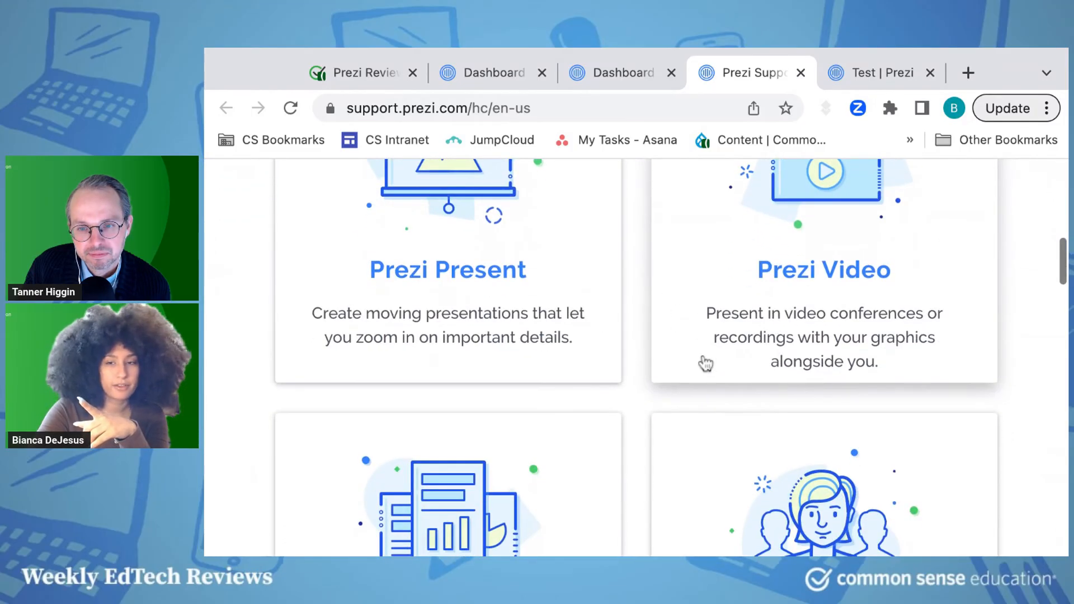
scroll("down", 3)
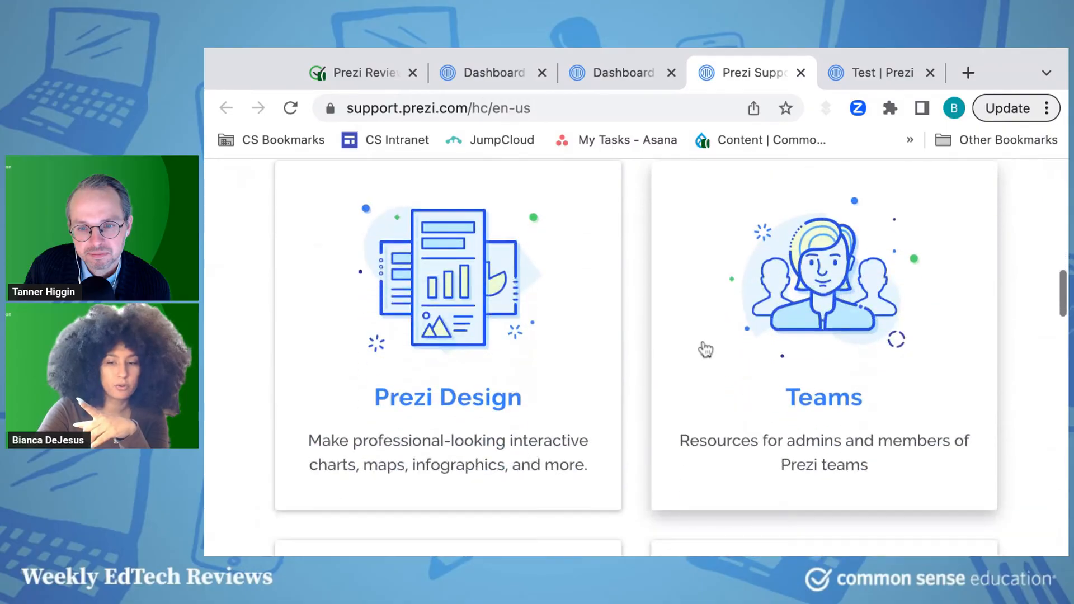
scroll("up", 3)
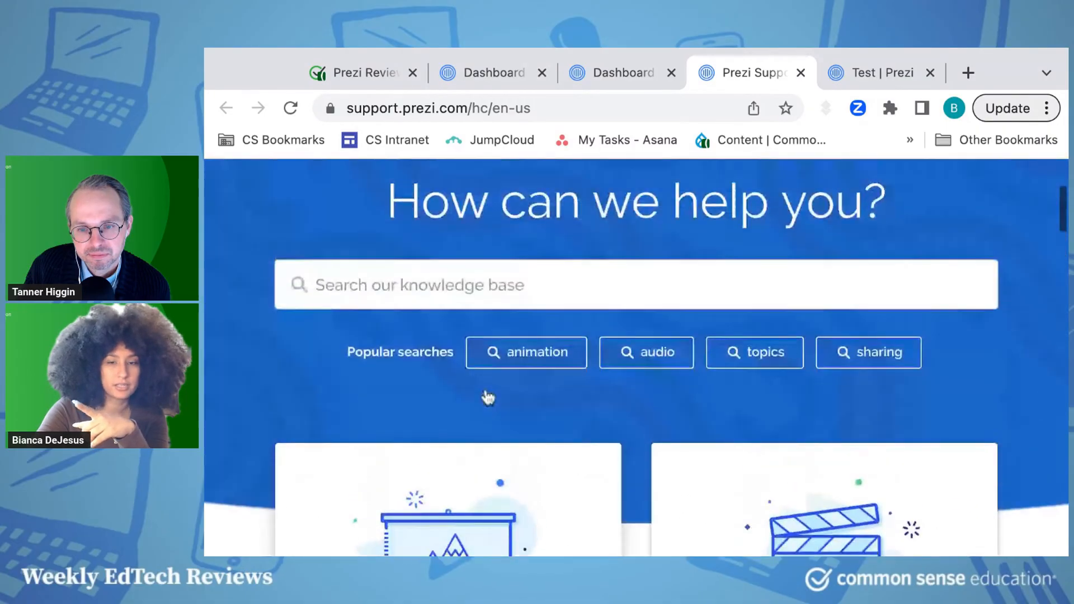
scroll("up", 3)
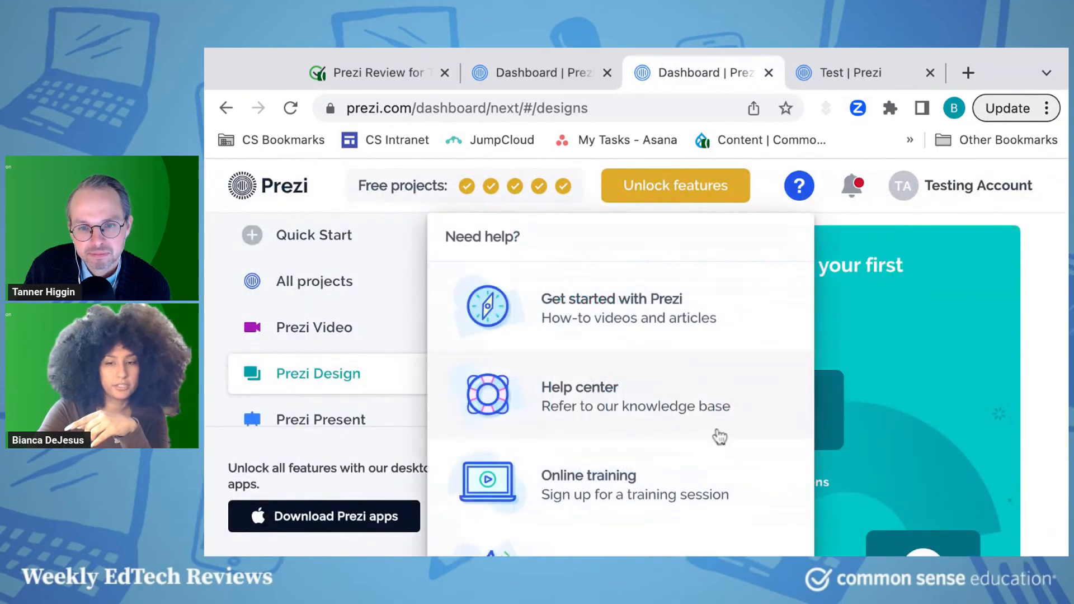
mouse_move(675, 500)
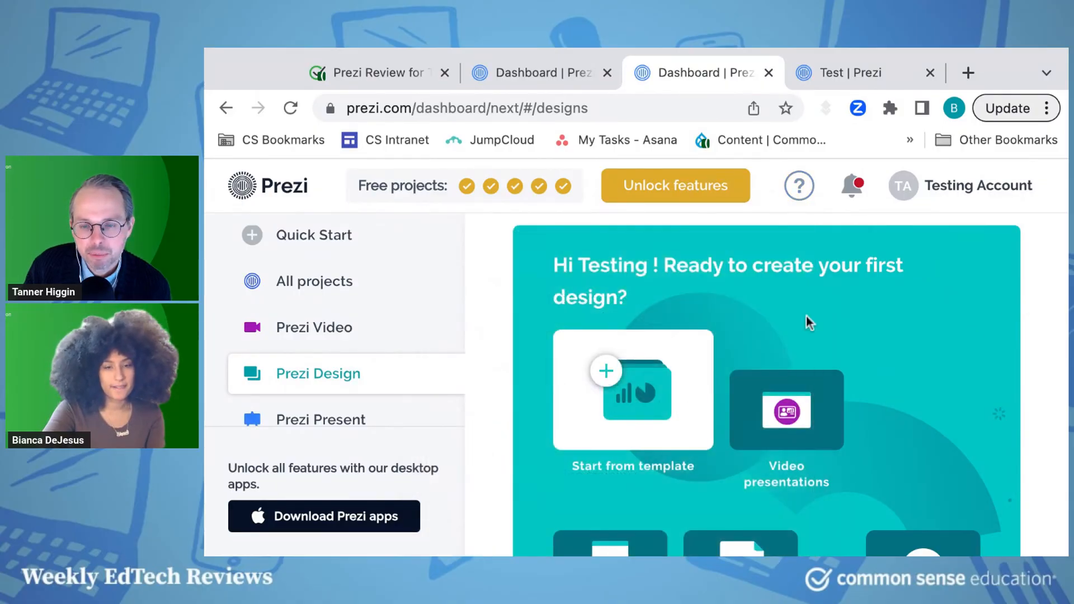
Open the Quick Start gallery via All projects and page through the video lesson templates
left_click(314, 281)
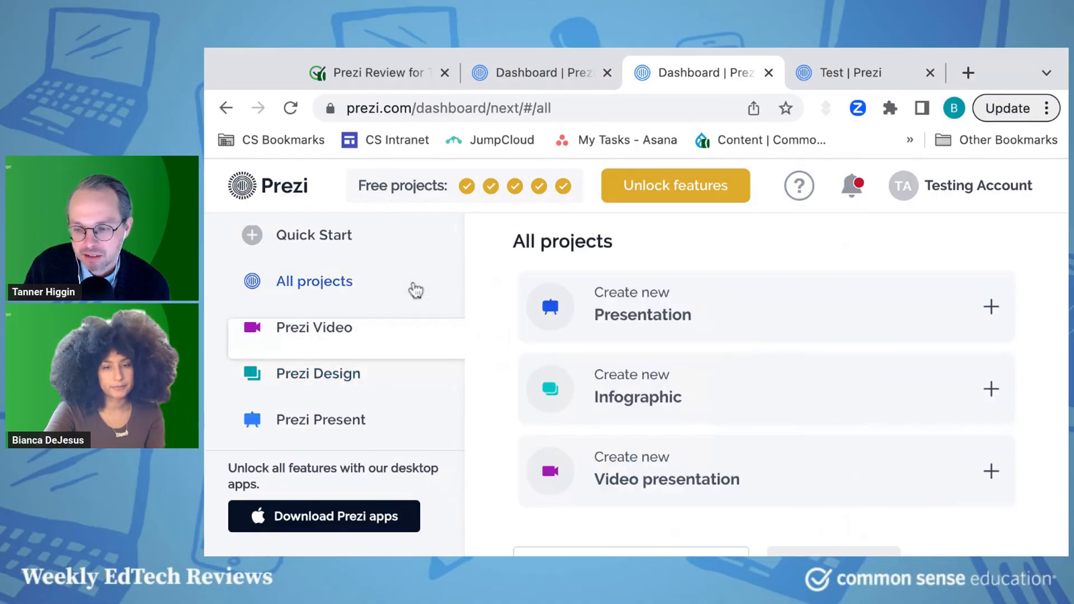
left_click(314, 235)
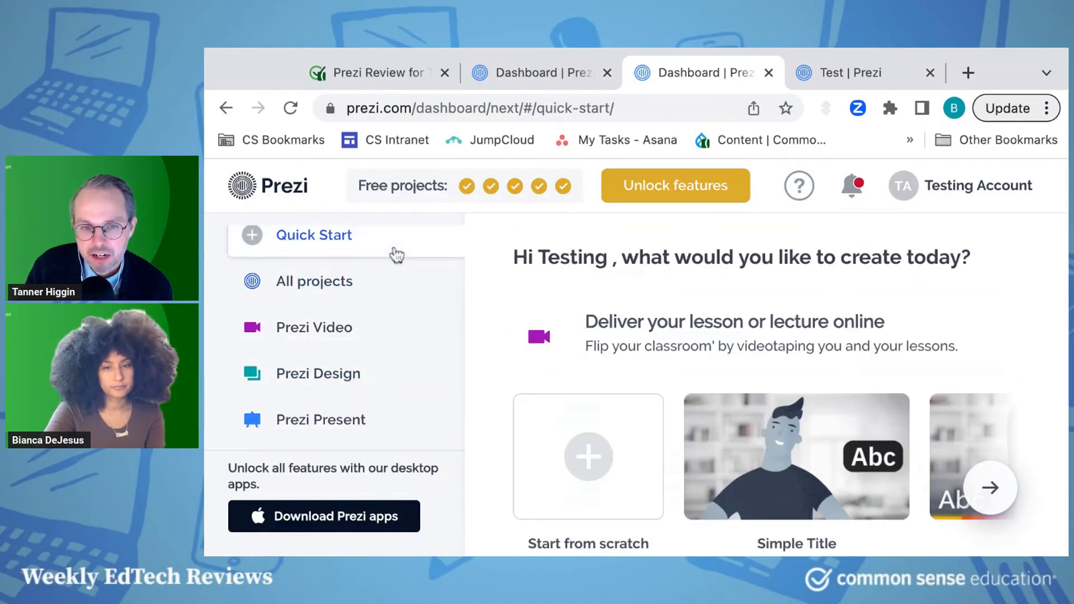
scroll("down", 3)
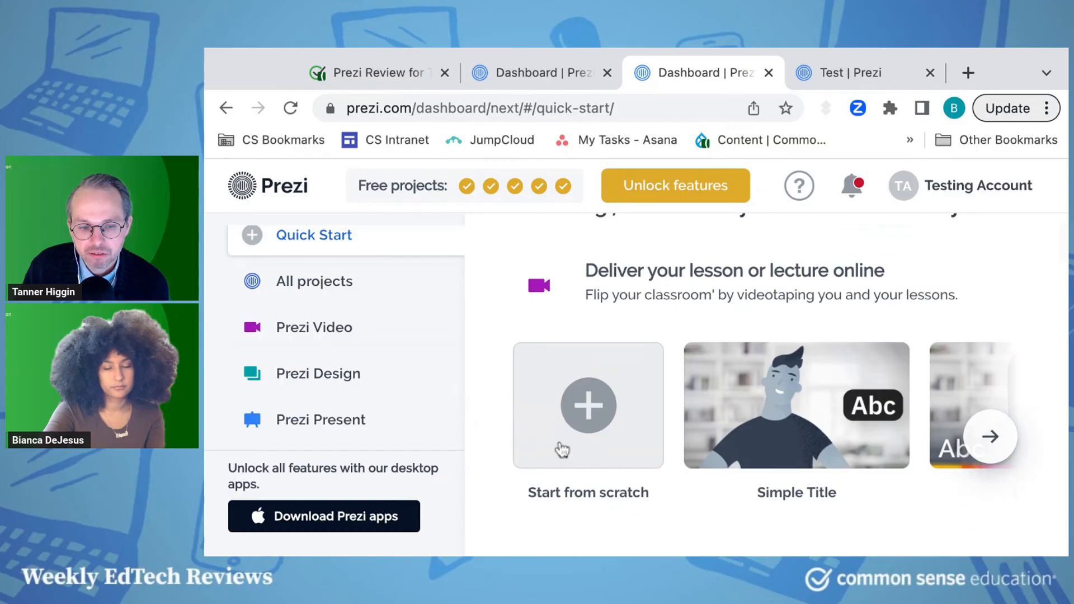
mouse_move(988, 451)
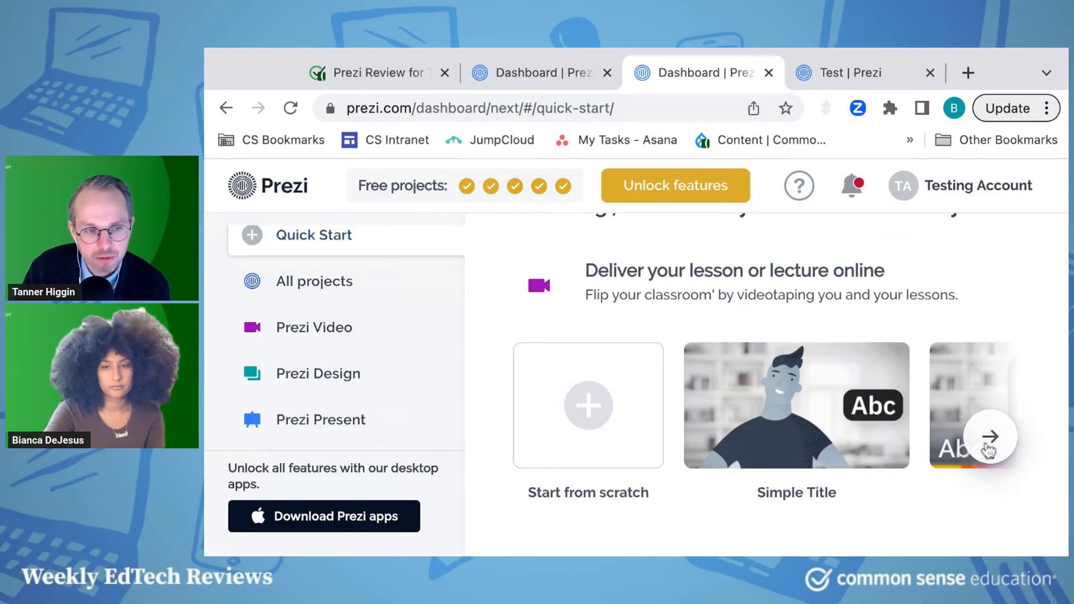
left_click(991, 436)
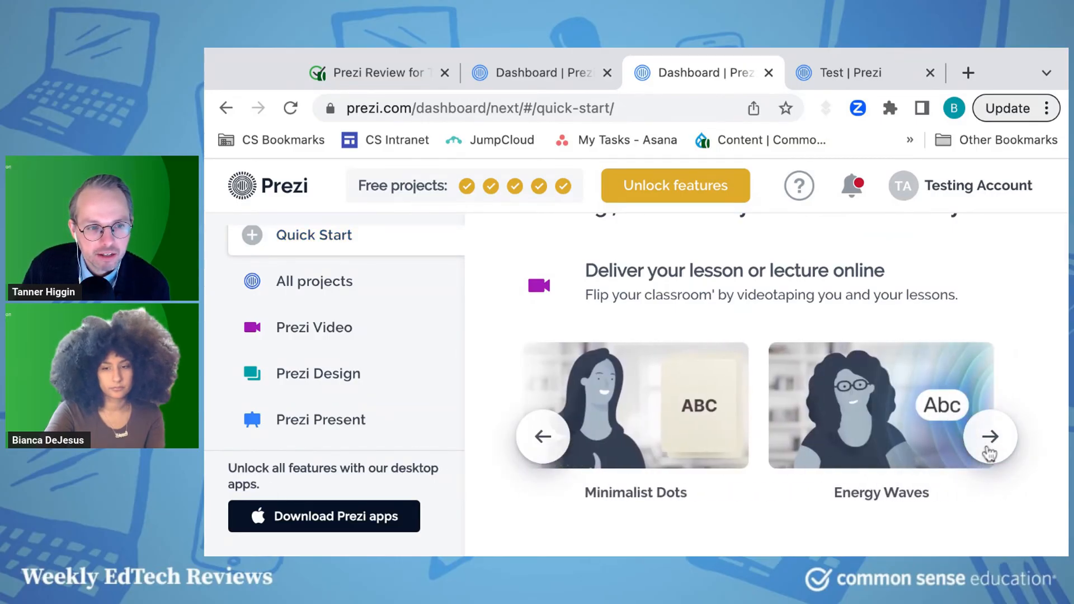
left_click(991, 436)
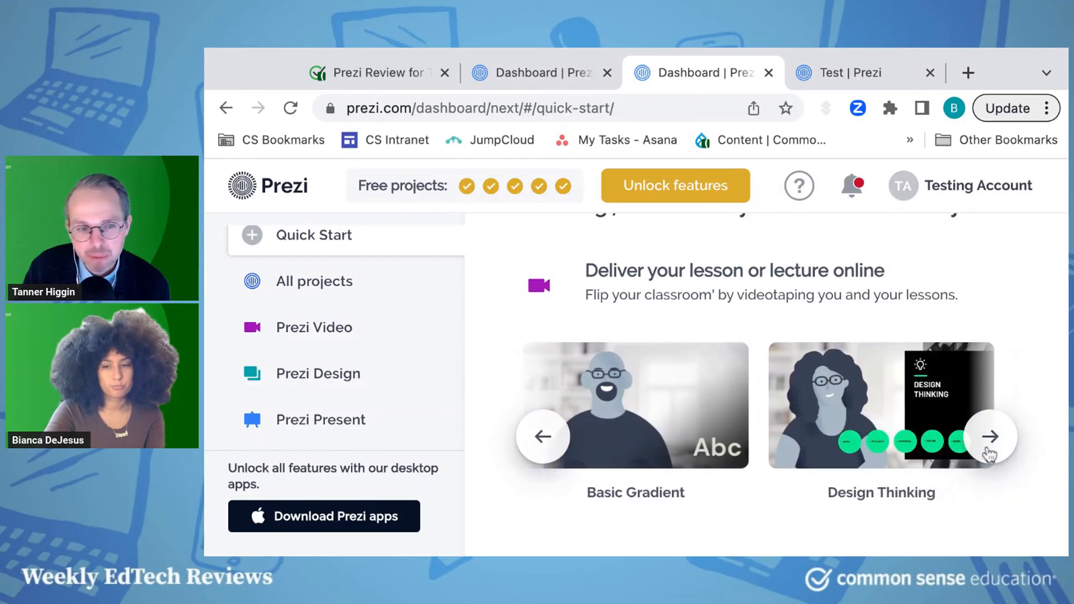
Page through the lesson and lecture plan templates and scroll down toward Charts
scroll("down", 3)
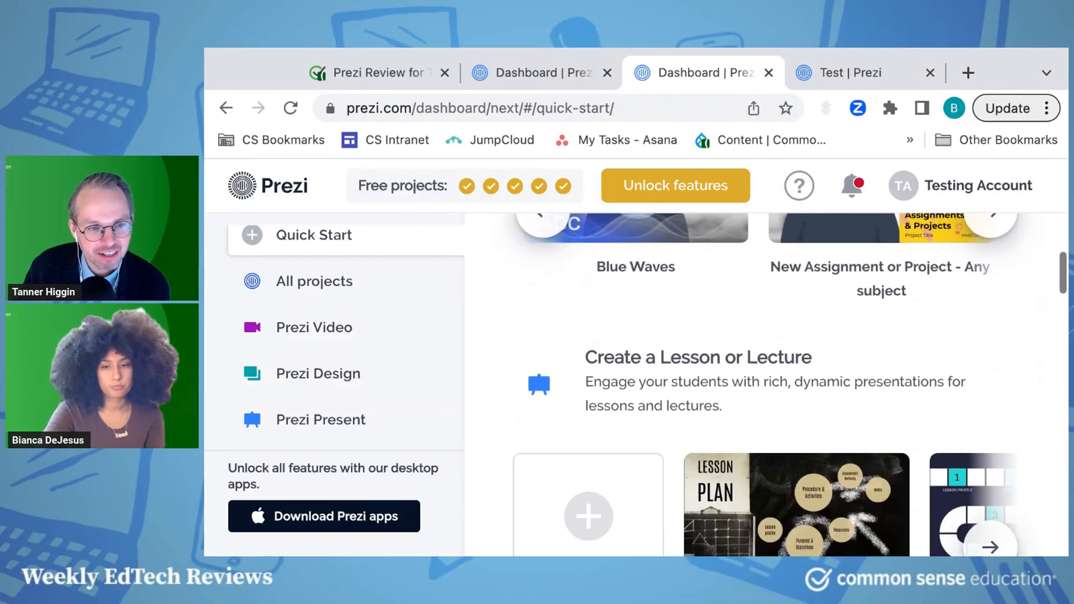
scroll("down", 3)
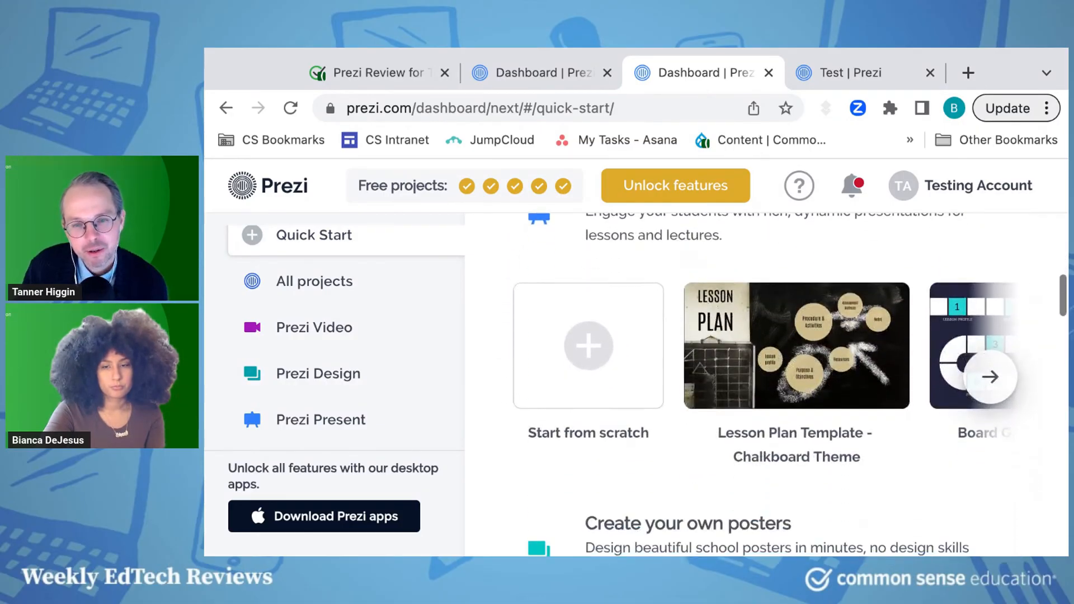
left_click(989, 376)
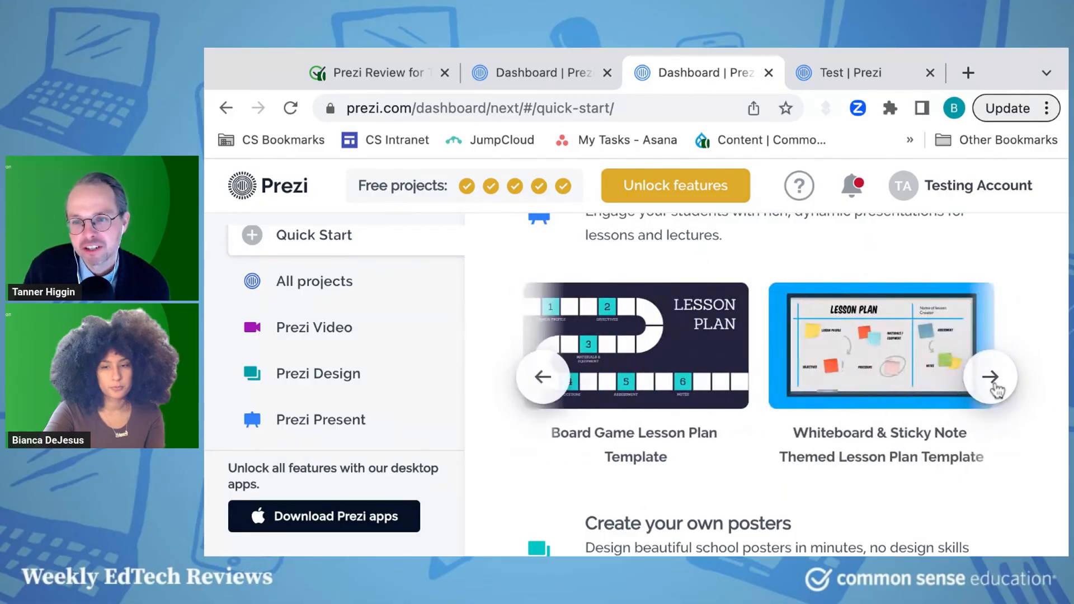
left_click(989, 376)
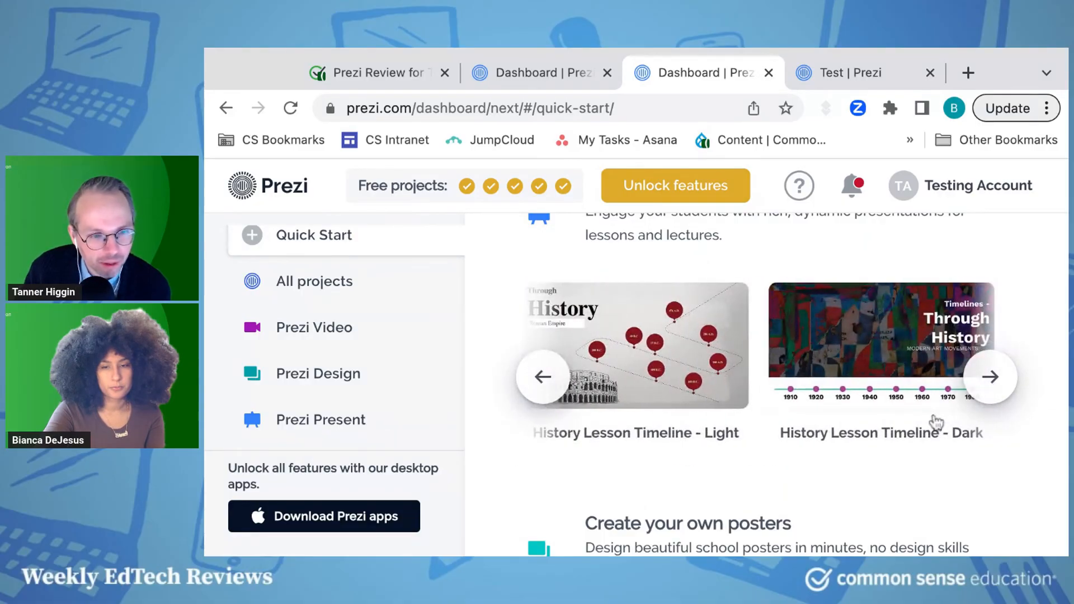
scroll("down", 3)
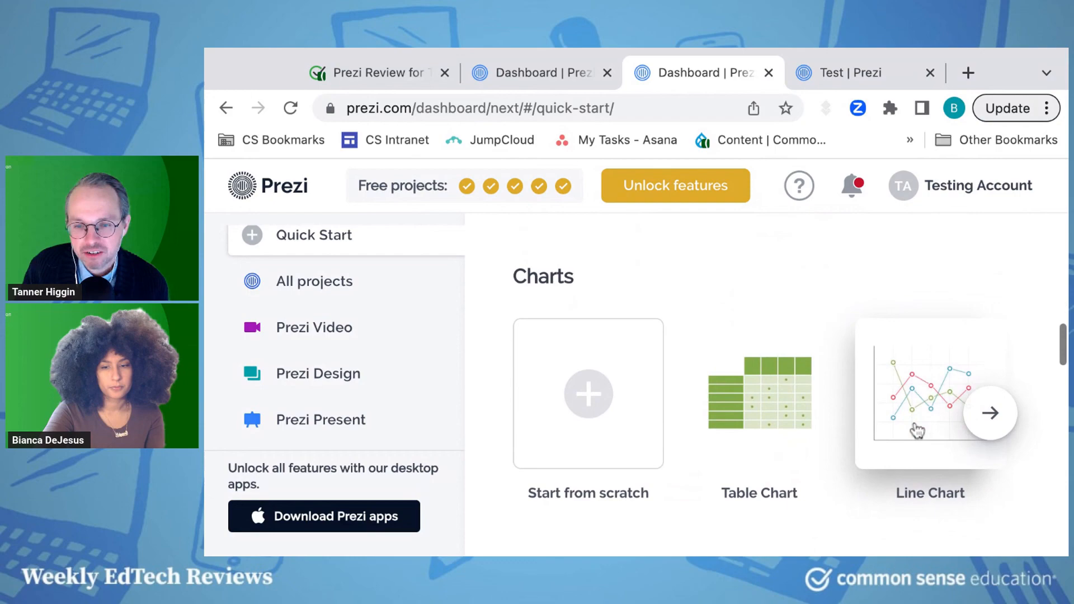
Page through the Charts and Infographics template carousels to their remaining templates
scroll("down", 3)
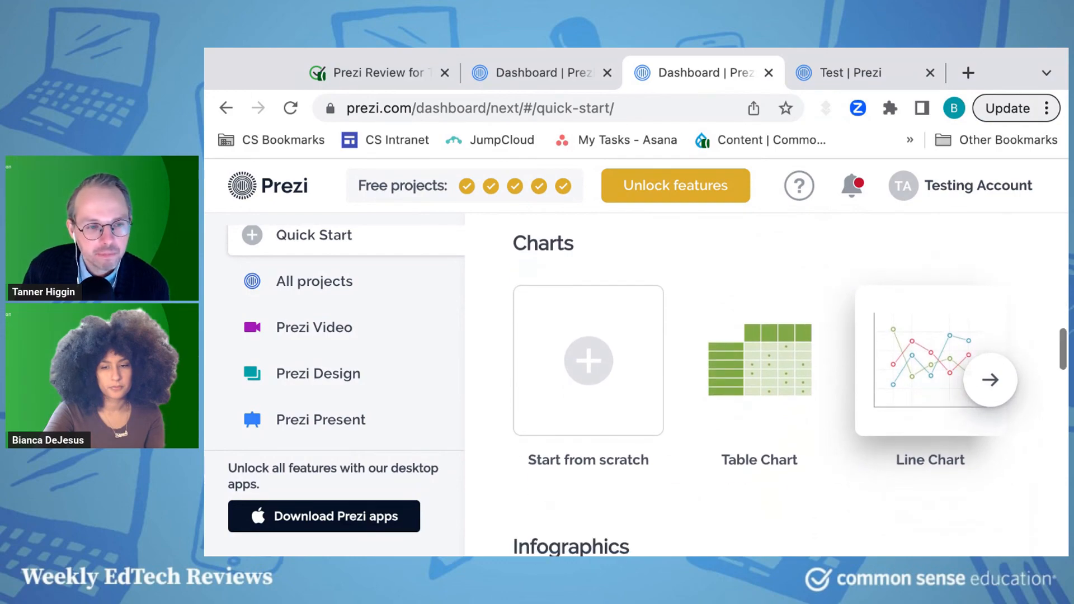
left_click(990, 379)
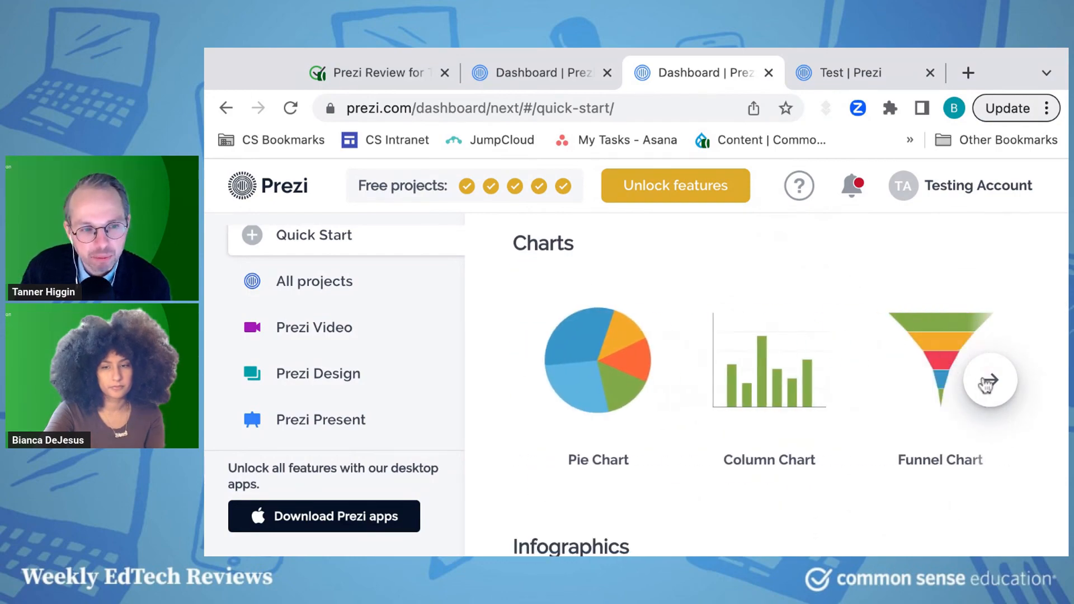
left_click(990, 381)
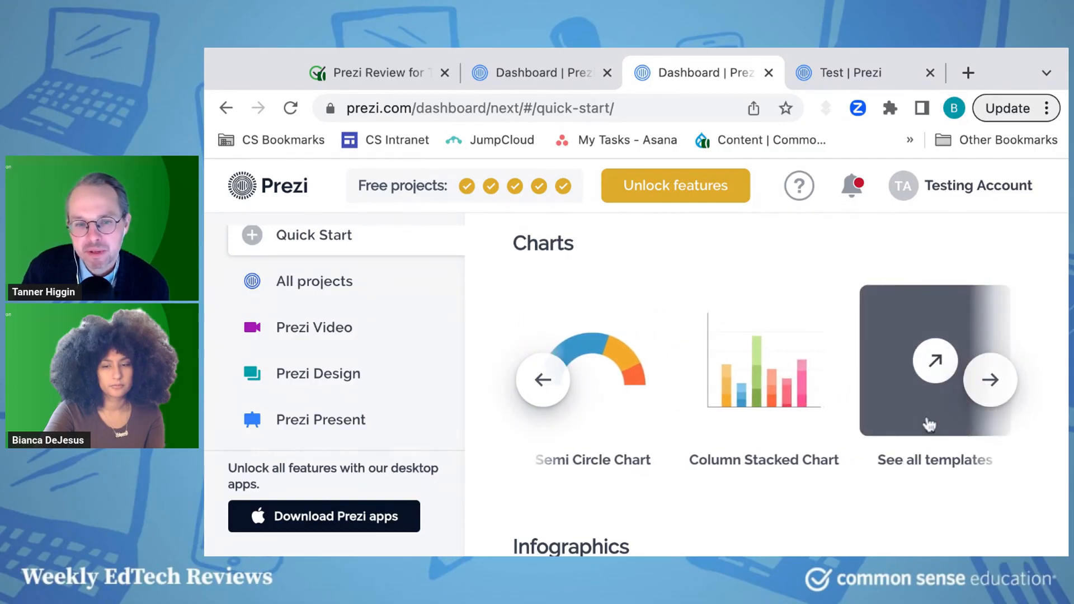
scroll("down", 3)
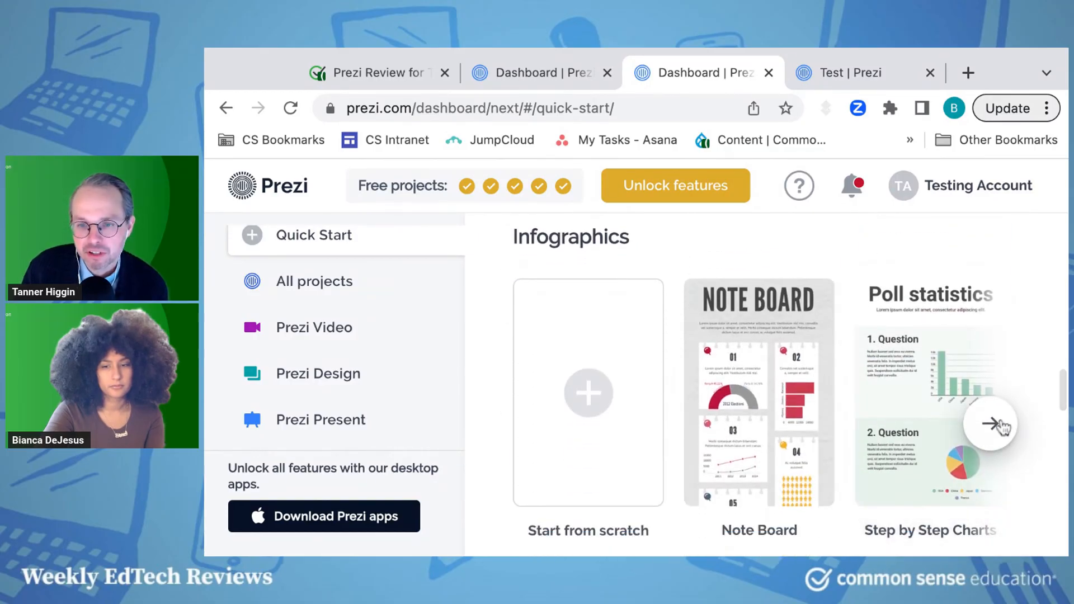
left_click(992, 423)
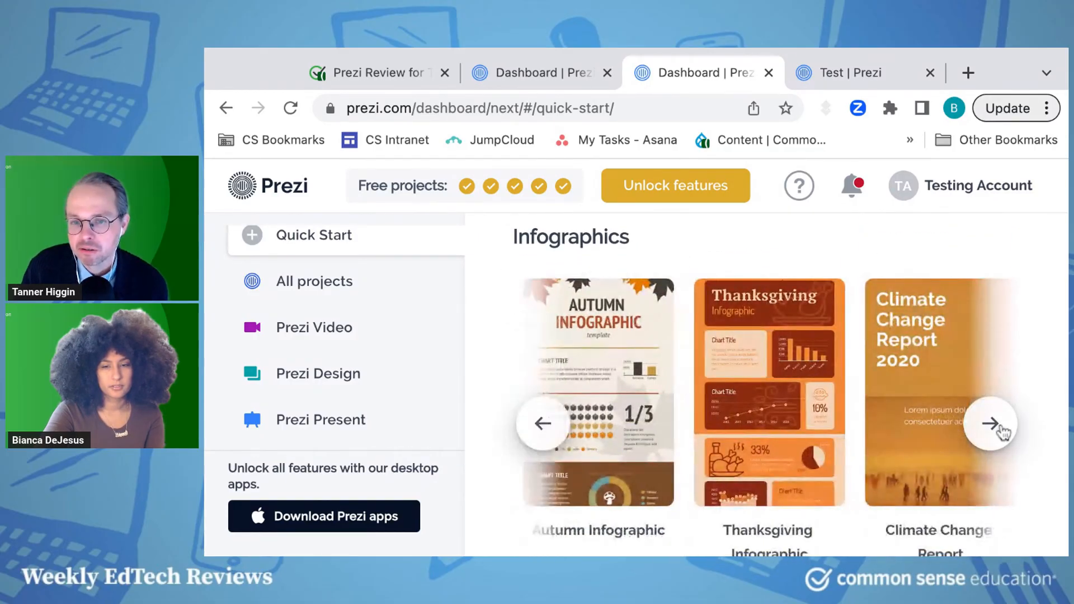
left_click(990, 423)
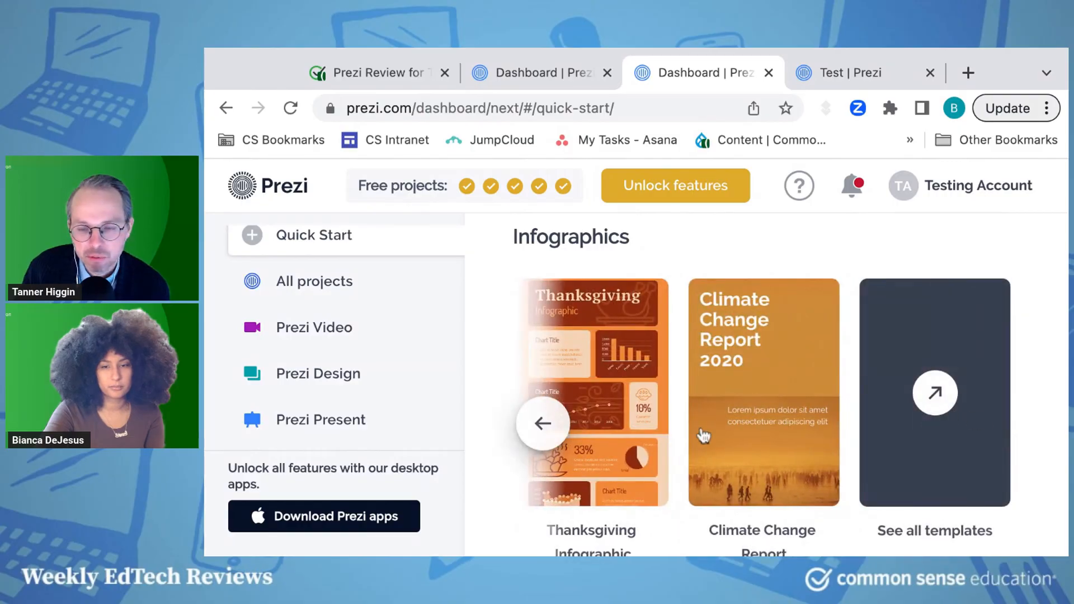
Show more templates in the Dashboards, Reports and Posters carousels
left_click(541, 423)
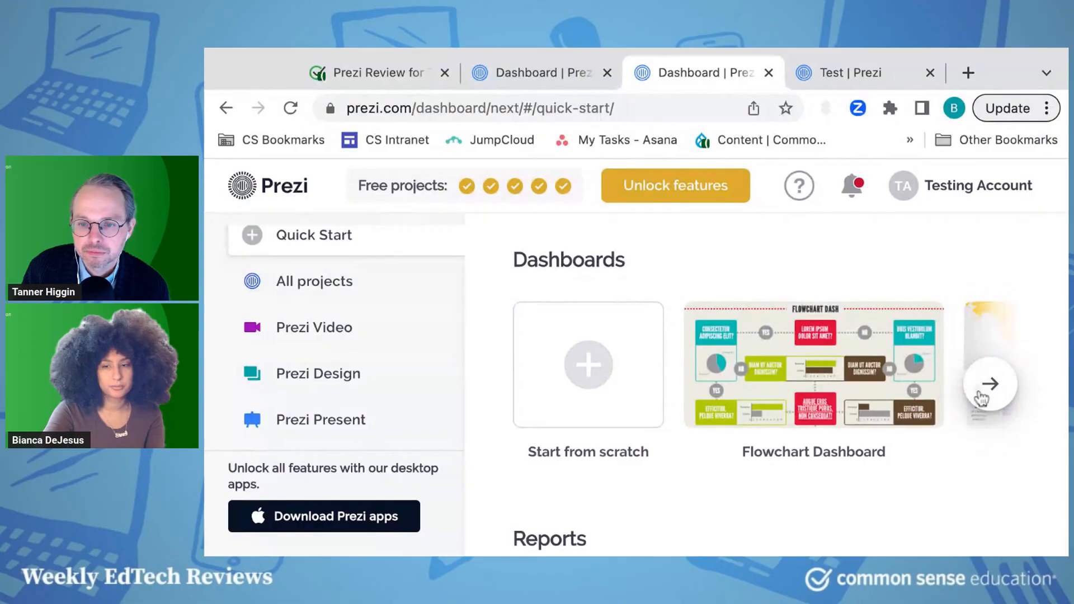
left_click(989, 383)
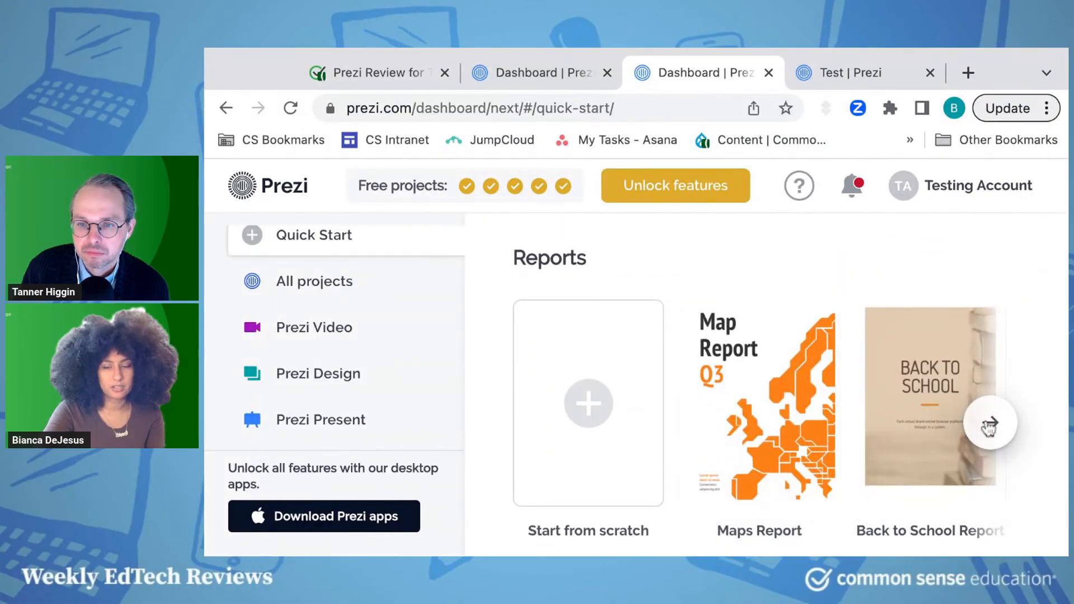
left_click(989, 423)
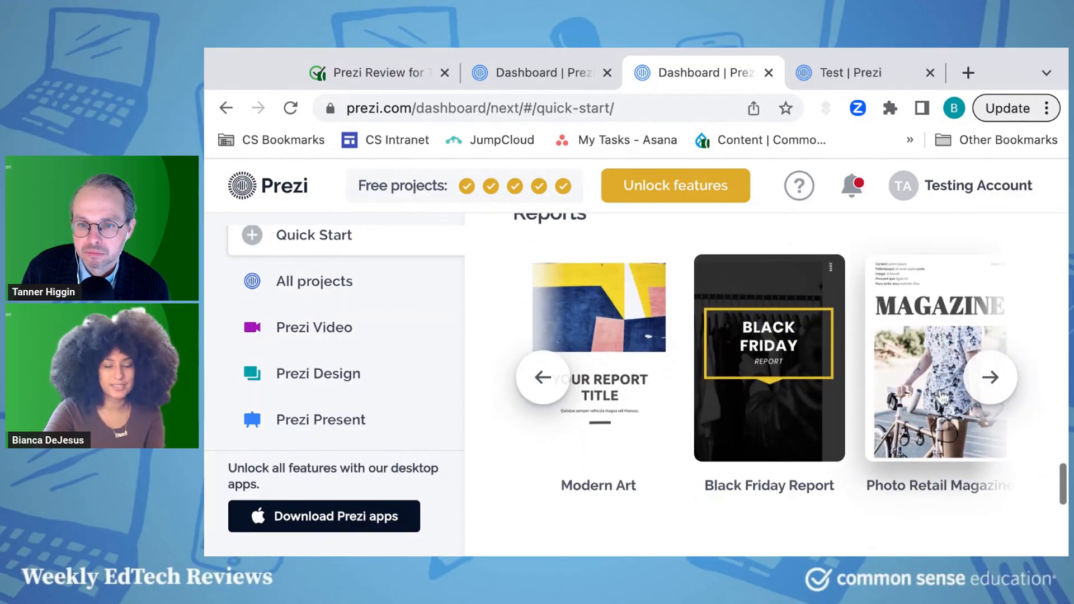
scroll("down", 3)
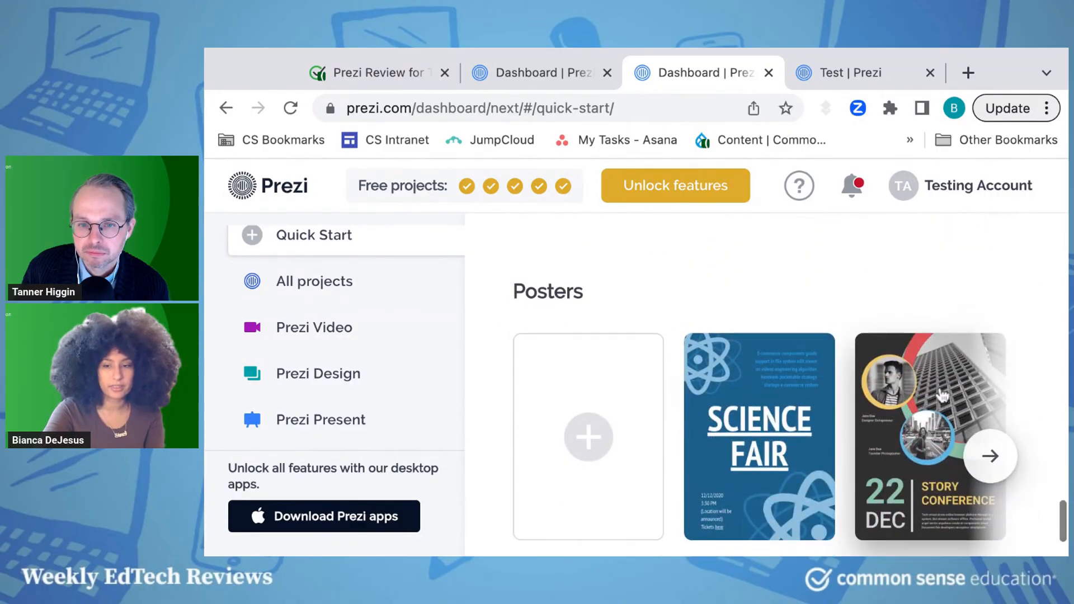
left_click(990, 456)
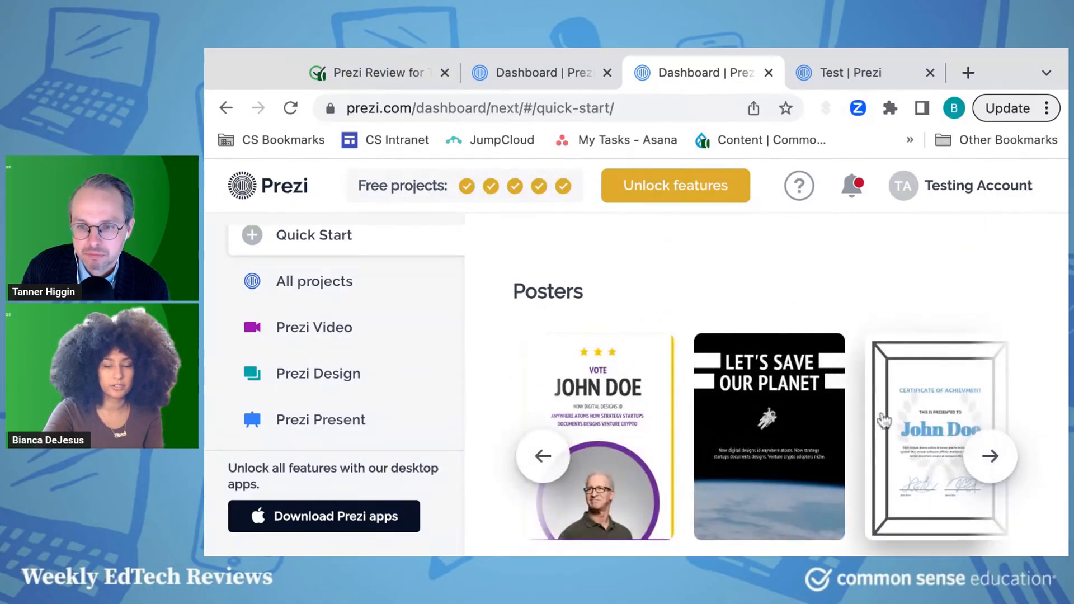